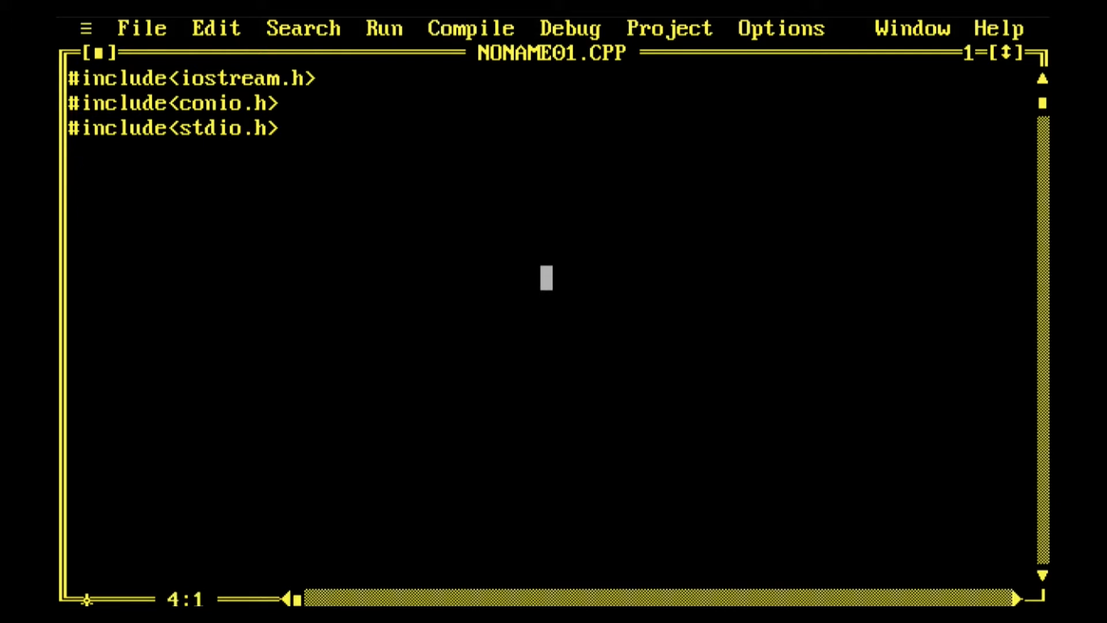
- Open class TimePeriod with members int l; and double g; and a public: label
{"action": "type", "text": "class T"}
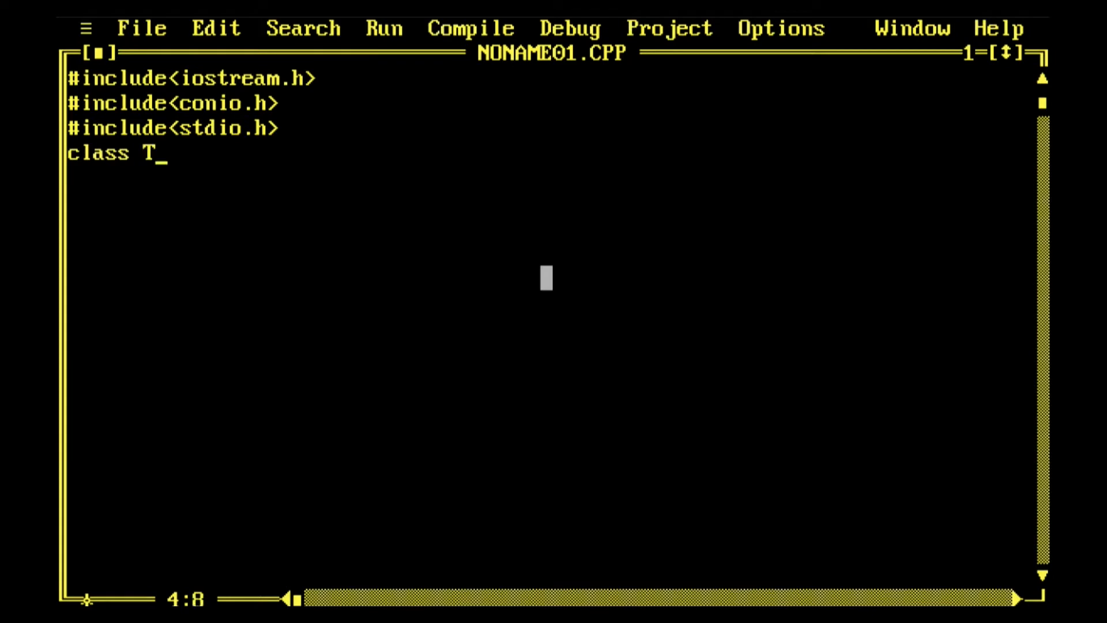
{"action": "type", "text": "ime"}
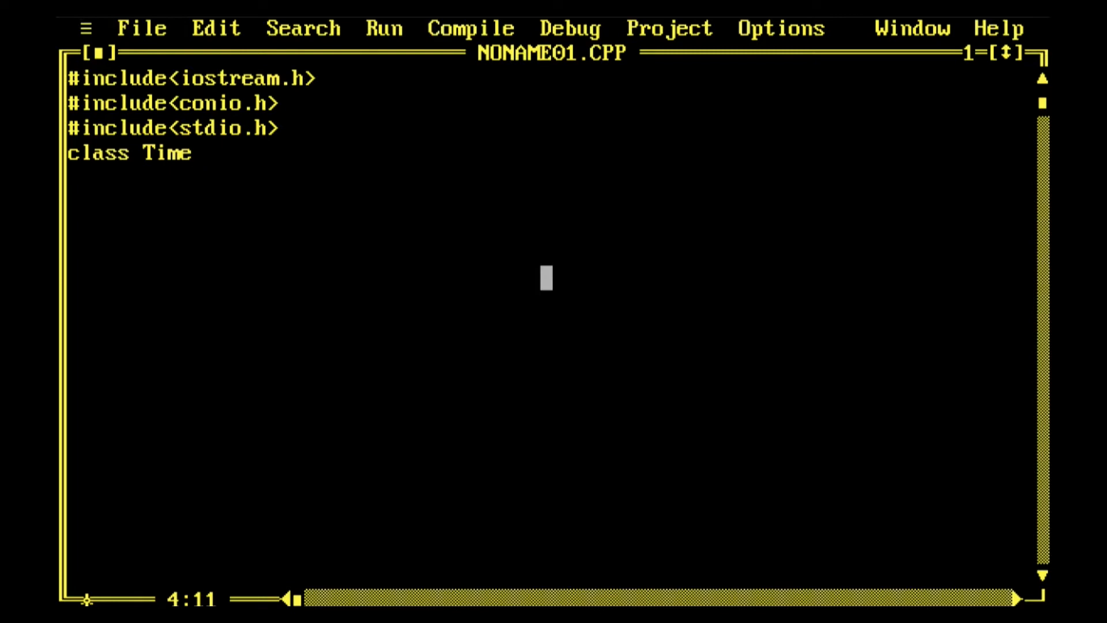
{"action": "type", "text": "Perio"}
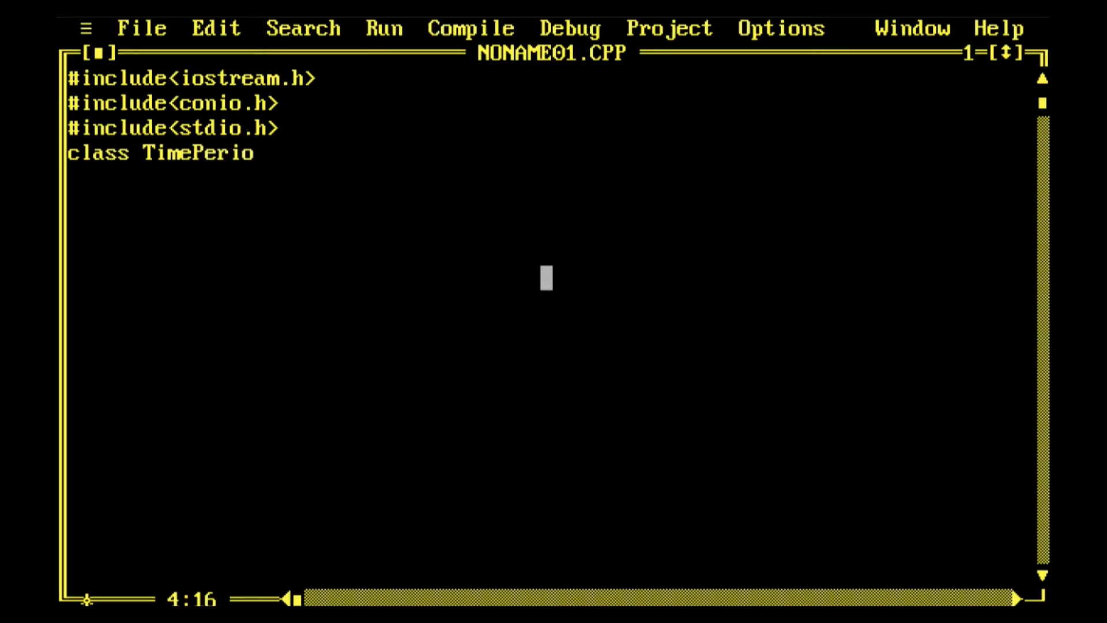
{"action": "type", "text": "d"}
{"action": "left_click", "coordinate": [549, 176]}
{"action": "type", "text": "{"}
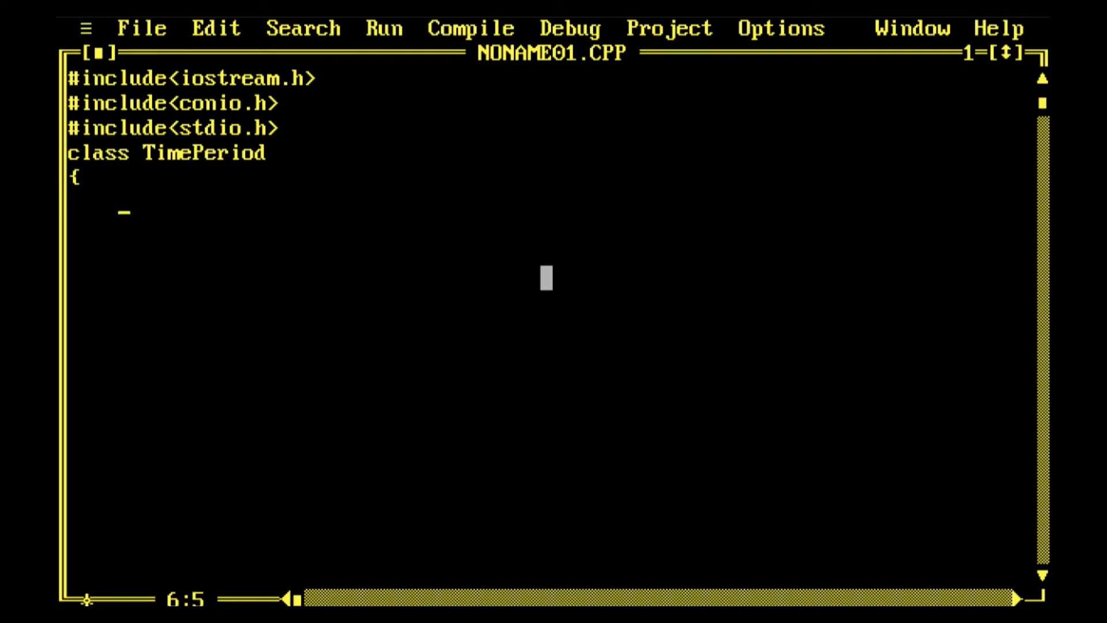
{"action": "type", "text": "int"}
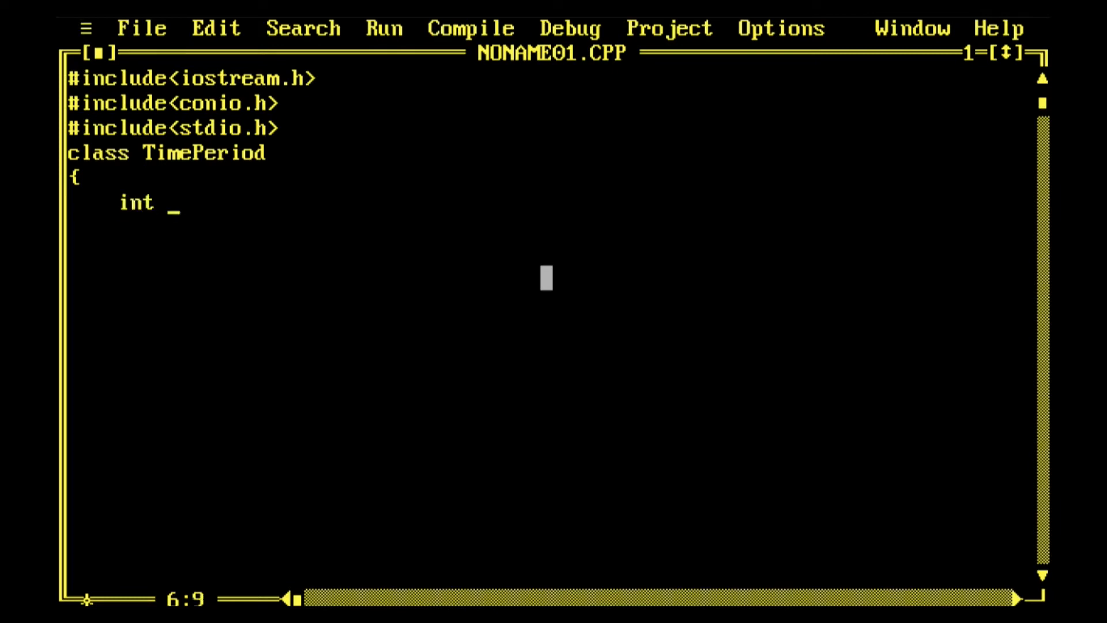
{"action": "type", "text": "l;"}
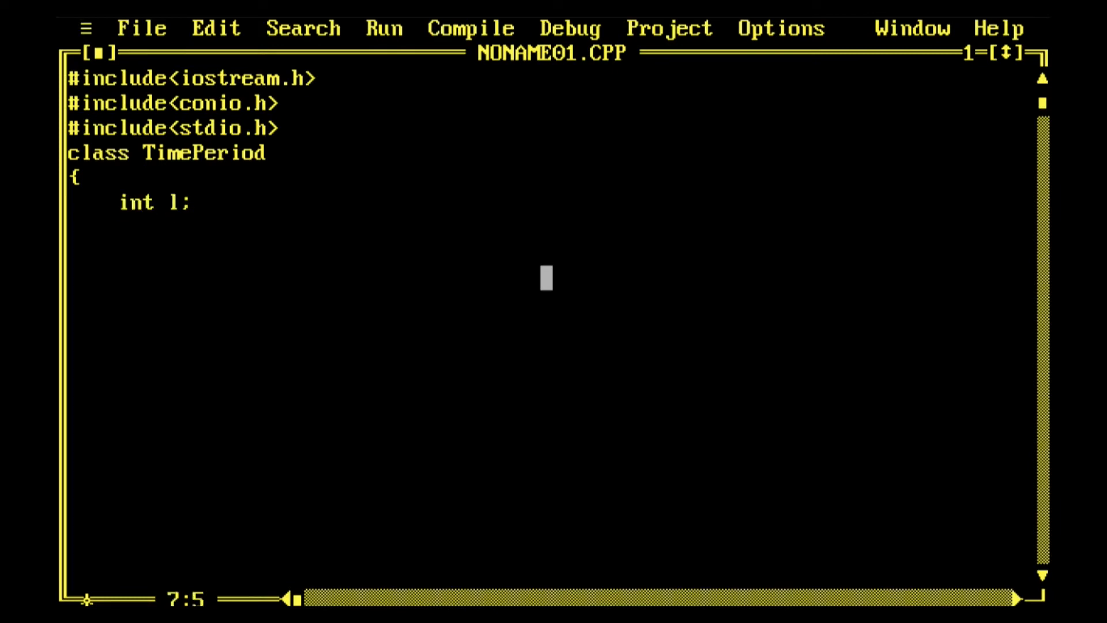
{"action": "type", "text": "doub"}
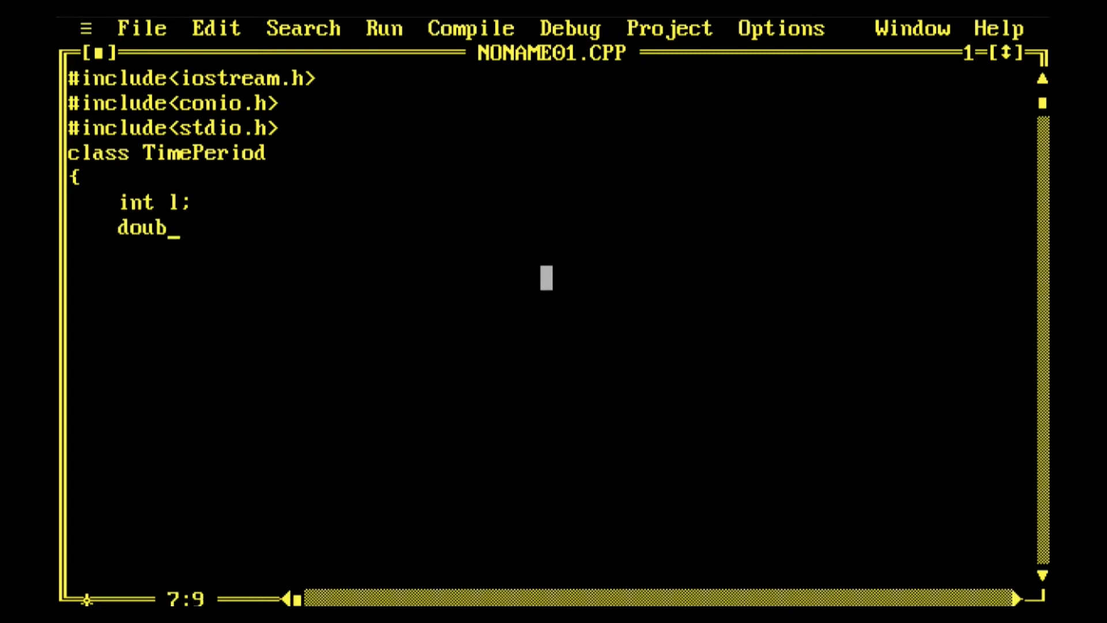
{"action": "type", "text": "le g"}
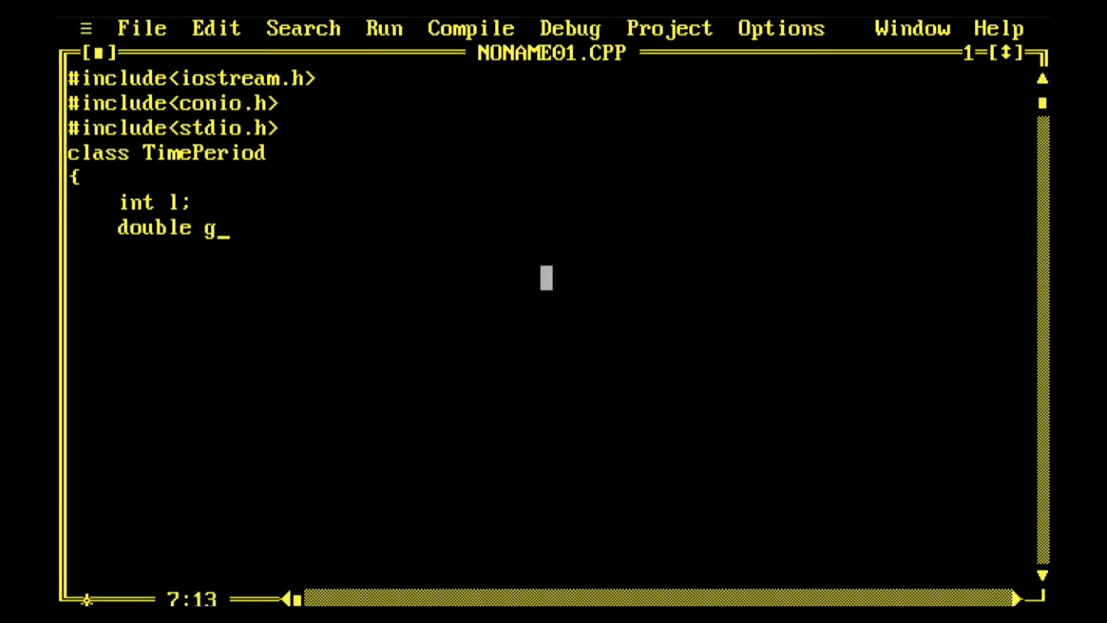
{"action": "type", "text": ";"}
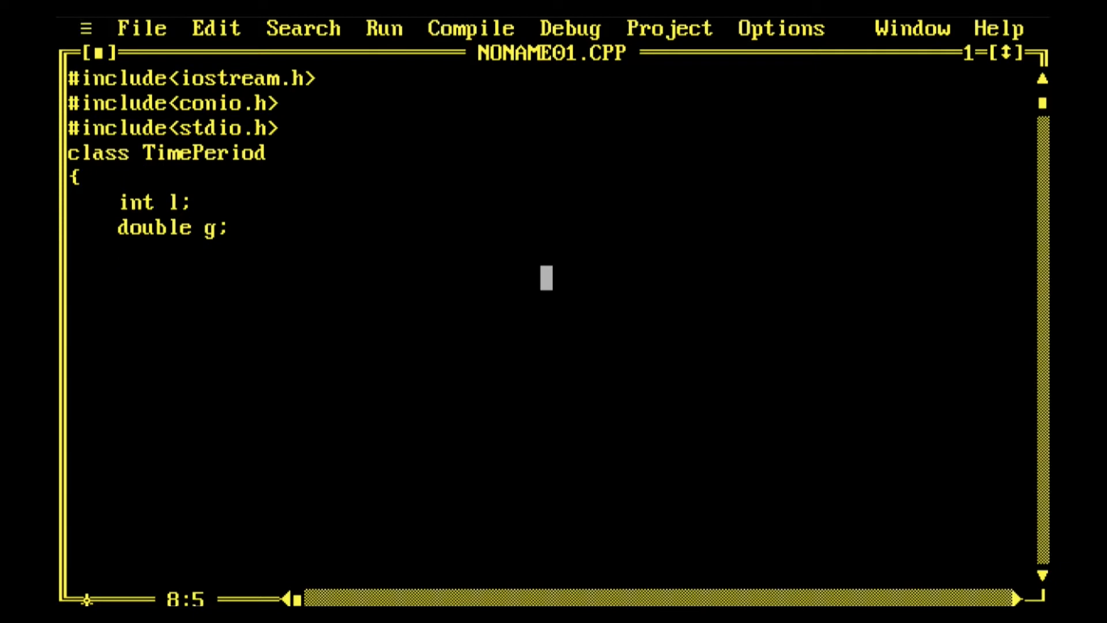
{"action": "type", "text": "pub"}
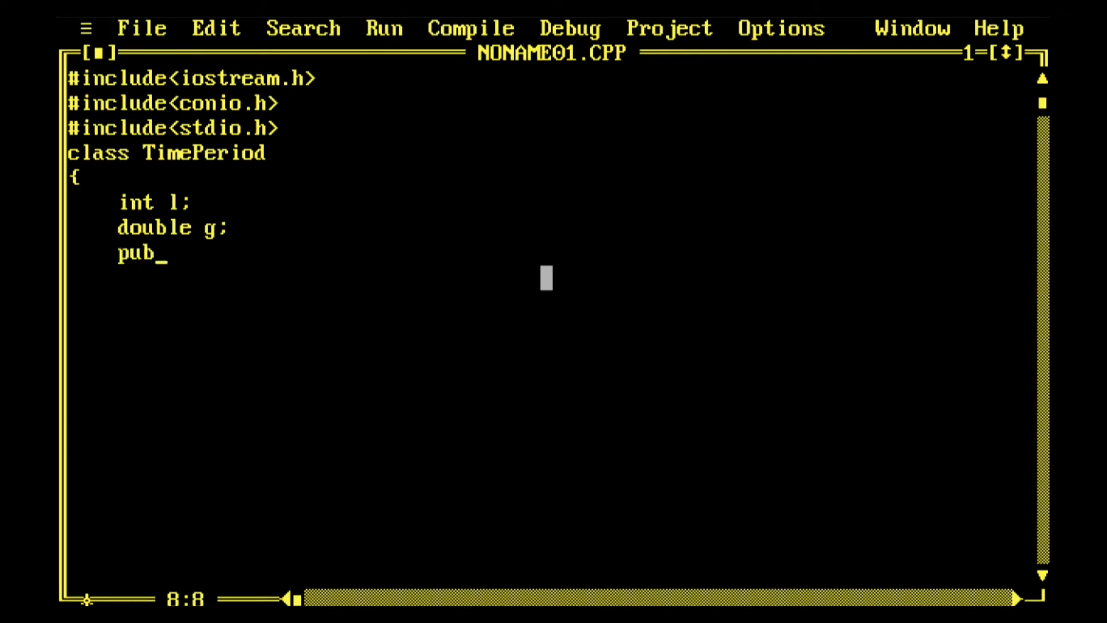
{"action": "type", "text": "lic:"}
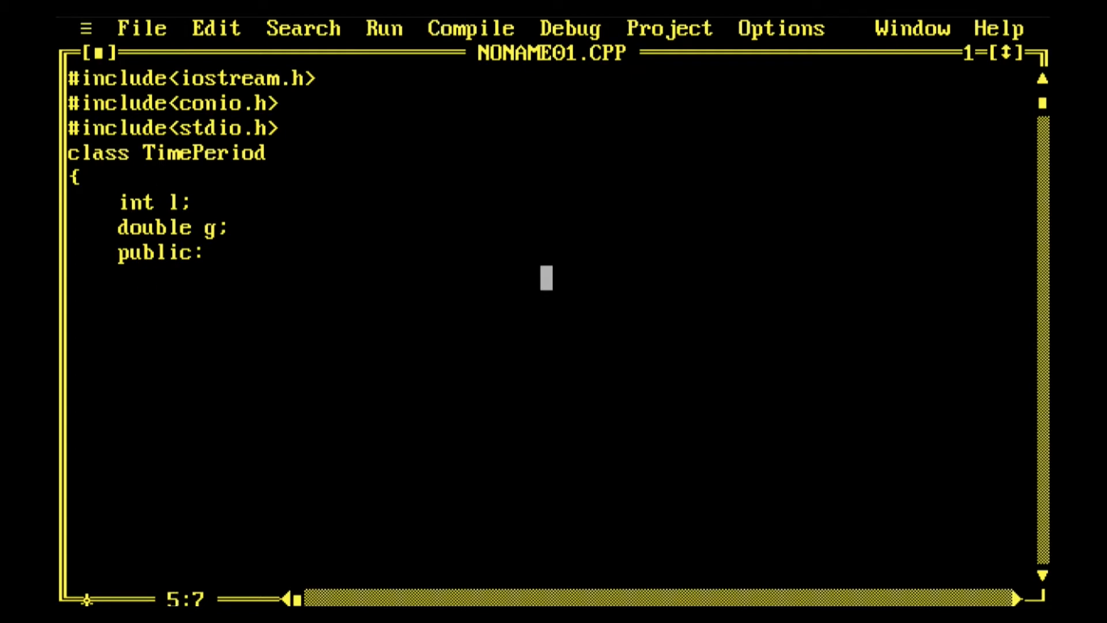
- Write the TimePeriod(int x, double y) constructor header with its opening brace
{"action": "key", "text": "Right"}
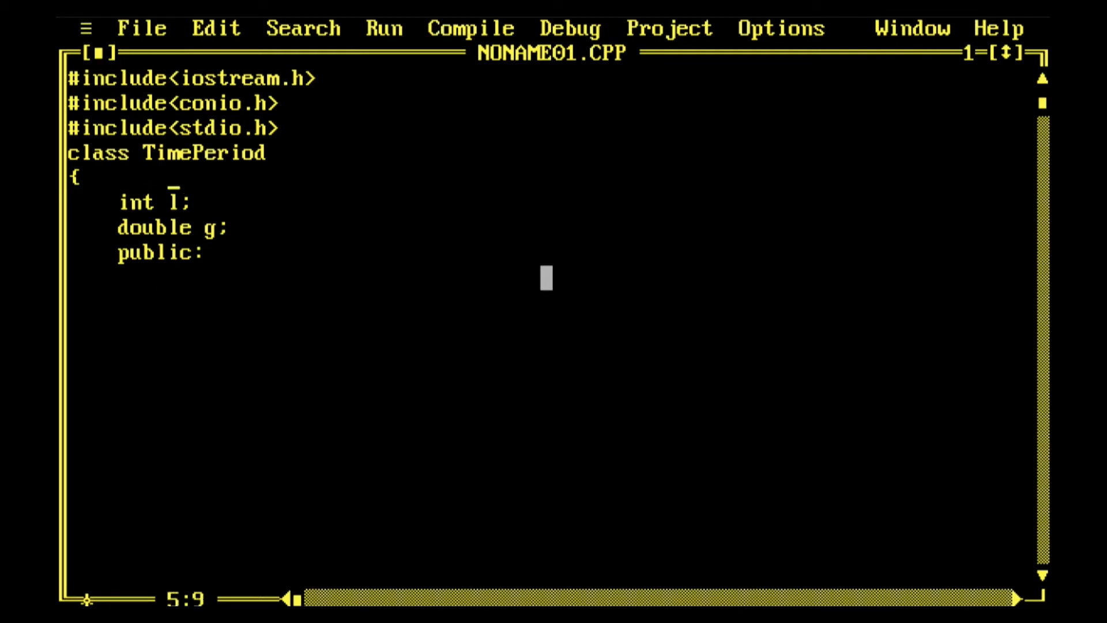
{"action": "left_click", "coordinate": [212, 252]}
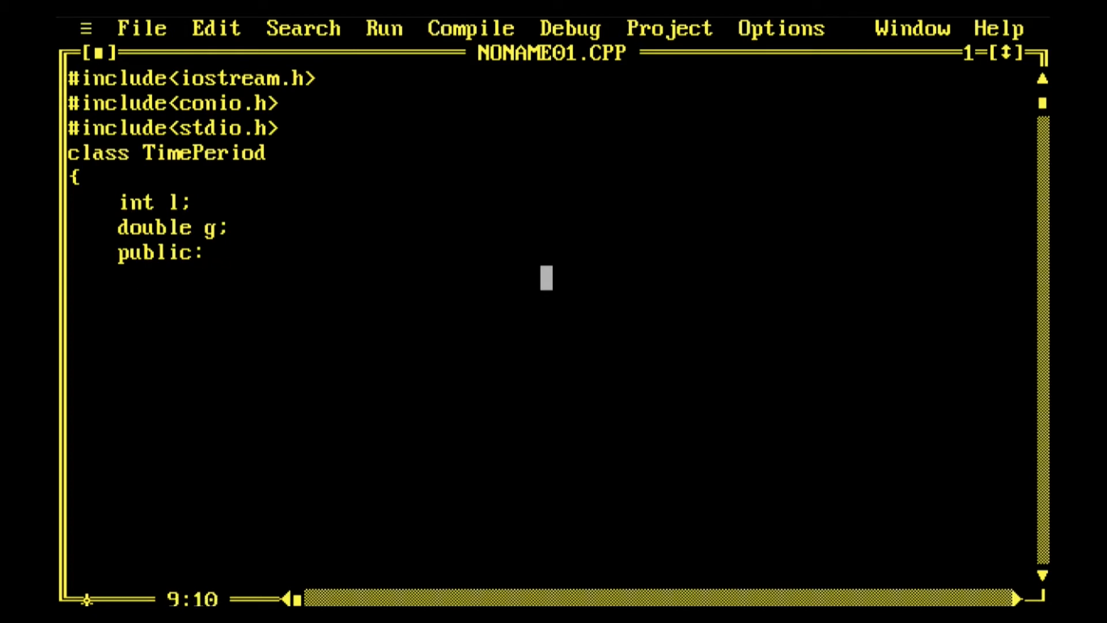
{"action": "type", "text": "Ti"}
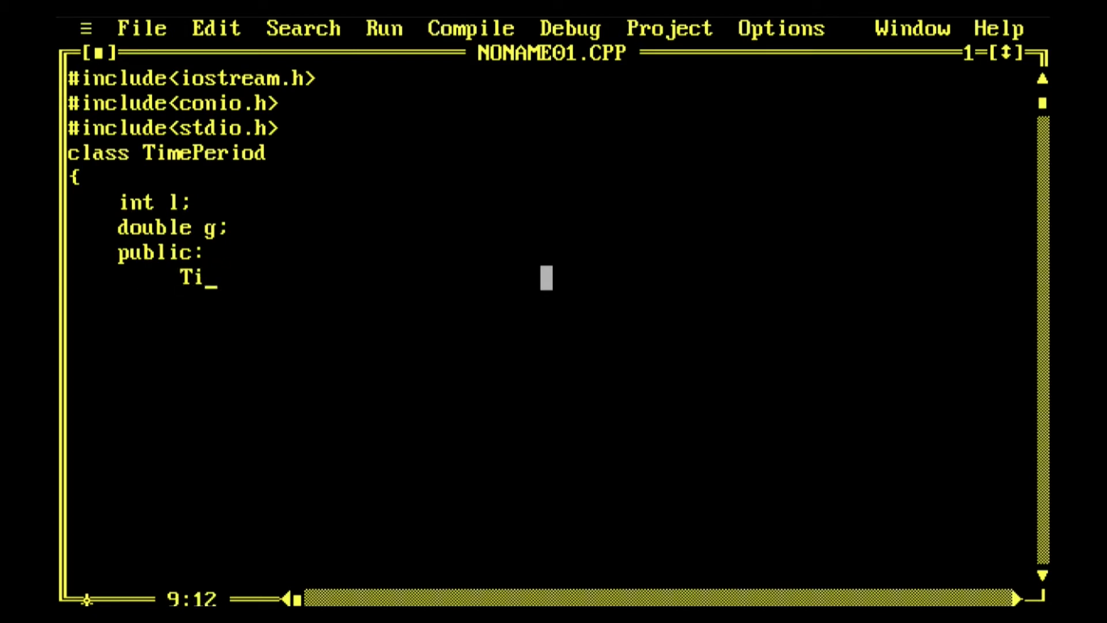
{"action": "type", "text": "mePer"}
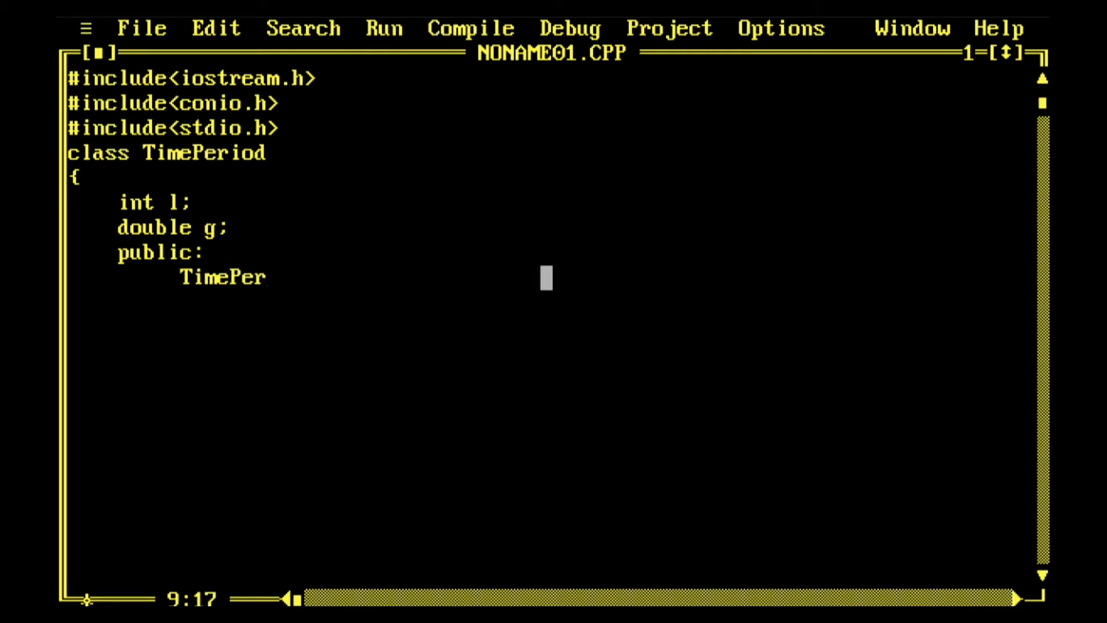
{"action": "type", "text": "iod()"}
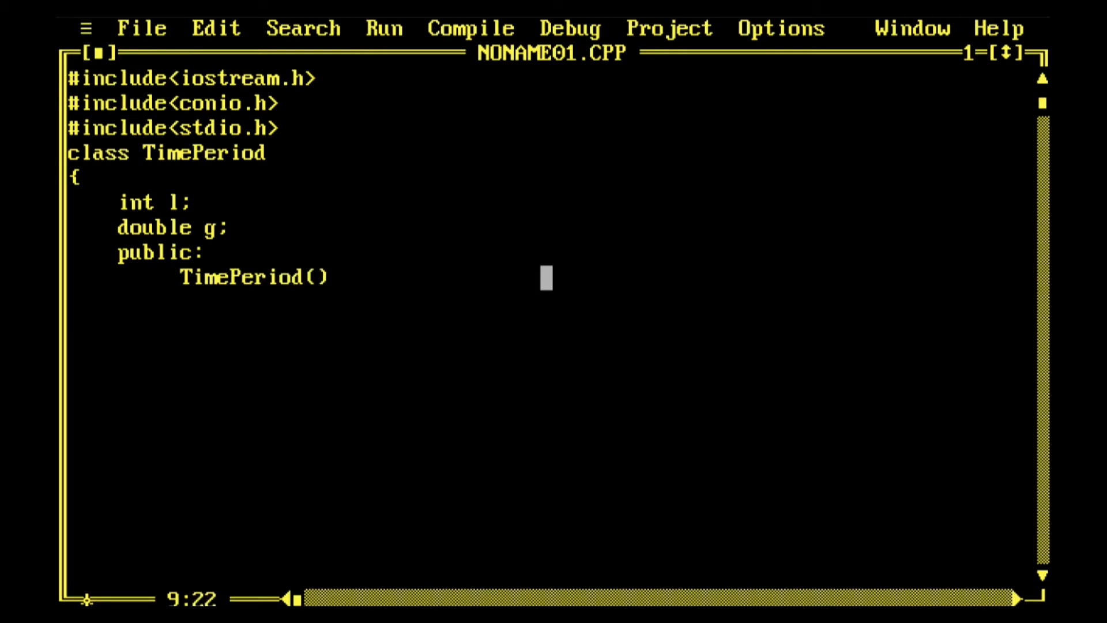
{"action": "type", "text": "{"}
{"action": "left_click", "coordinate": [548, 325]}
{"action": "type", "text": "}"}
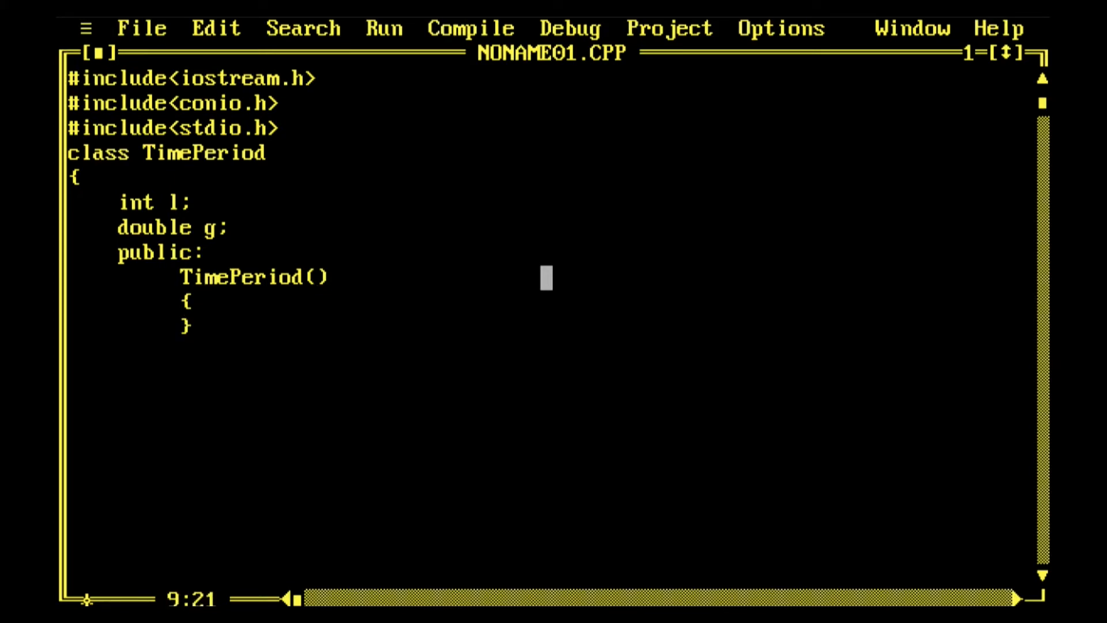
{"action": "type", "text": "int"}
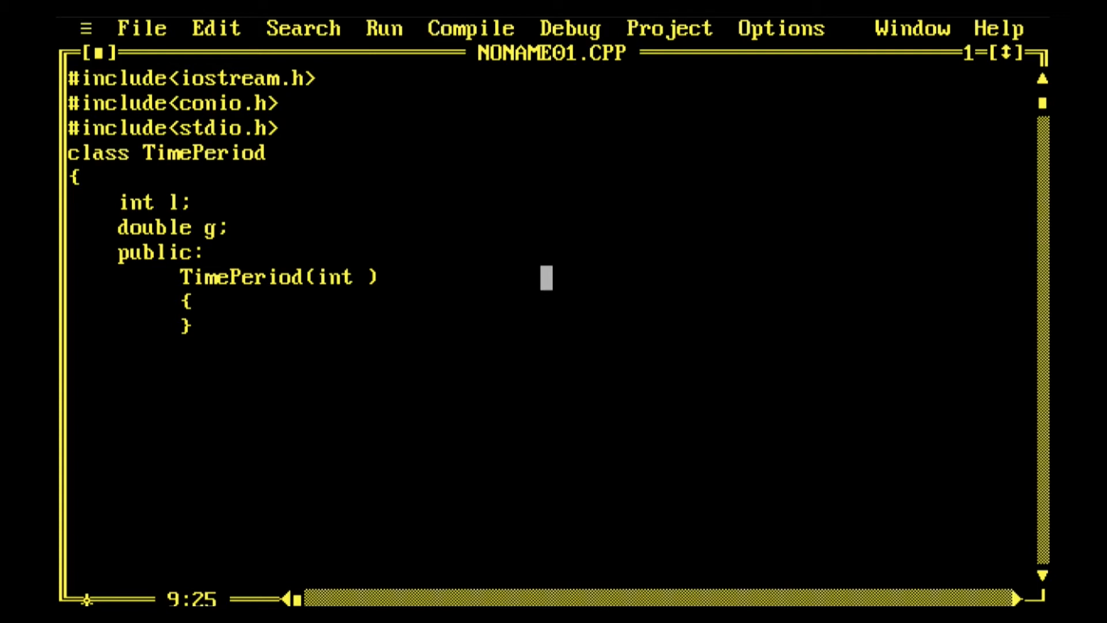
{"action": "type", "text": "x ,"}
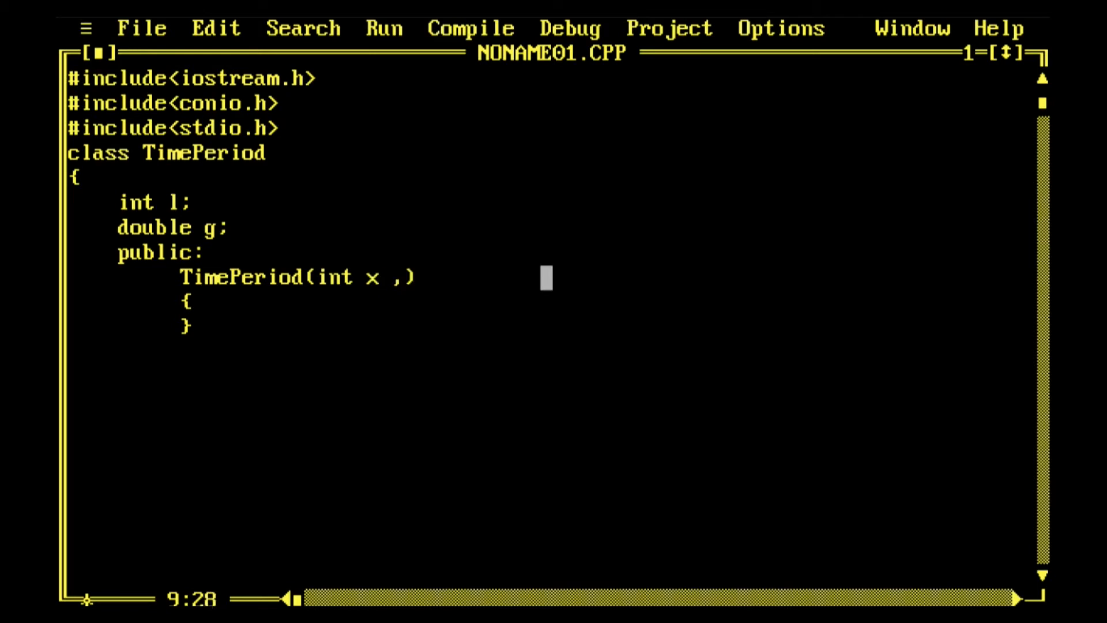
{"action": "type", "text": "double"}
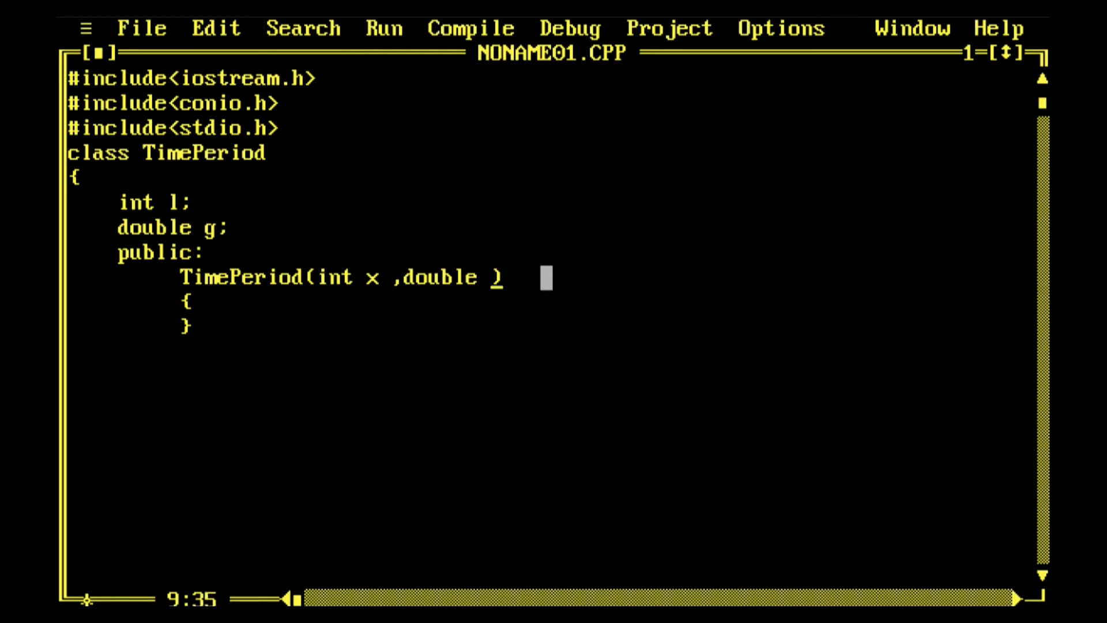
{"action": "type", "text": "y"}
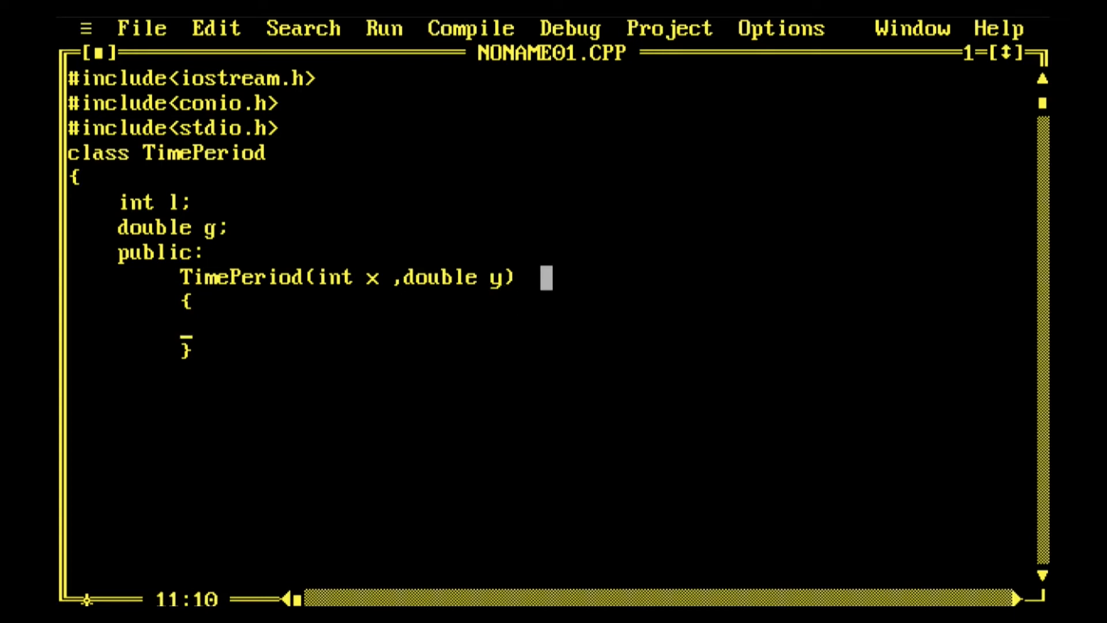
- Fill the constructor body with l=x; and g=y;
{"action": "type", "text": "l="}
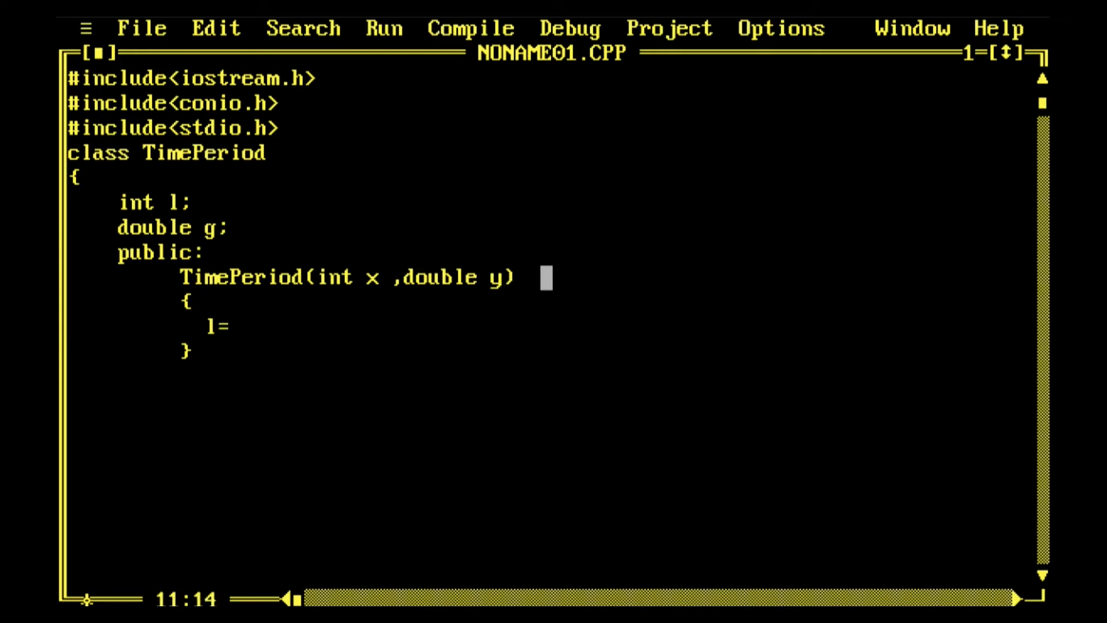
{"action": "type", "text": "x;"}
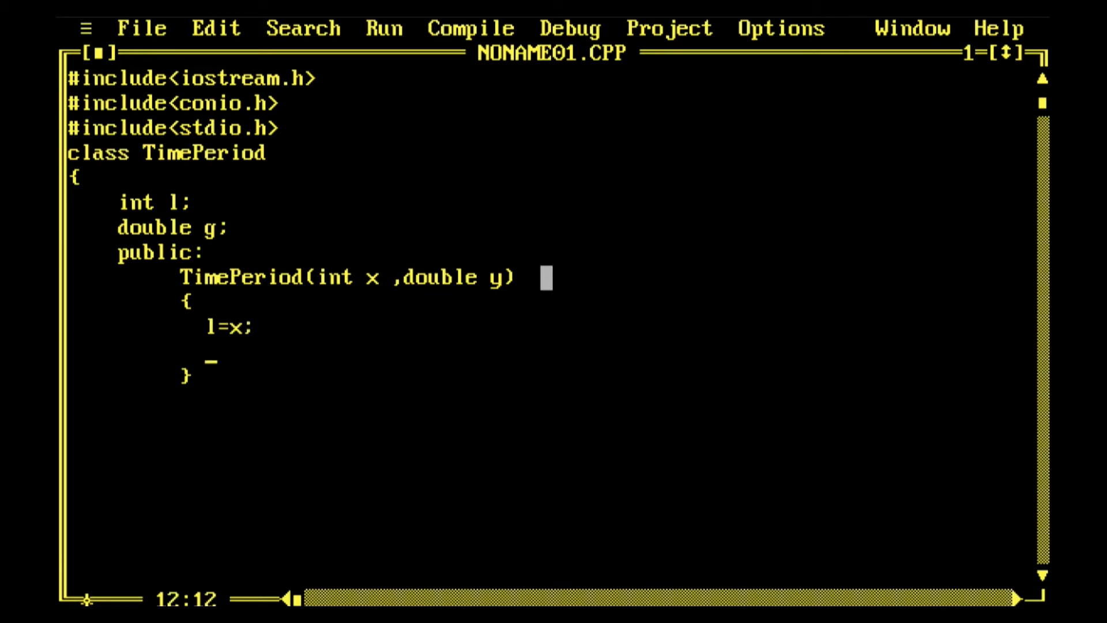
{"action": "type", "text": "g="}
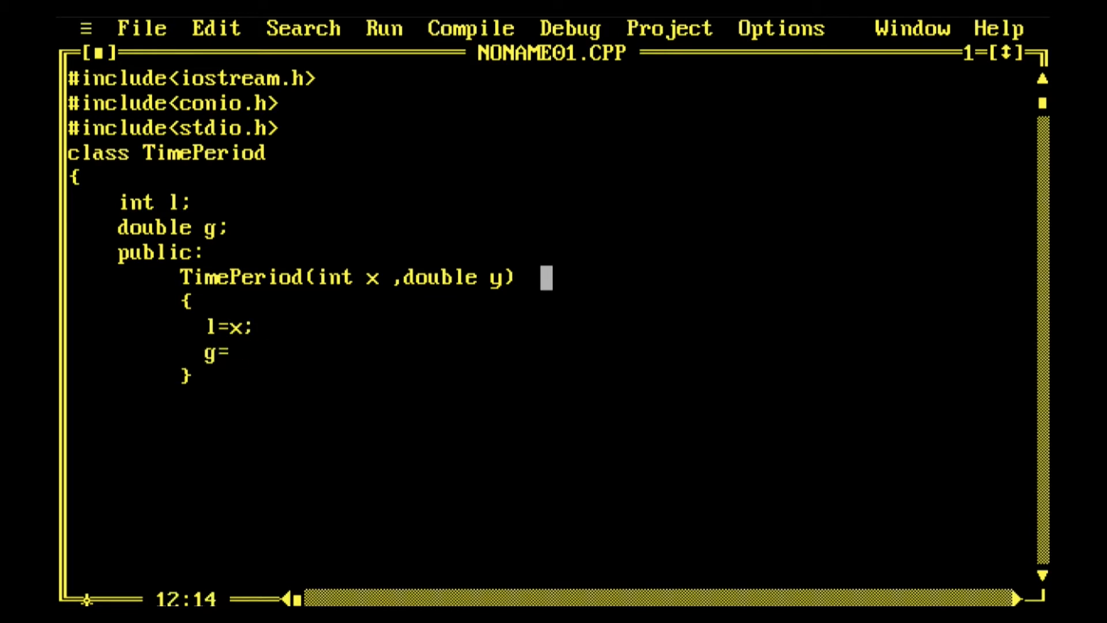
{"action": "type", "text": "y;"}
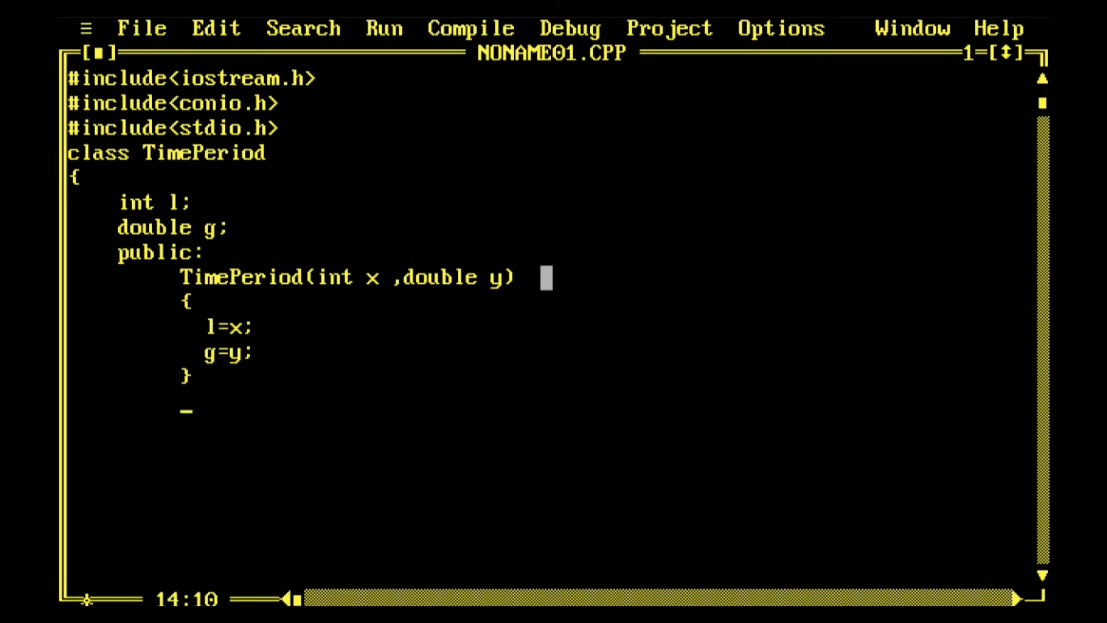
{"action": "type", "text": "vo"}
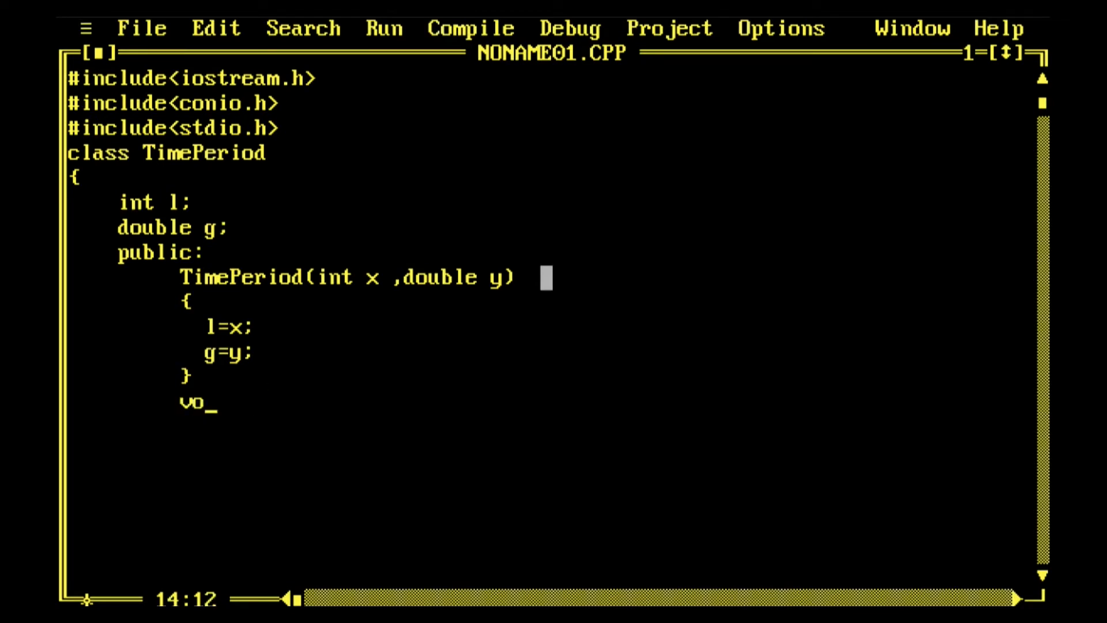
{"action": "type", "text": "id"}
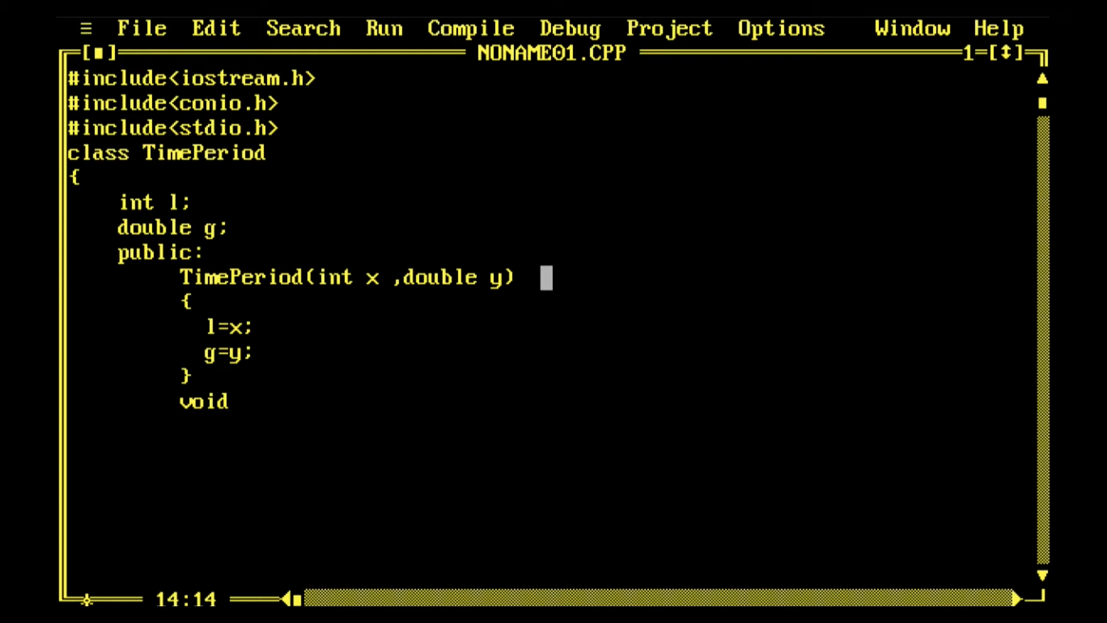
{"action": "left_click", "coordinate": [360, 276]}
{"action": "type", "text": "dou"}
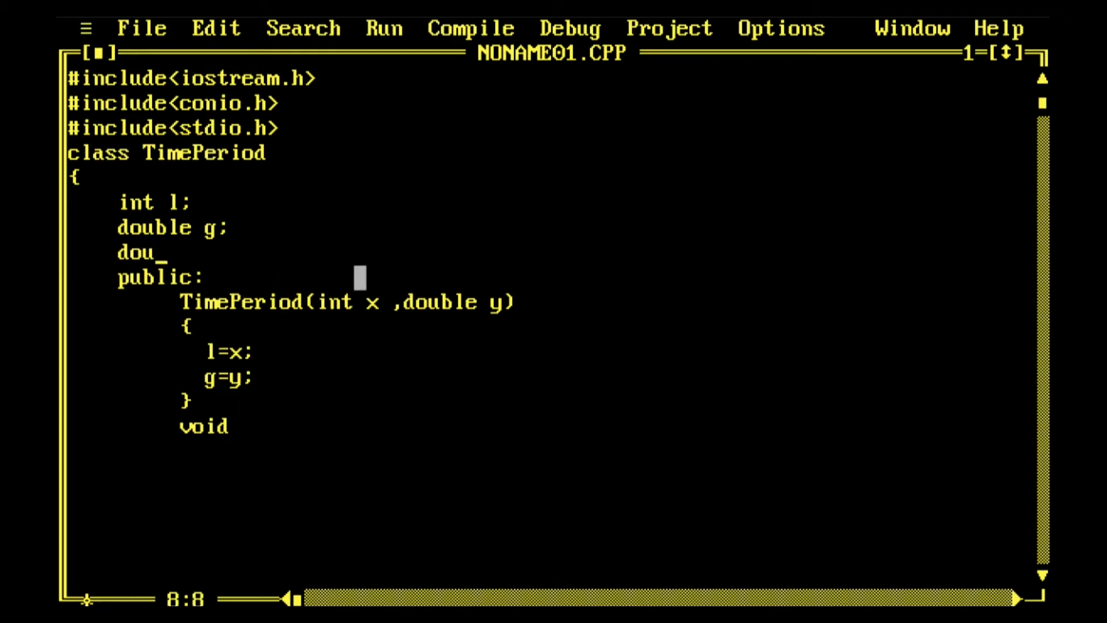
{"action": "type", "text": "ble"}
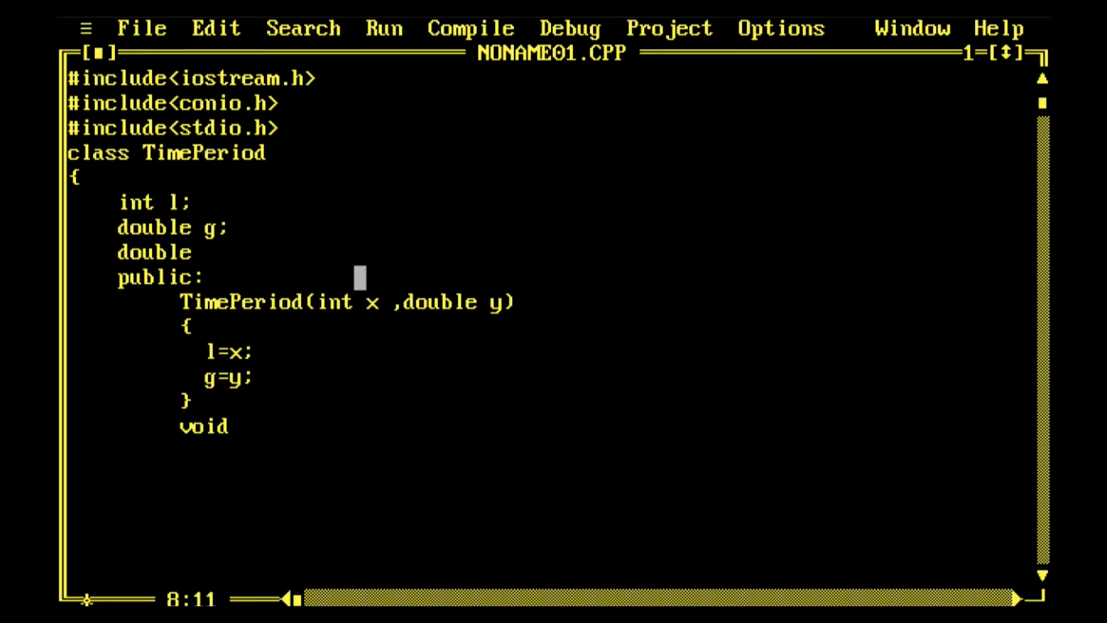
{"action": "type", "text": "tp;"}
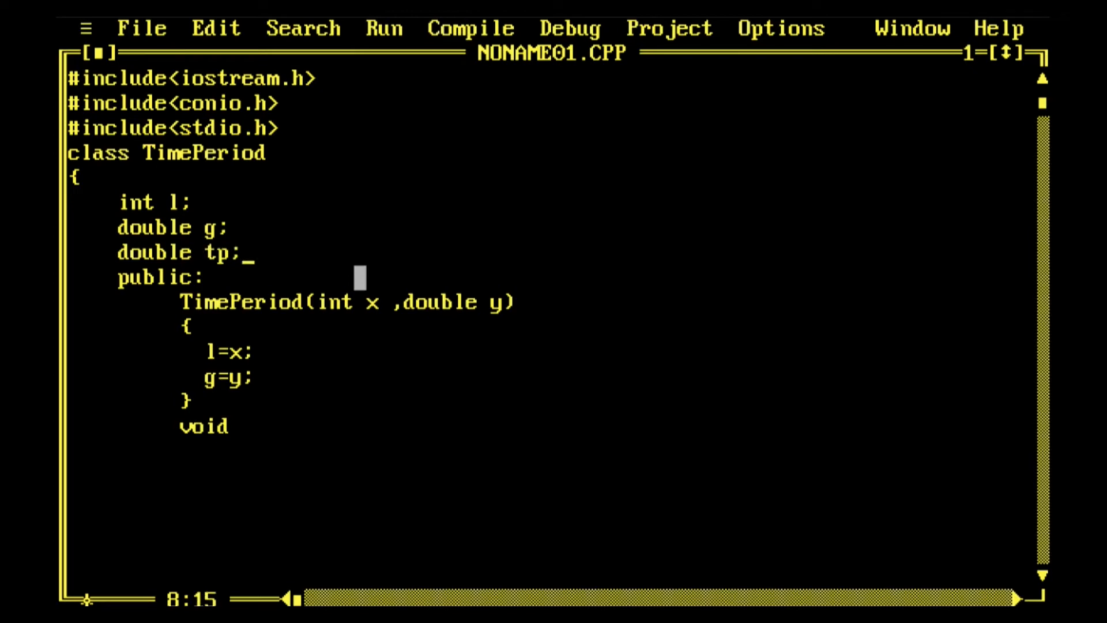
{"action": "key", "text": "Down"}
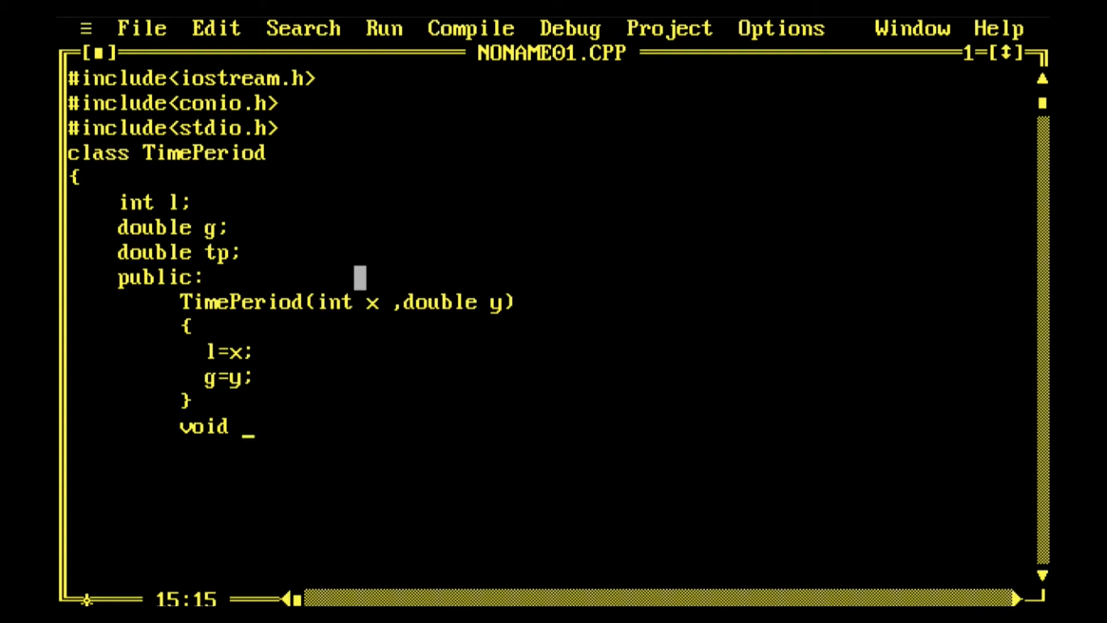
{"action": "type", "text": "Tim"}
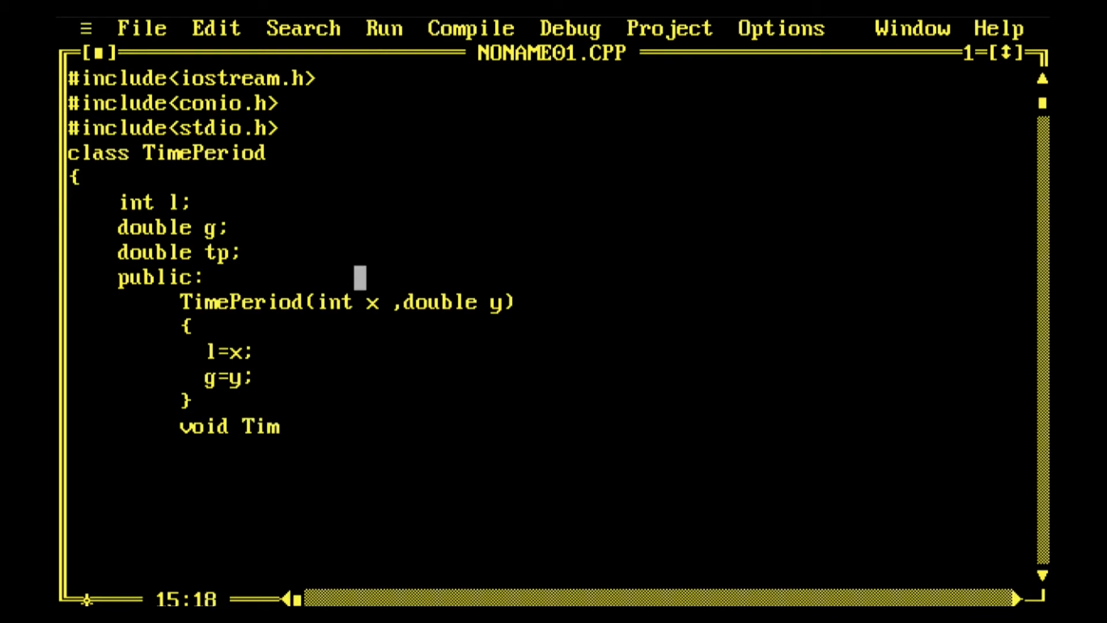
{"action": "type", "text": "ePer"}
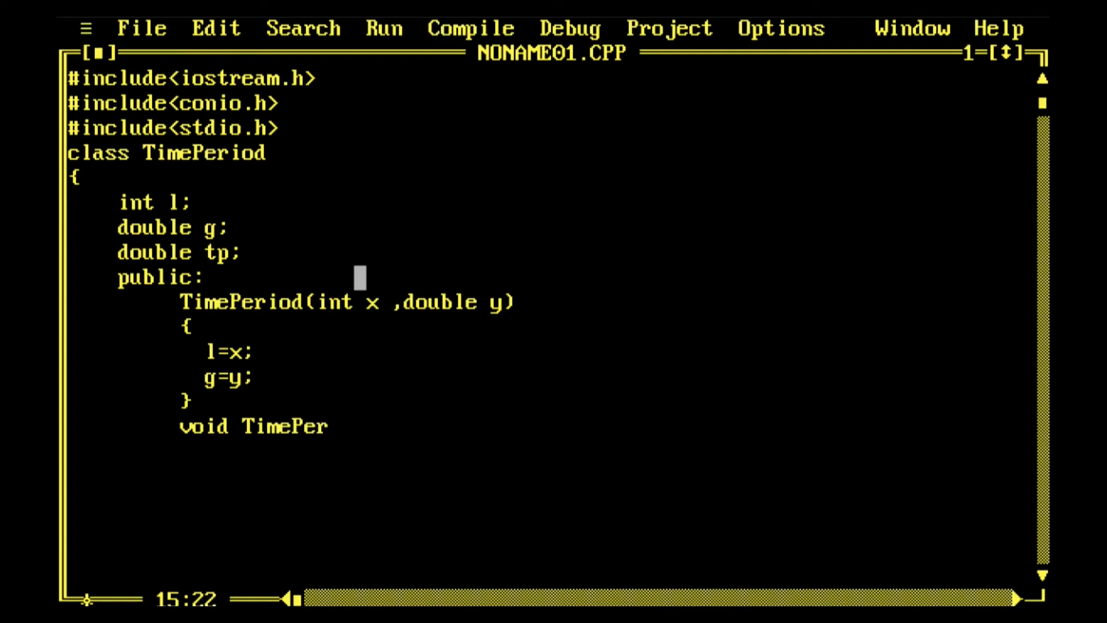
{"action": "type", "text": "iod"}
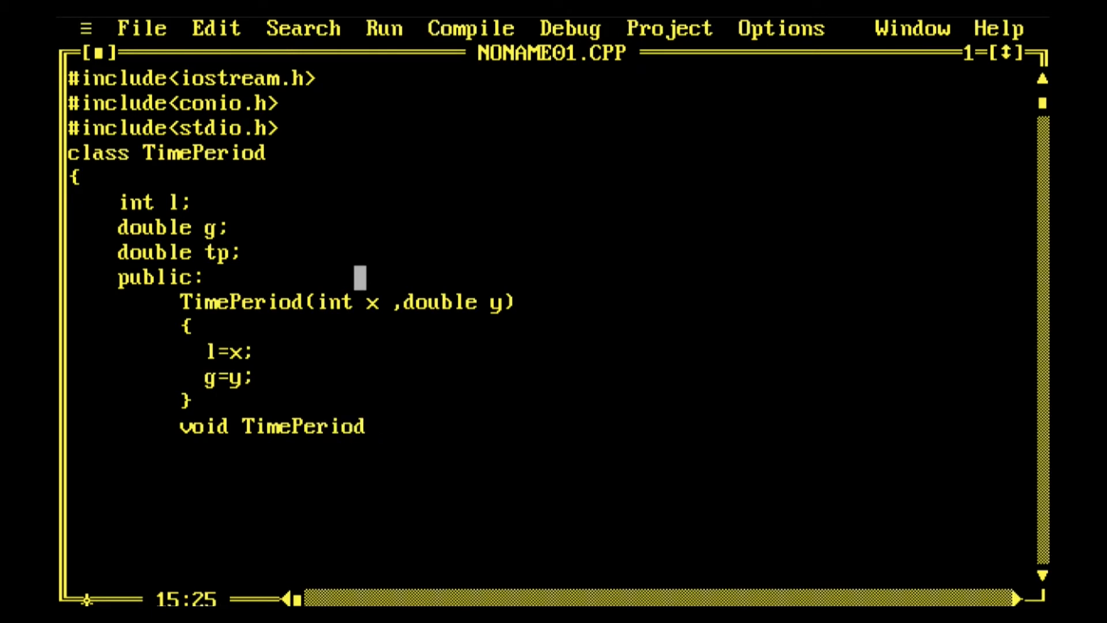
{"action": "type", "text": "()"}
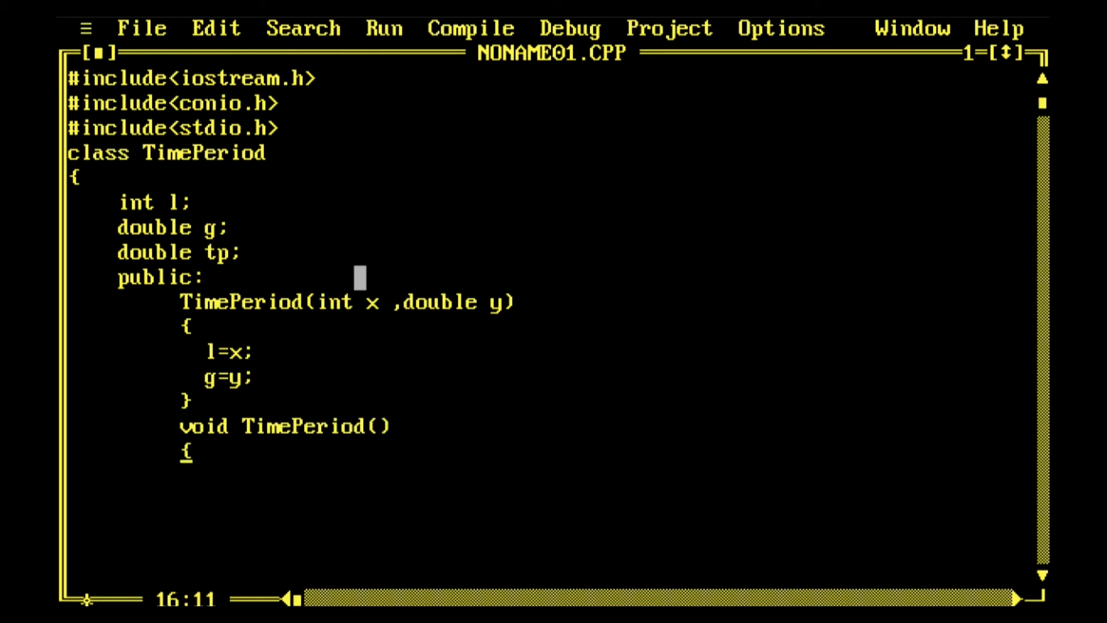
{"action": "key", "text": "Down"}
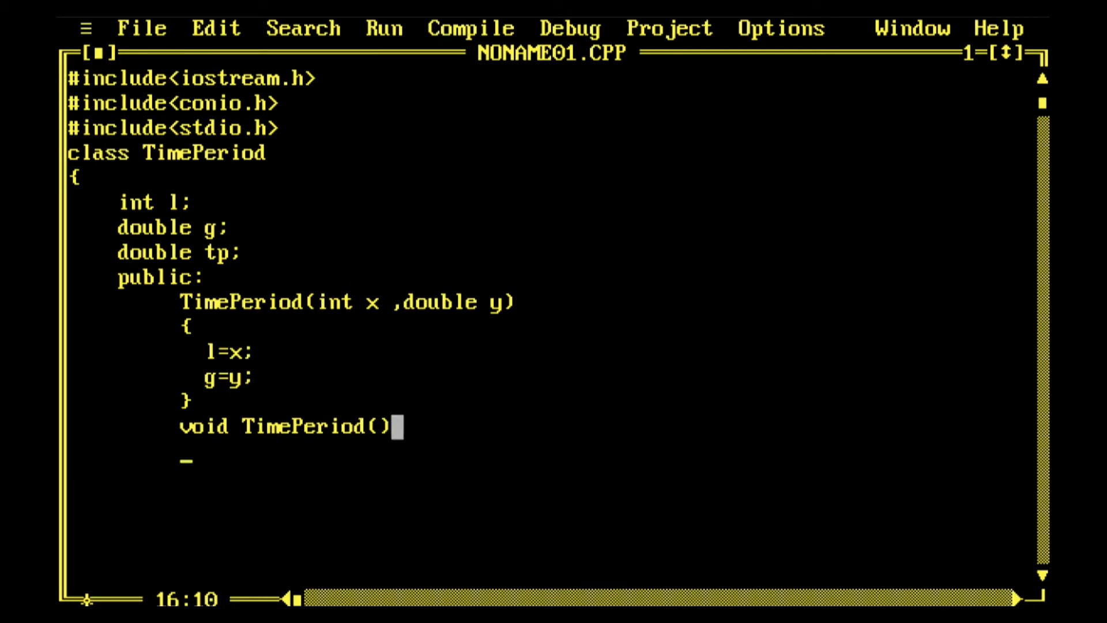
{"action": "type", "text": ";"}
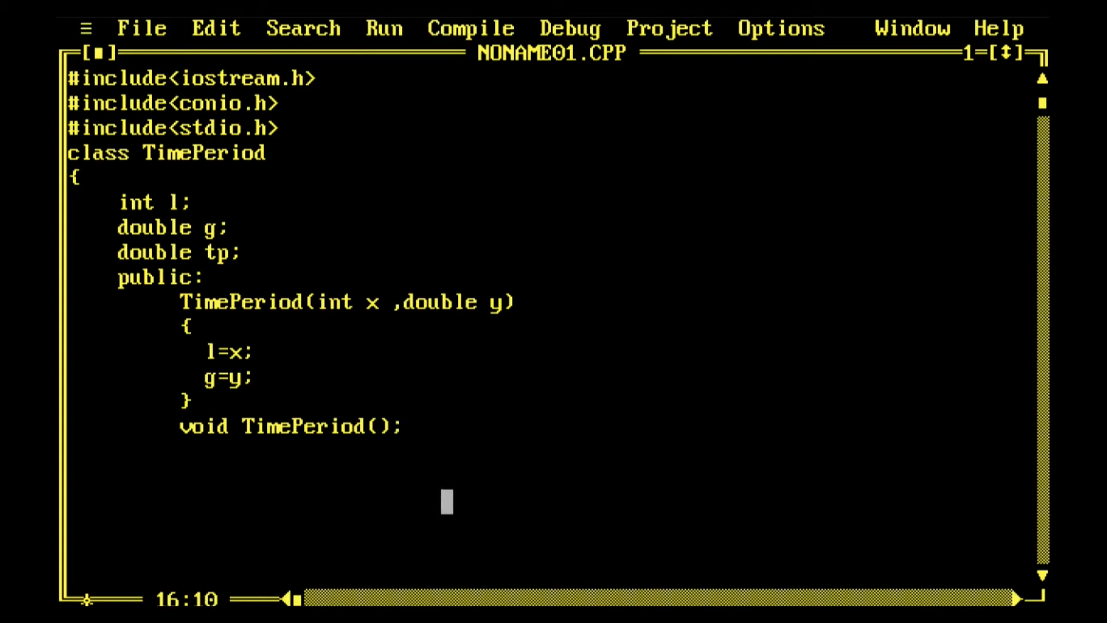
{"action": "type", "text": "v"}
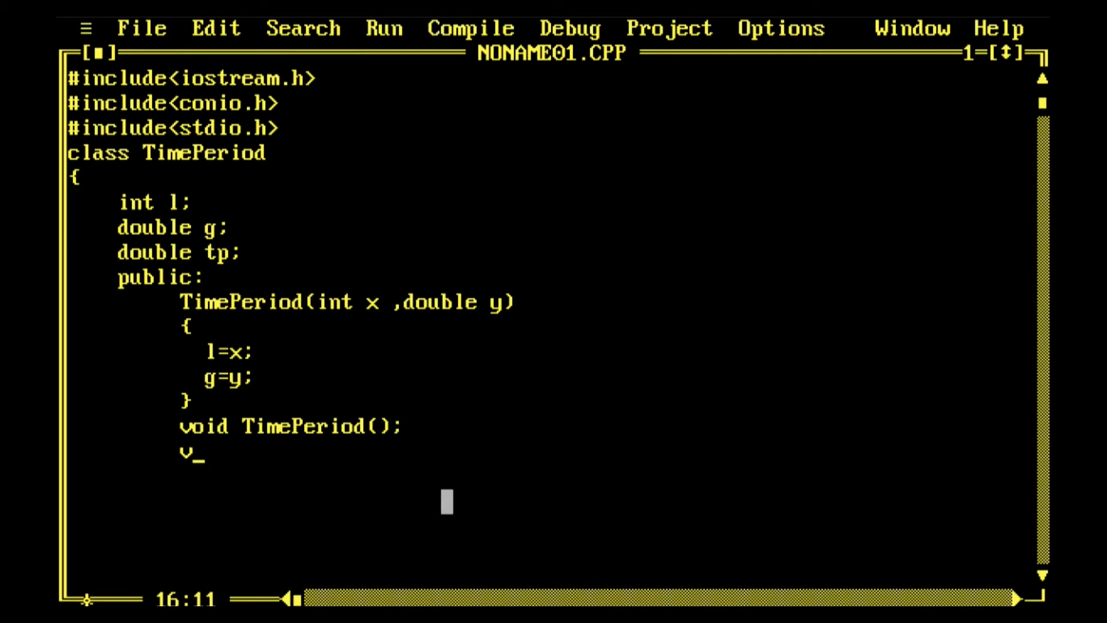
{"action": "type", "text": "oid s"}
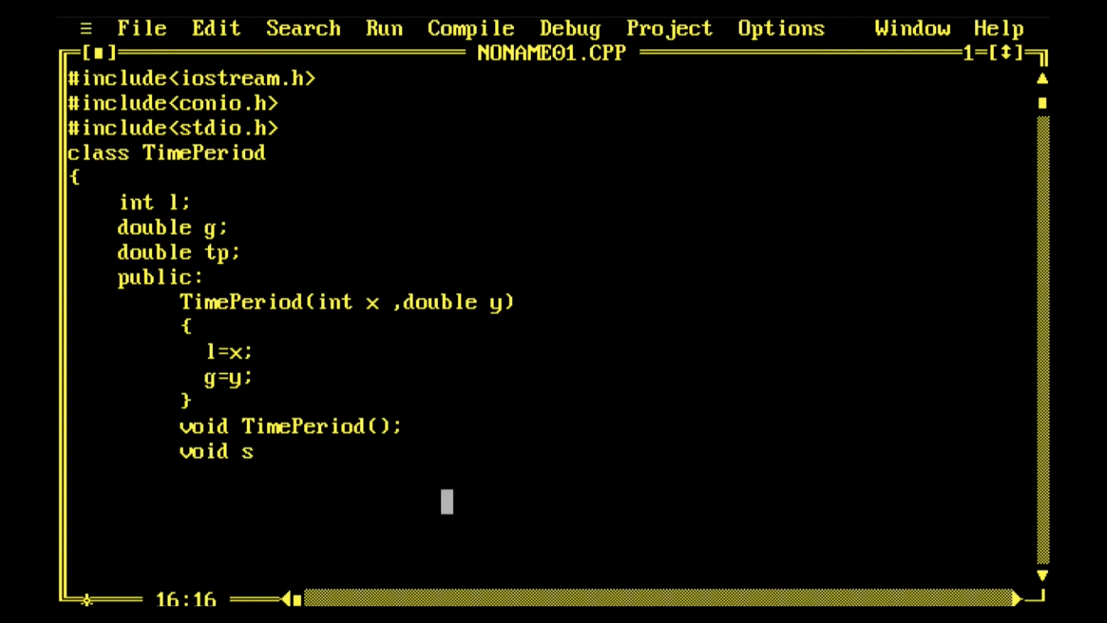
{"action": "type", "text": "h"}
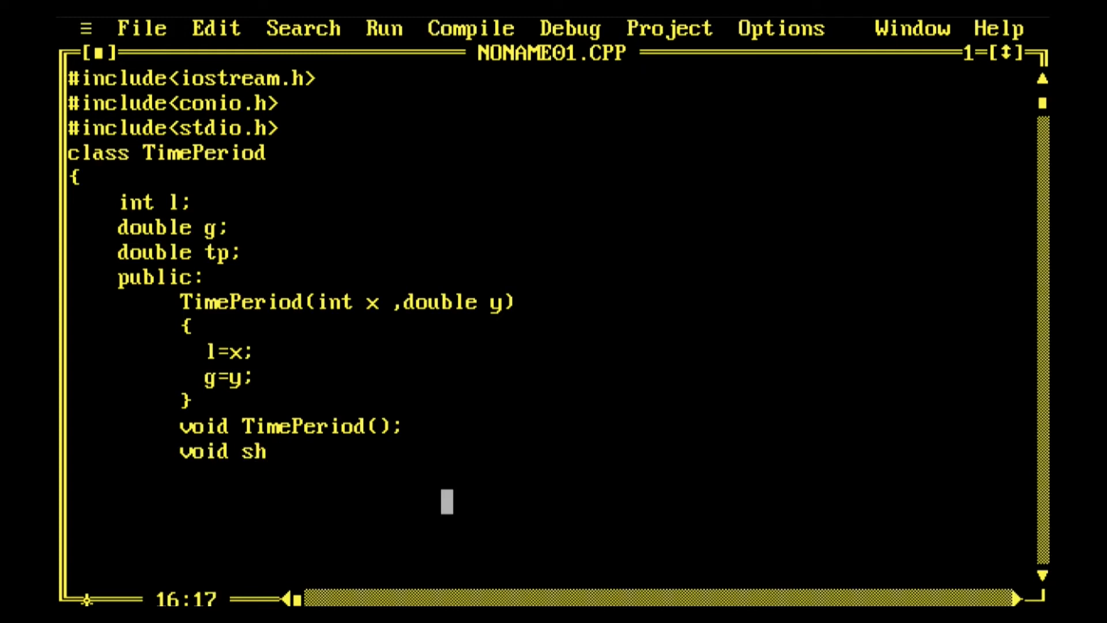
{"action": "type", "text": "ow()"}
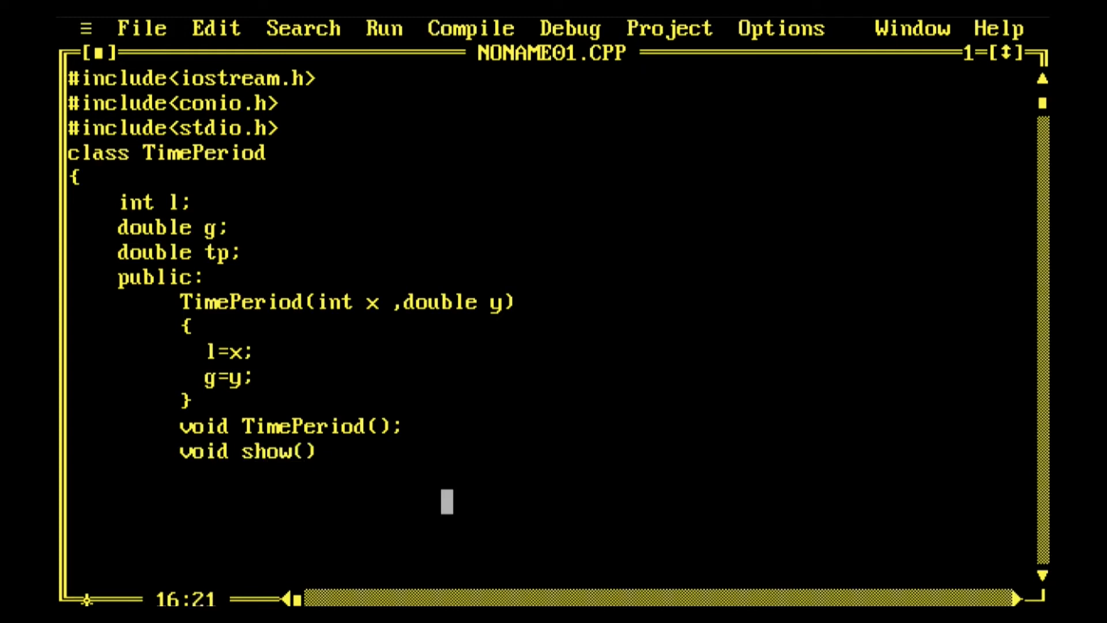
{"action": "key", "text": "Enter"}
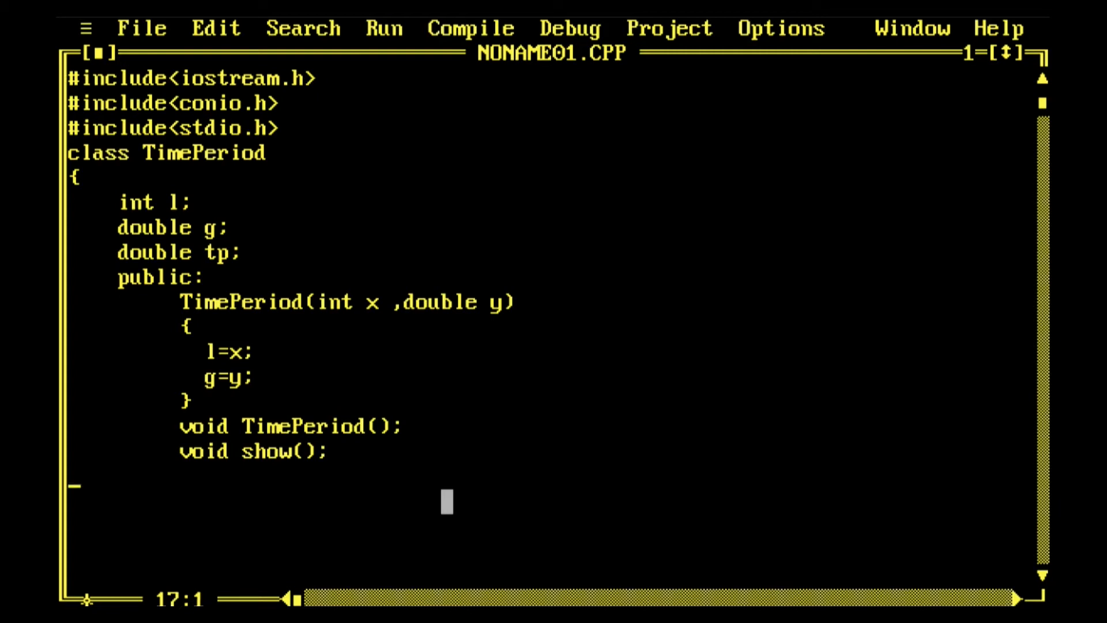
{"action": "key", "text": "Down"}
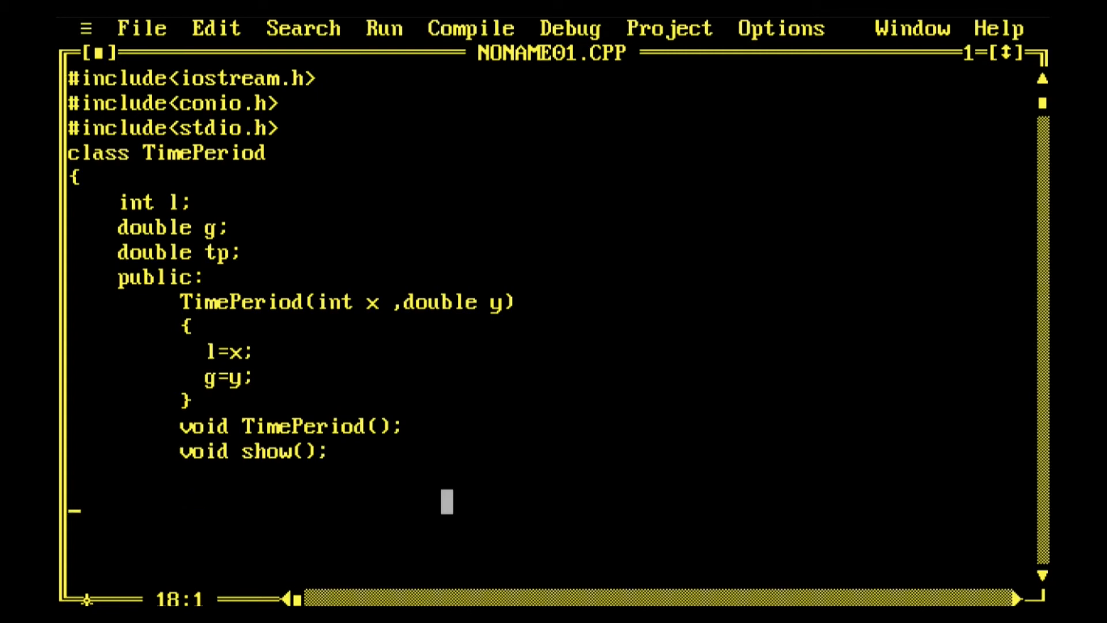
{"action": "type", "text": "};"}
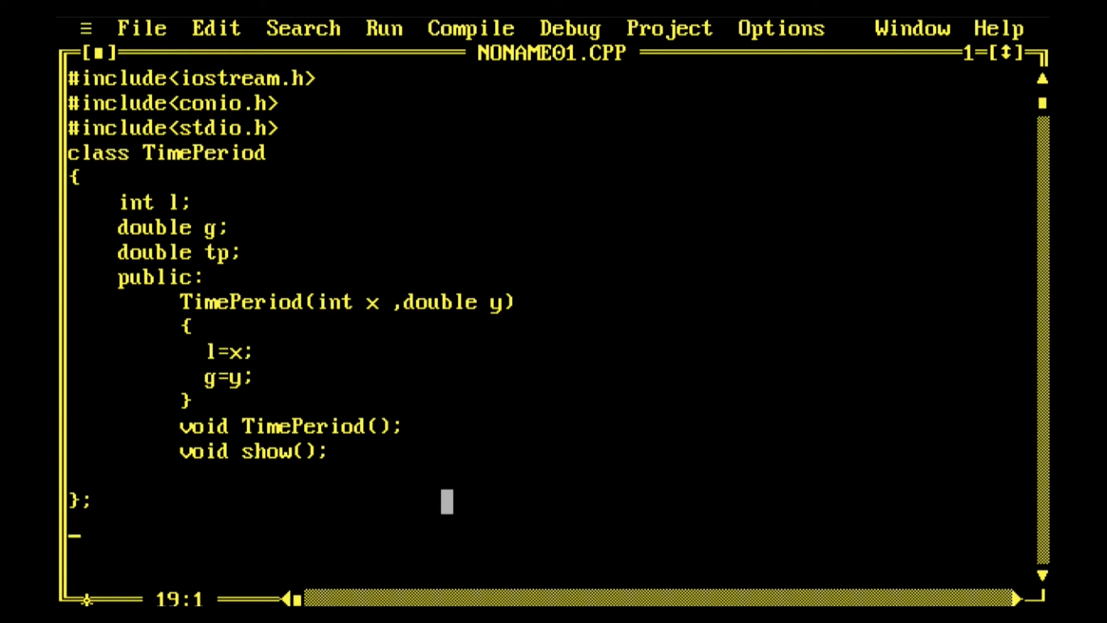
{"action": "type", "text": "vo"}
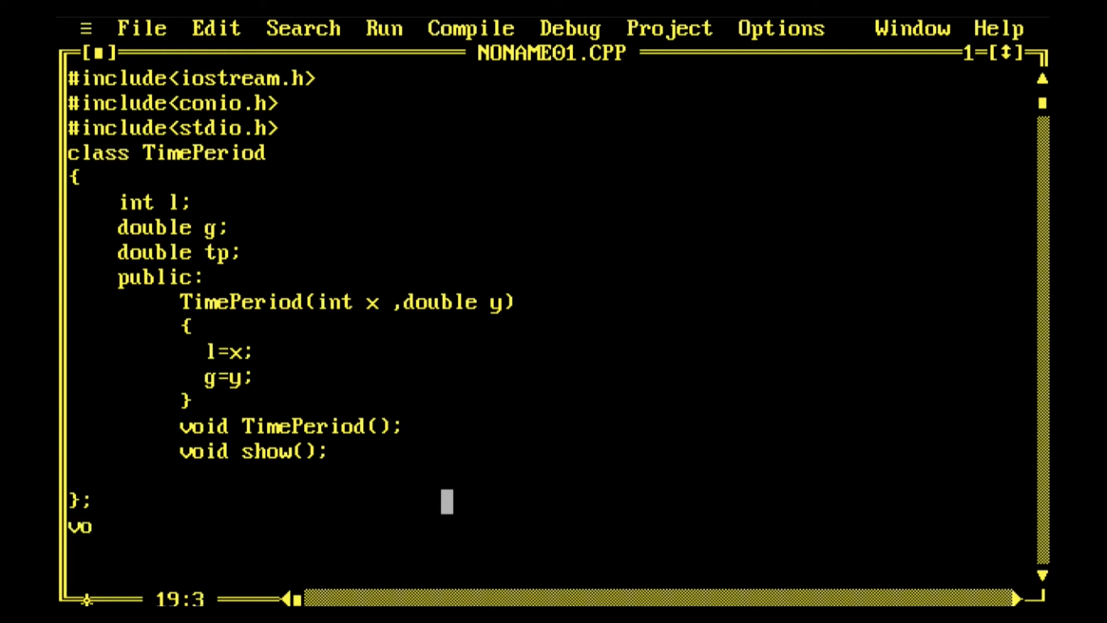
{"action": "type", "text": "id"}
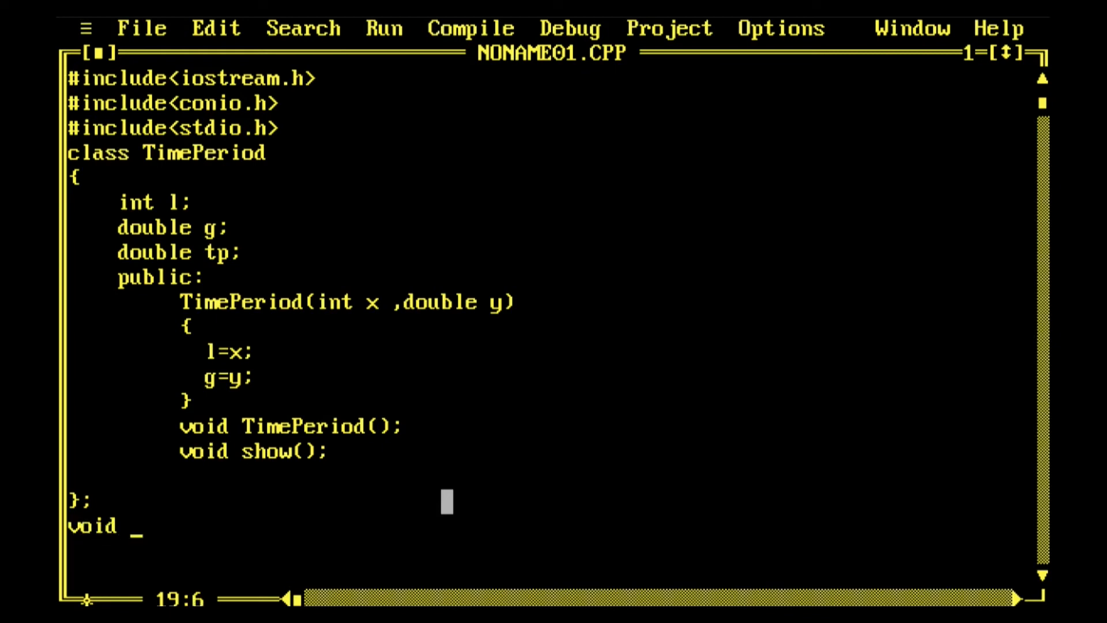
{"action": "type", "text": "Time"}
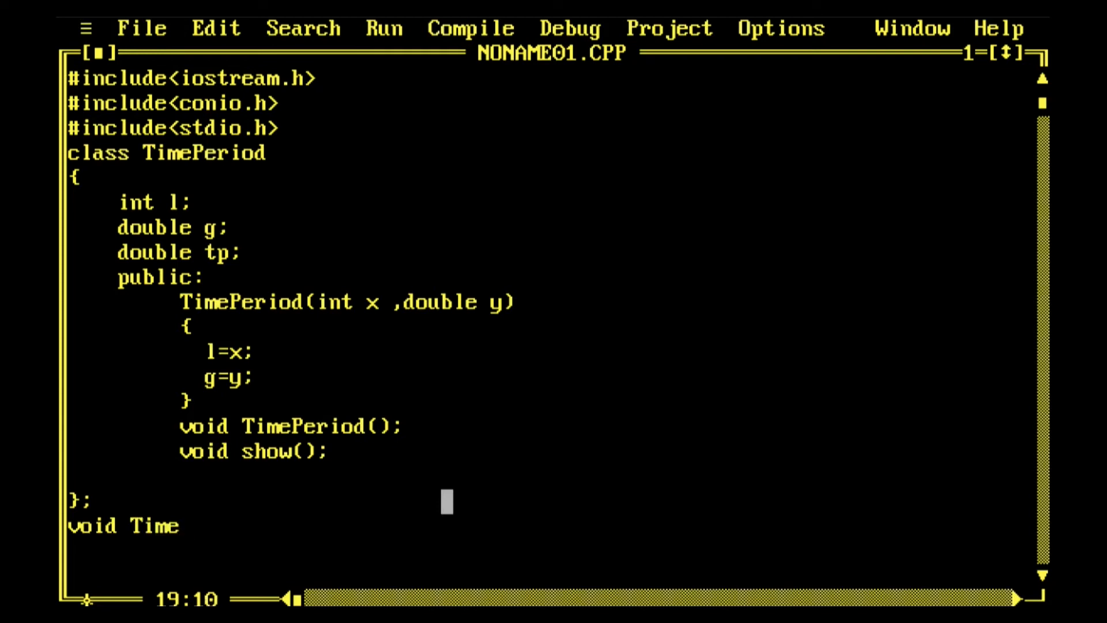
{"action": "type", "text": "Per"}
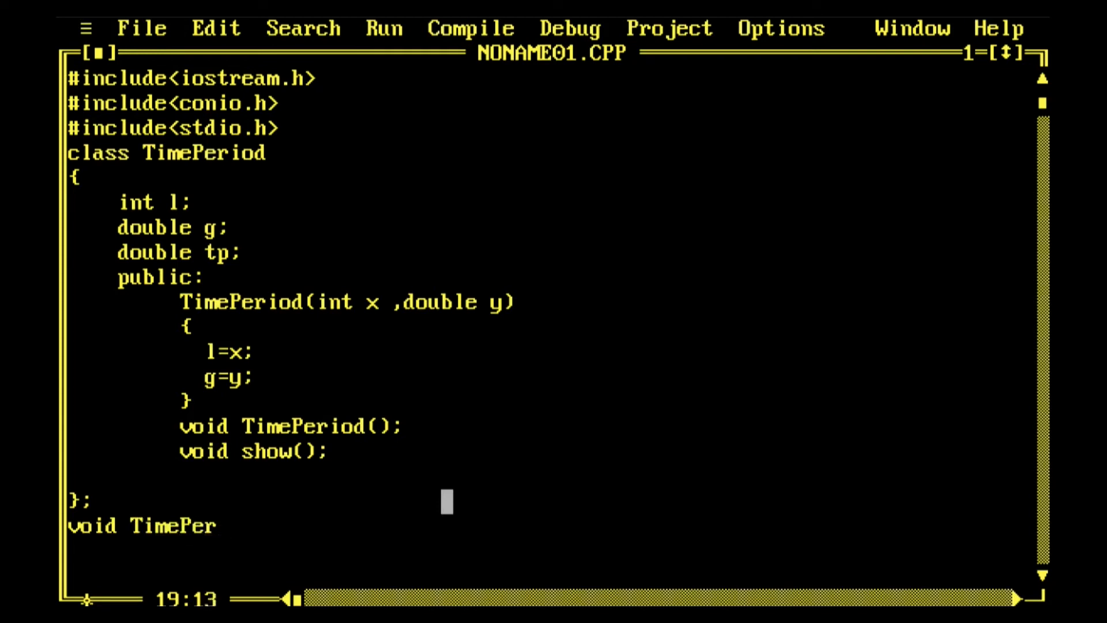
{"action": "type", "text": "ion::"}
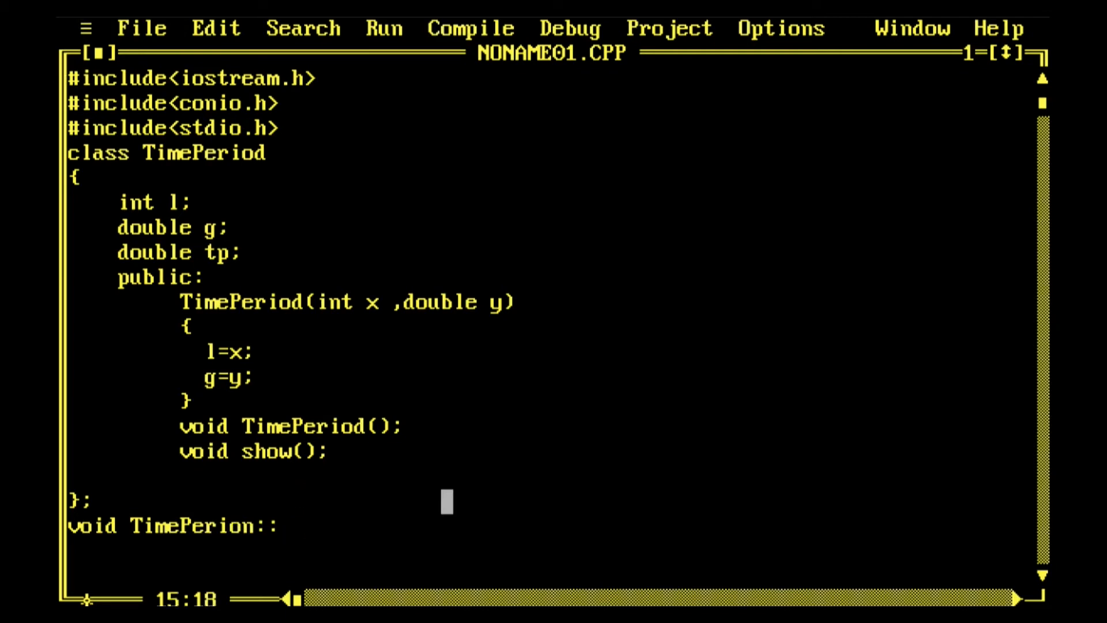
- Type the cal() name in the out-of-class TimePerion:: definition, fixing its spacing
{"action": "type", "text": "ca"}
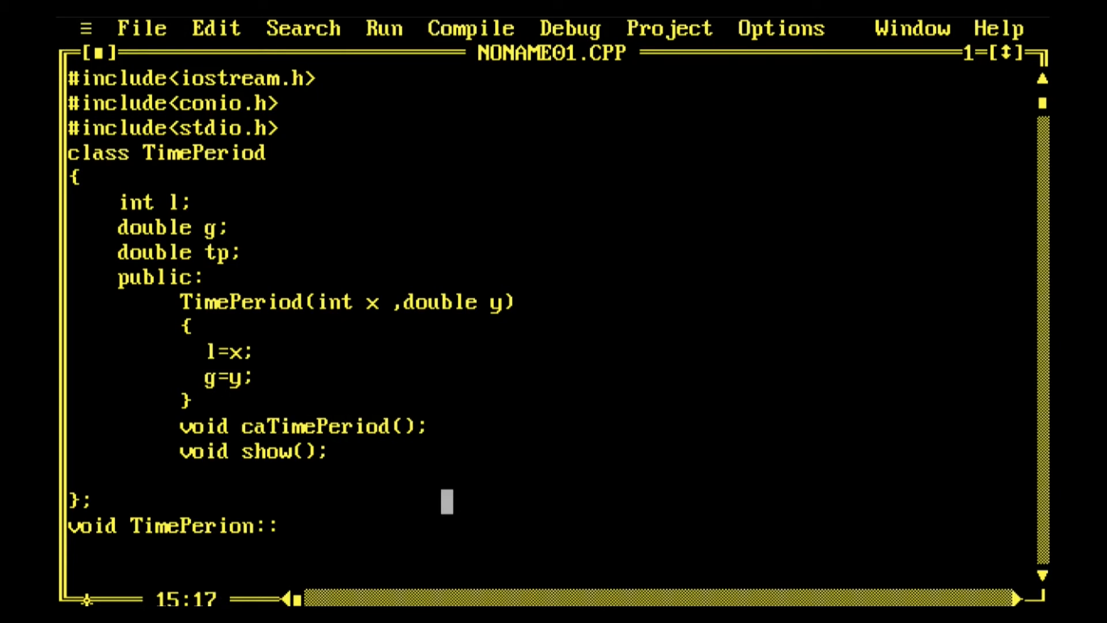
{"action": "type", "text": "l"}
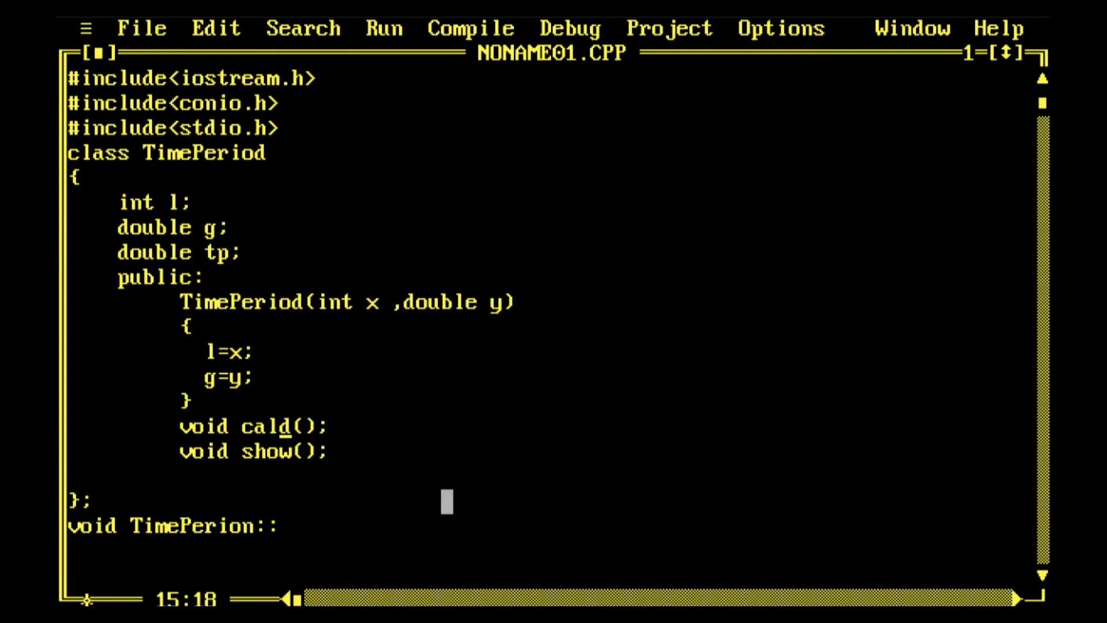
{"action": "key", "text": "Backspace"}
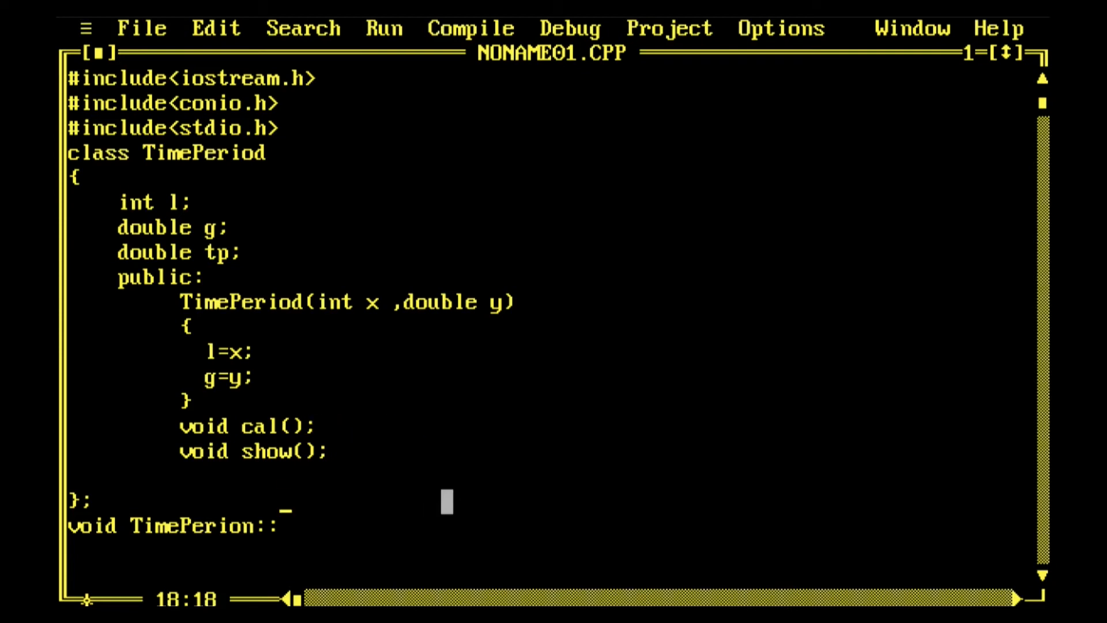
{"action": "type", "text": "cal"}
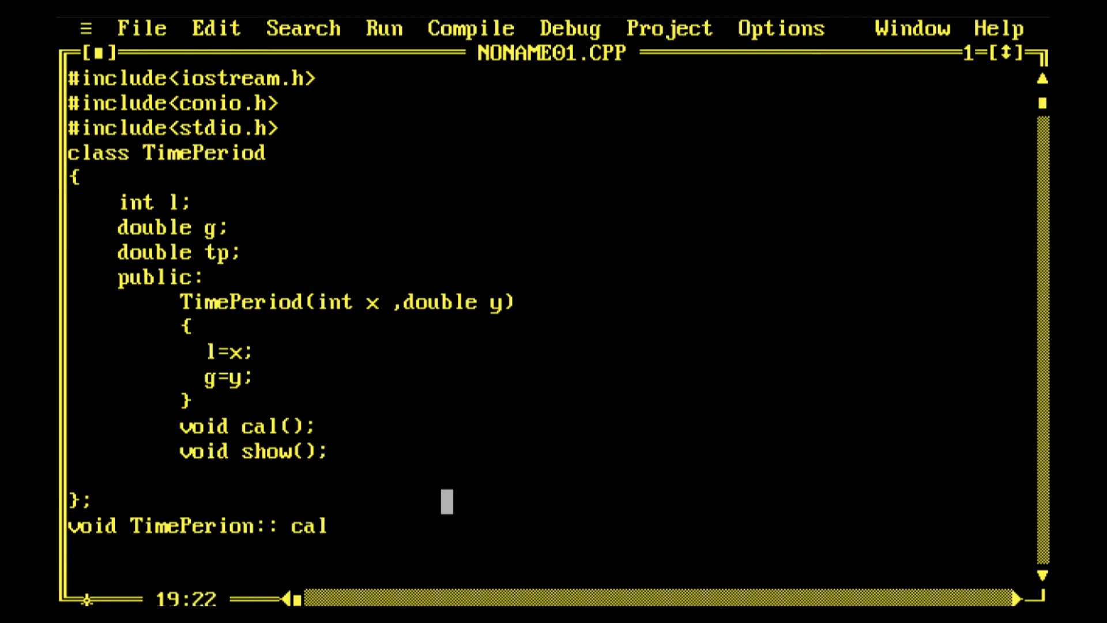
{"action": "type", "text": "()"}
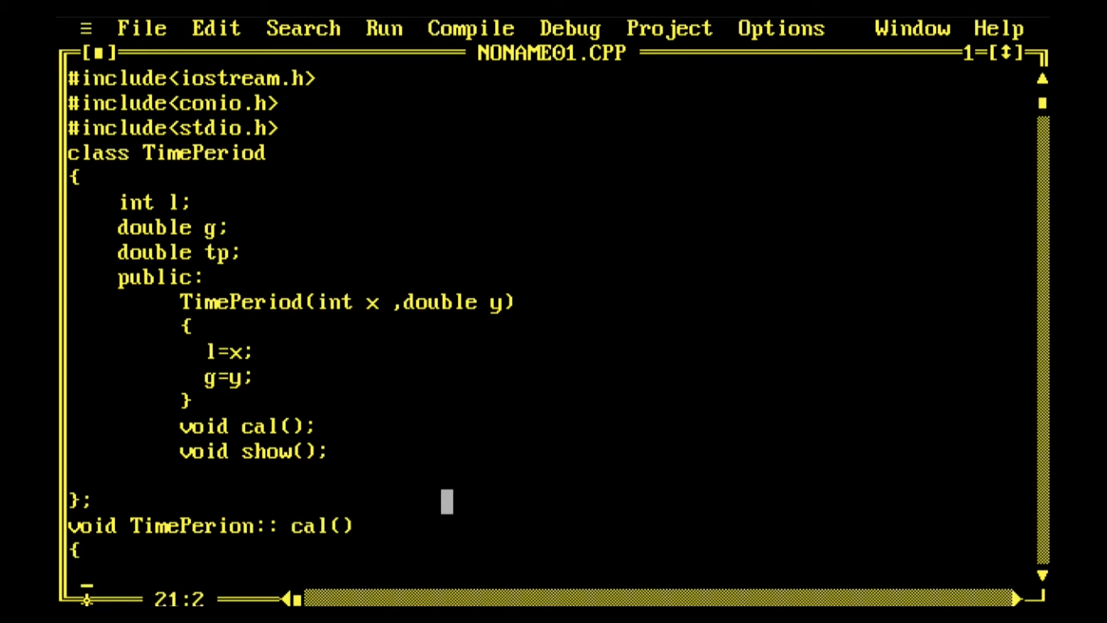
- Write tp = 2*3.1452*sqrt(l/g); inside the cal() body
{"action": "type", "text": "tp="}
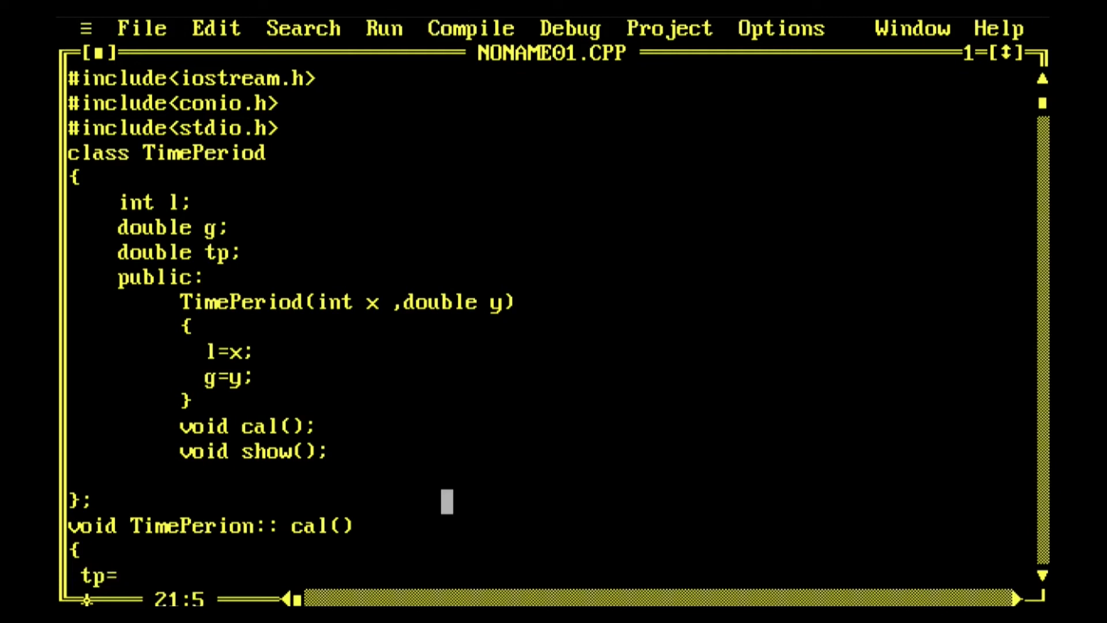
{"action": "key", "text": "Left"}
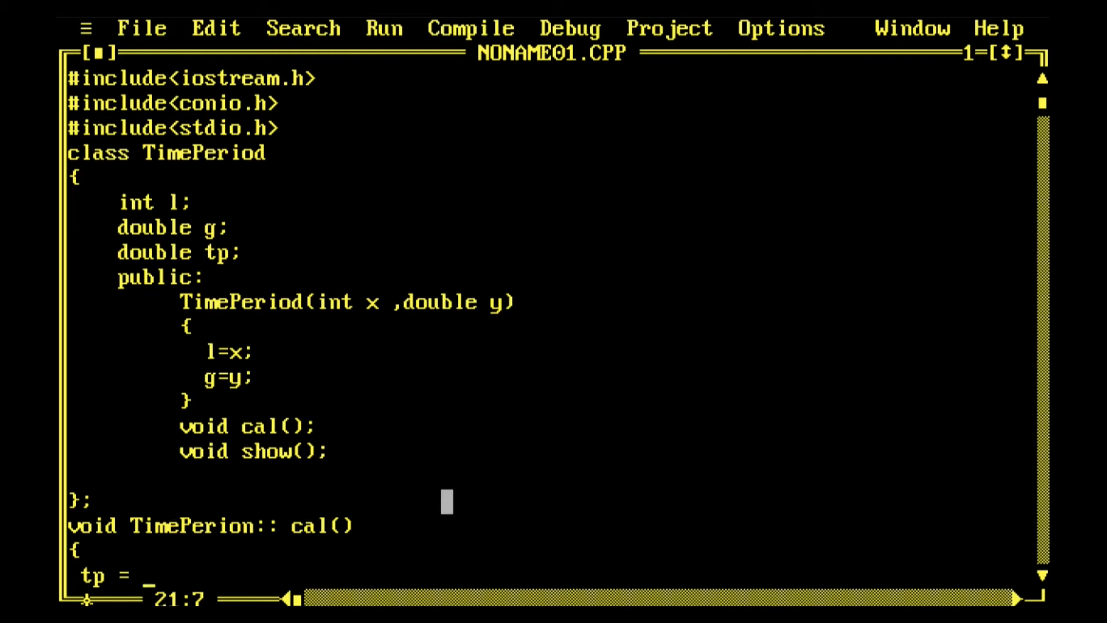
{"action": "type", "text": "2"}
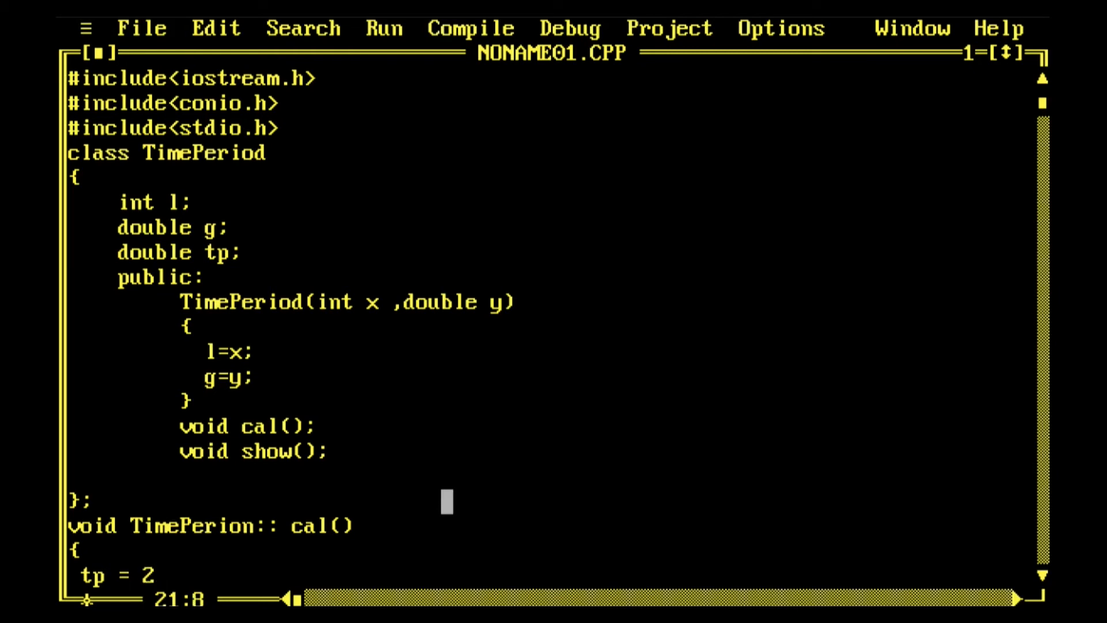
{"action": "type", "text": "*"}
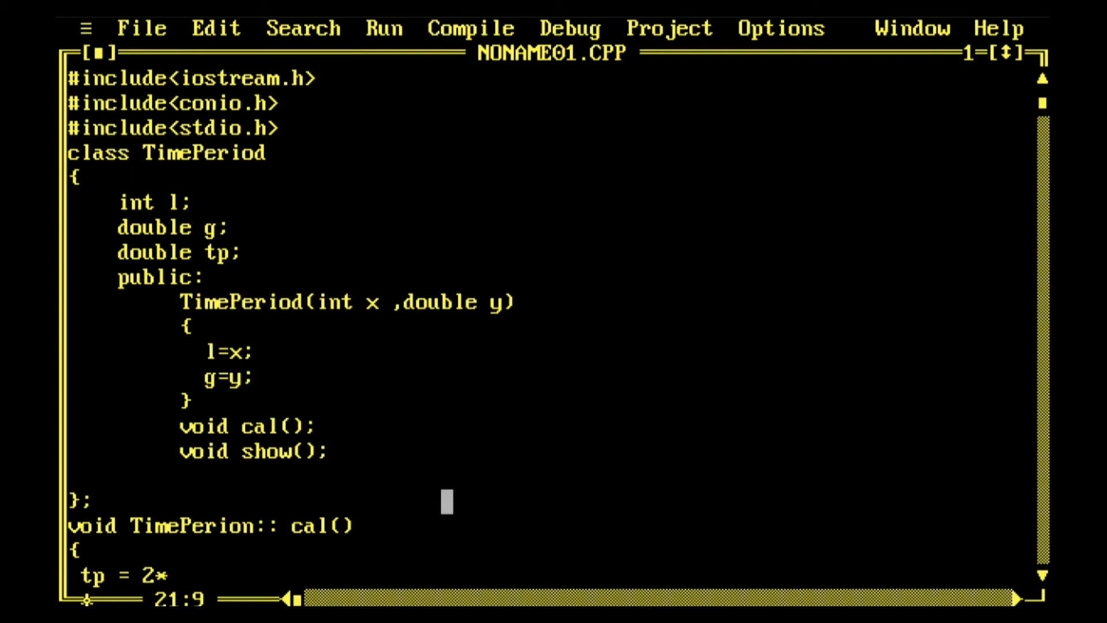
{"action": "type", "text": "3.1"}
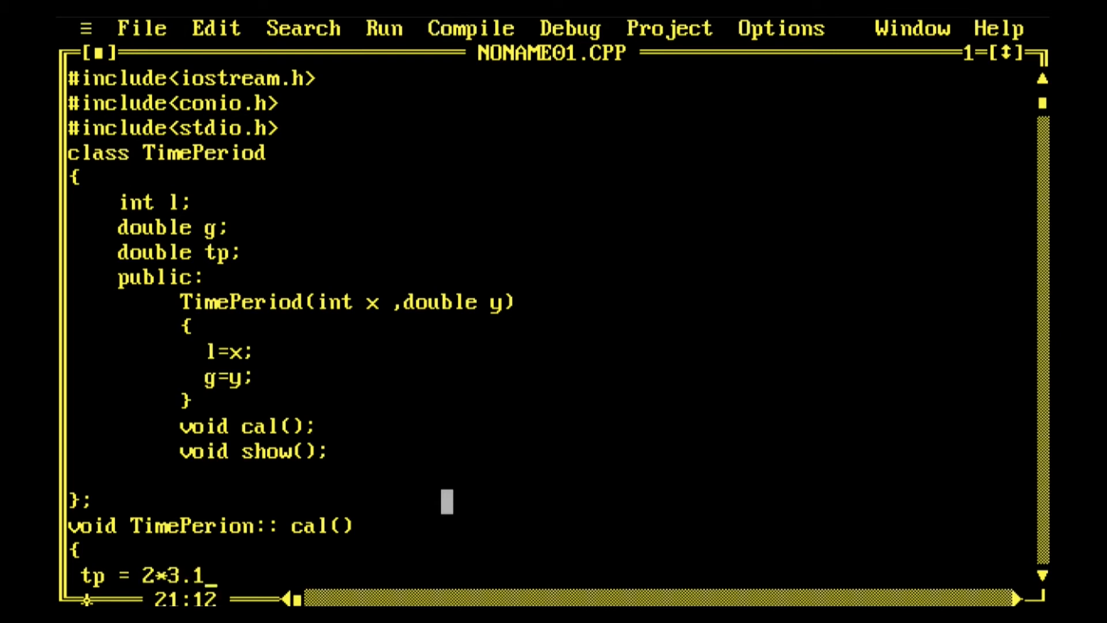
{"action": "type", "text": "452"}
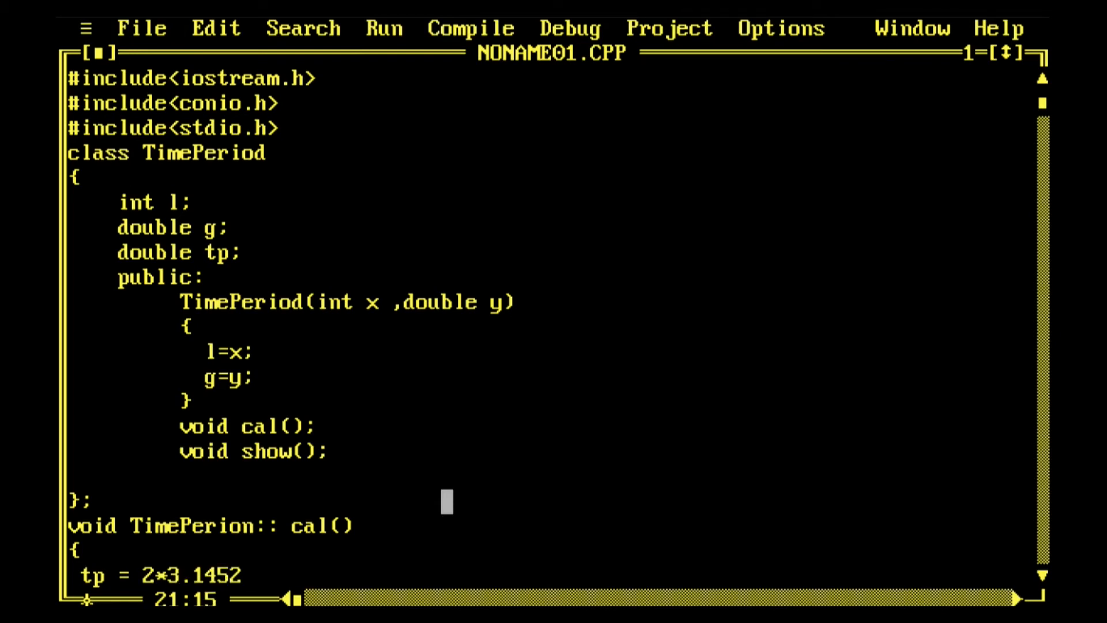
{"action": "type", "text": "*"}
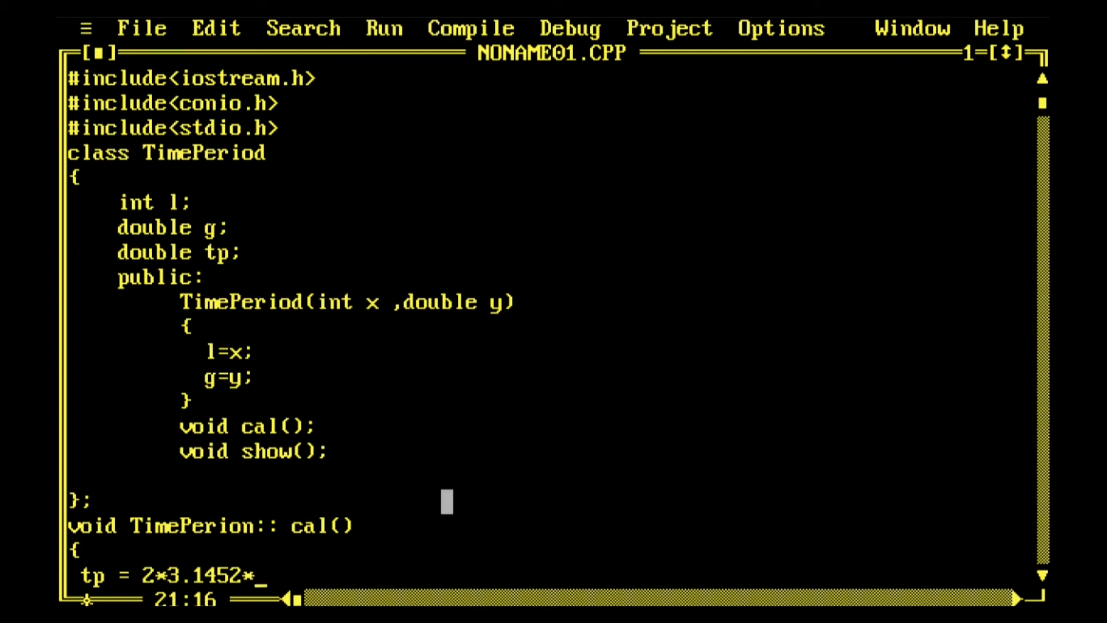
{"action": "type", "text": "s"}
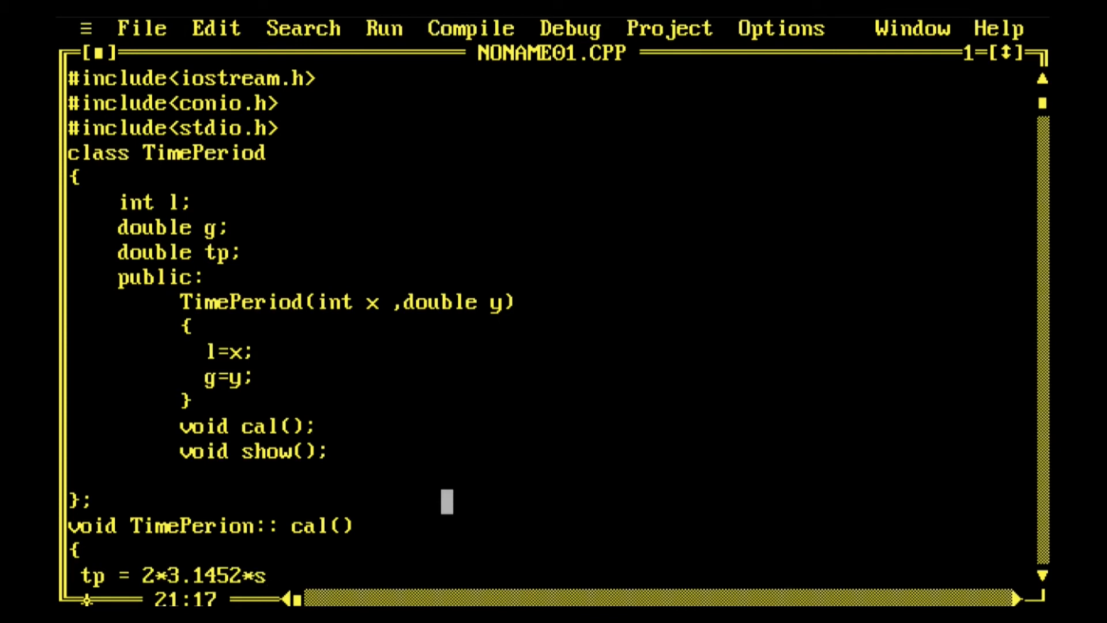
{"action": "type", "text": "qrt("}
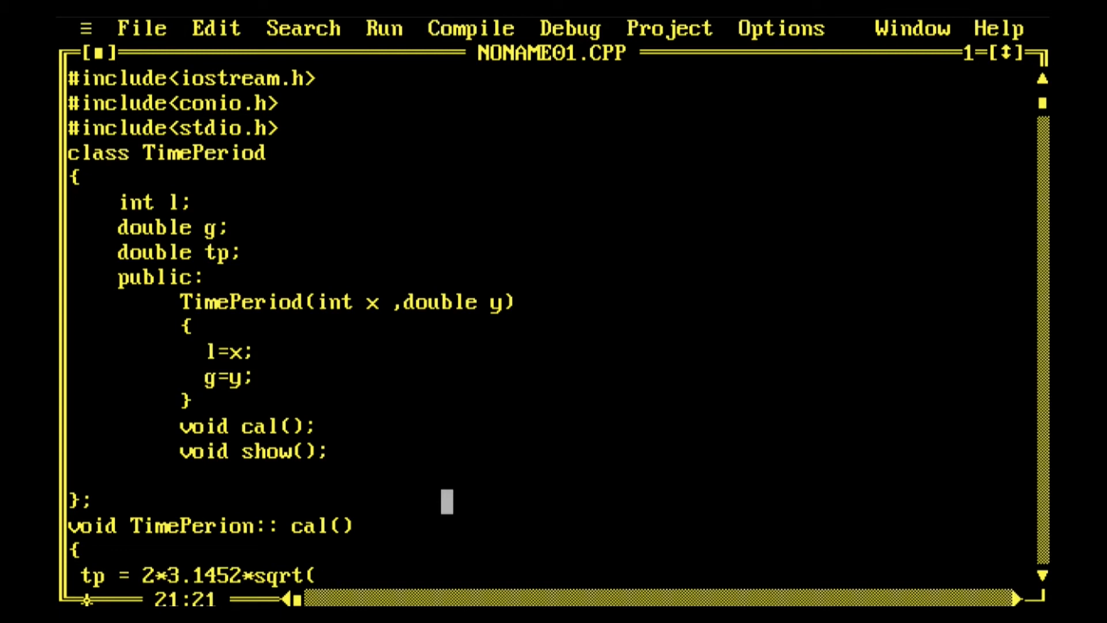
{"action": "type", "text": "l/"}
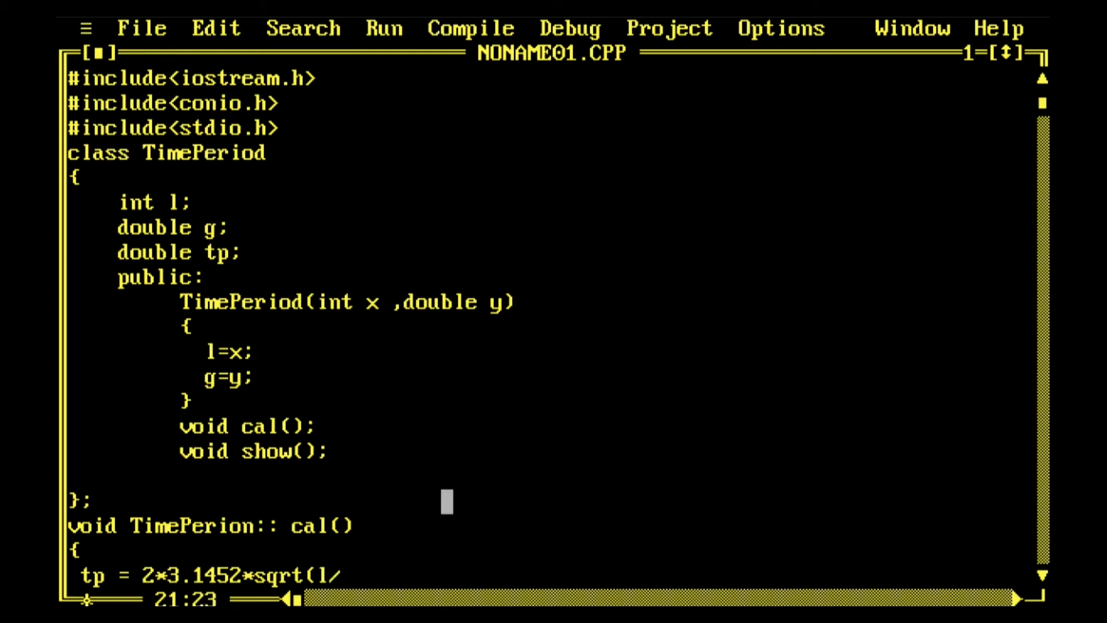
{"action": "type", "text": "/g)"}
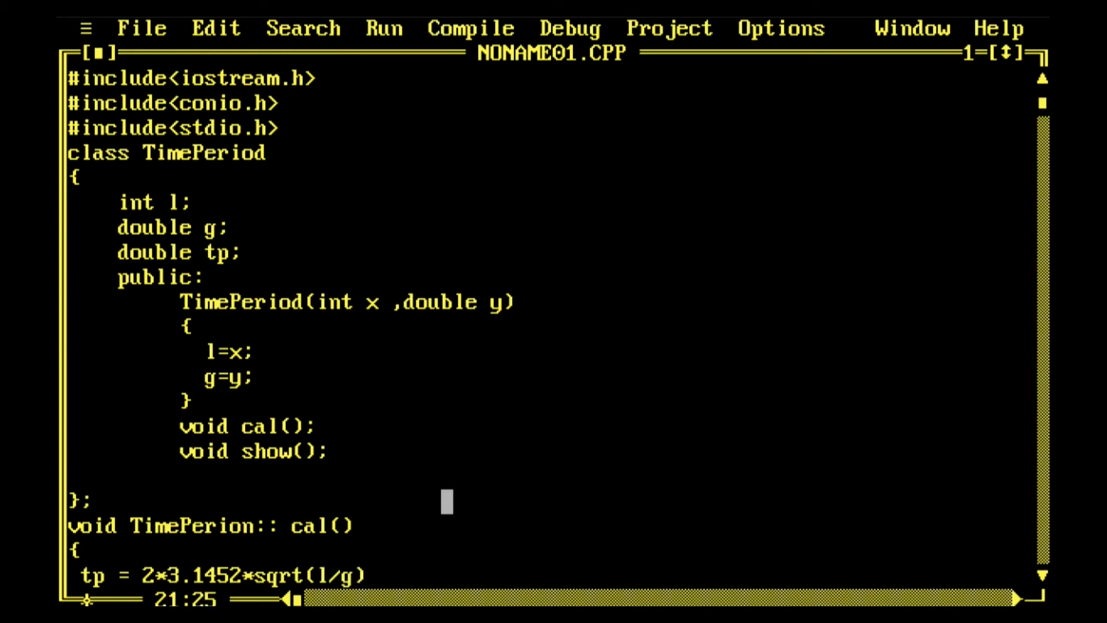
{"action": "type", "text": ";"}
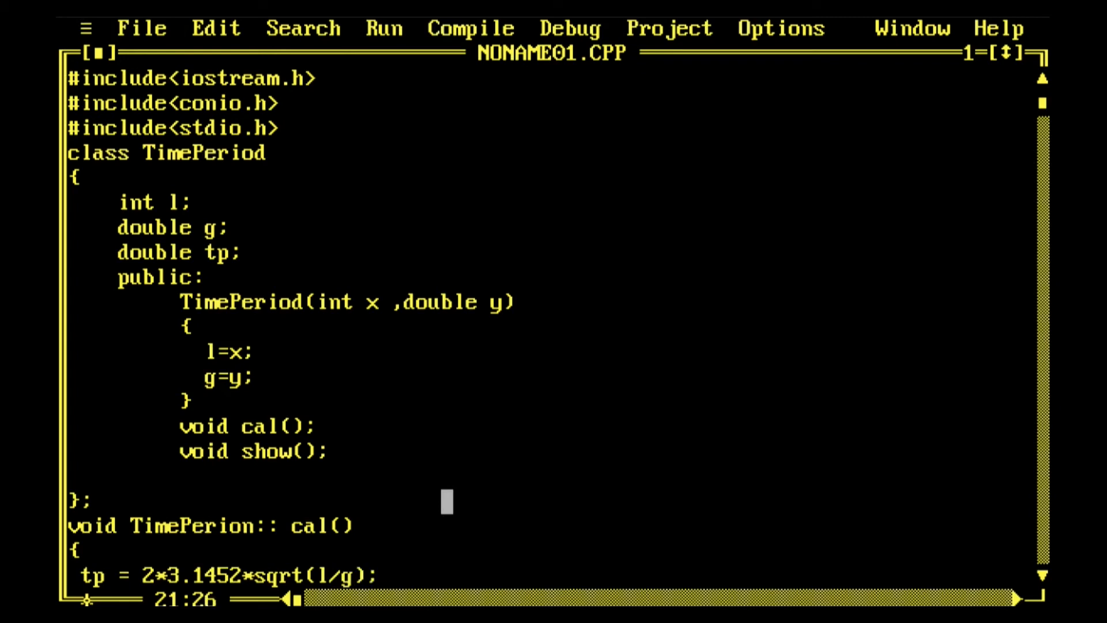
{"action": "scroll", "scroll_direction": "down", "scroll_amount": 3}
{"action": "type", "text": "}"}
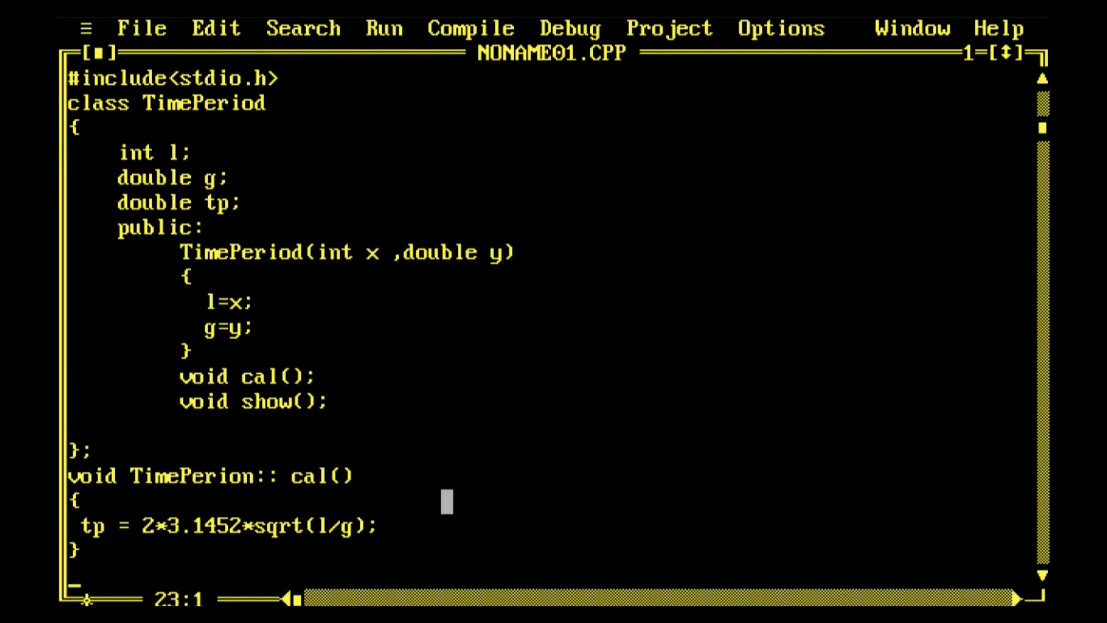
- Type the void TimePeriod :: show() definition header below cal()
{"action": "type", "text": "void"}
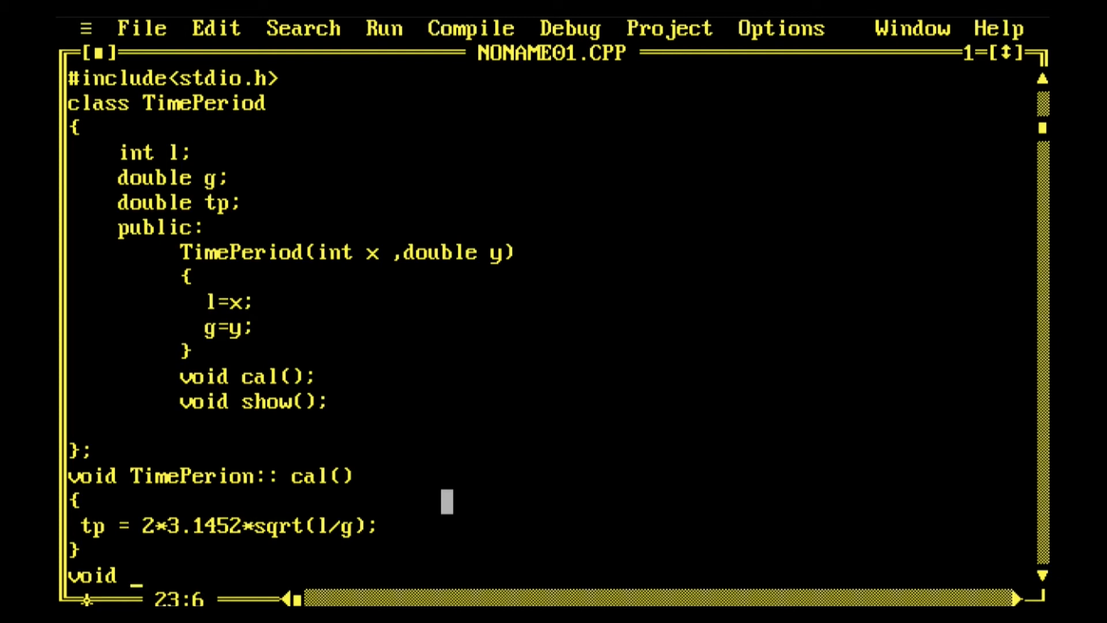
{"action": "type", "text": "Ti"}
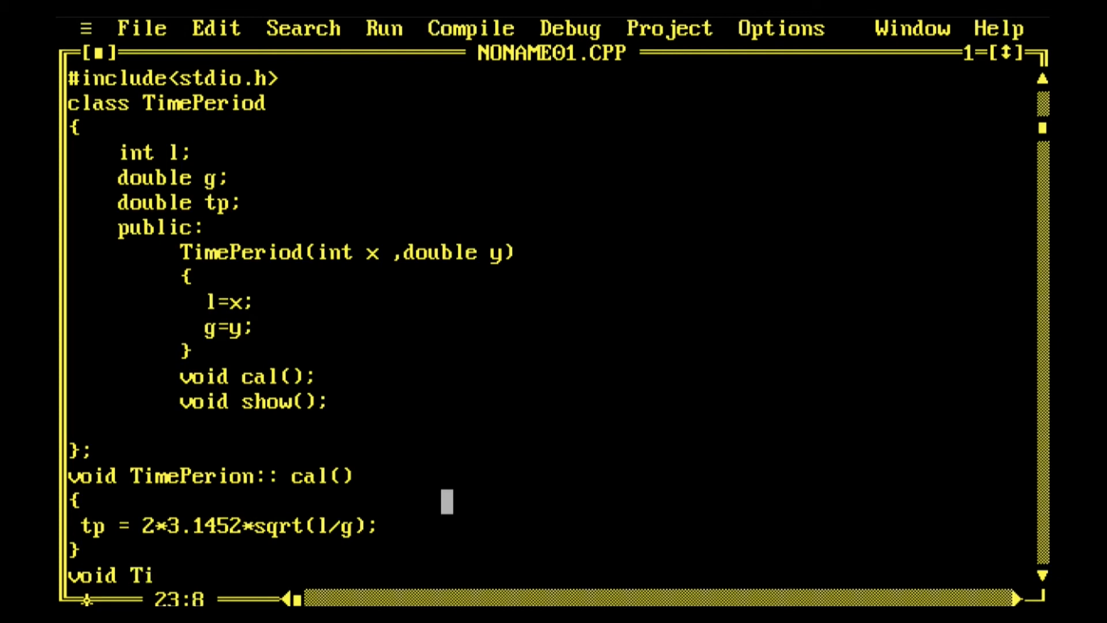
{"action": "type", "text": "mePeri"}
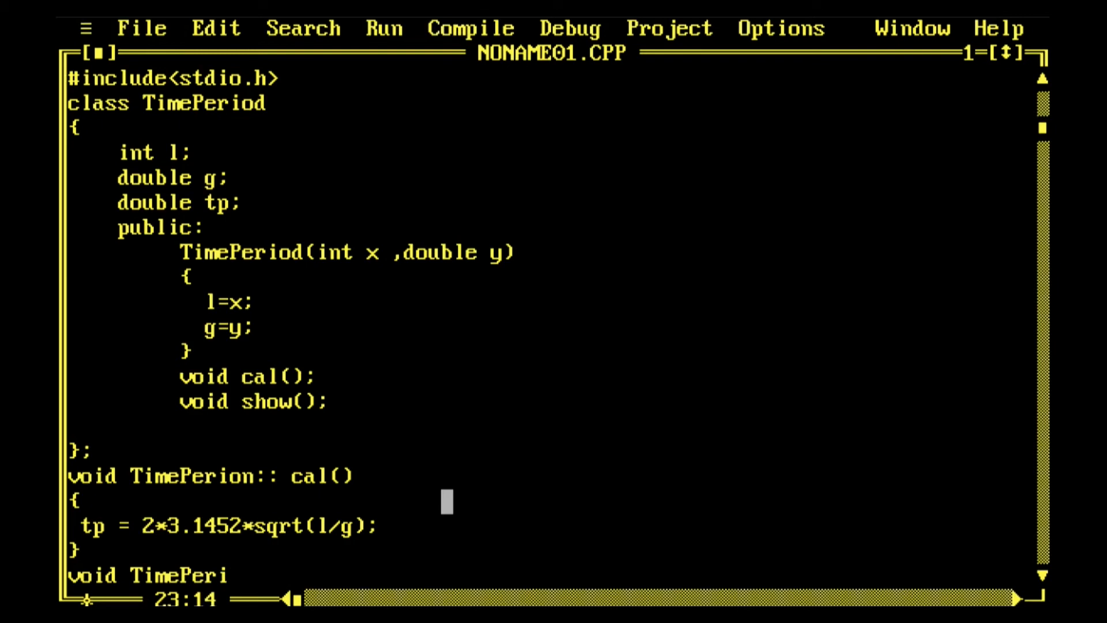
{"action": "type", "text": "od :: s"}
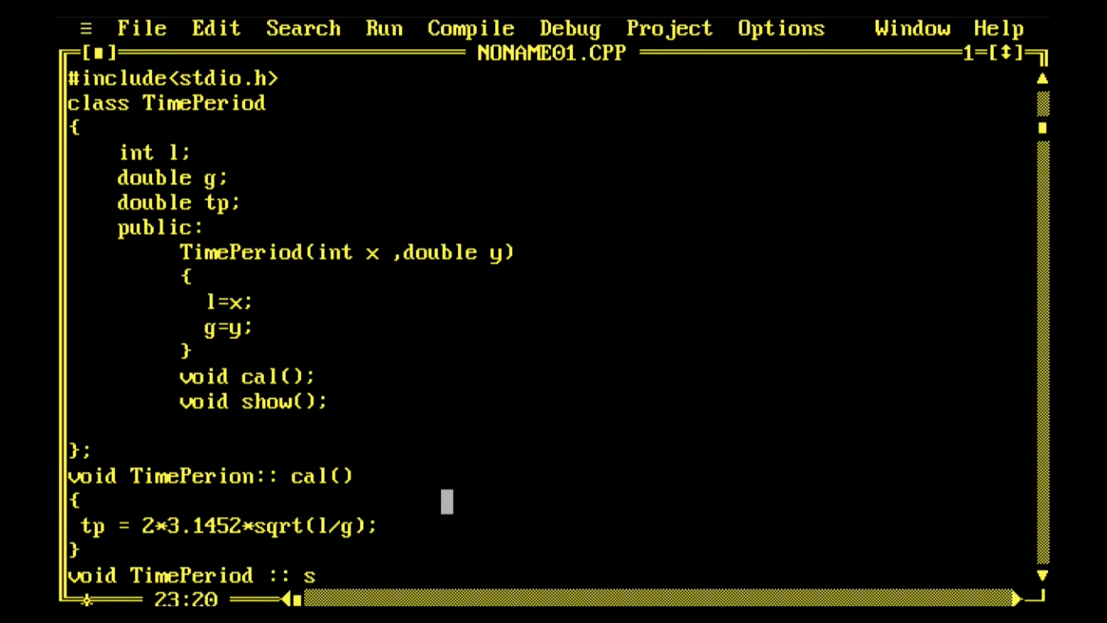
{"action": "type", "text": "how()"}
{"action": "type", "text": "c"}
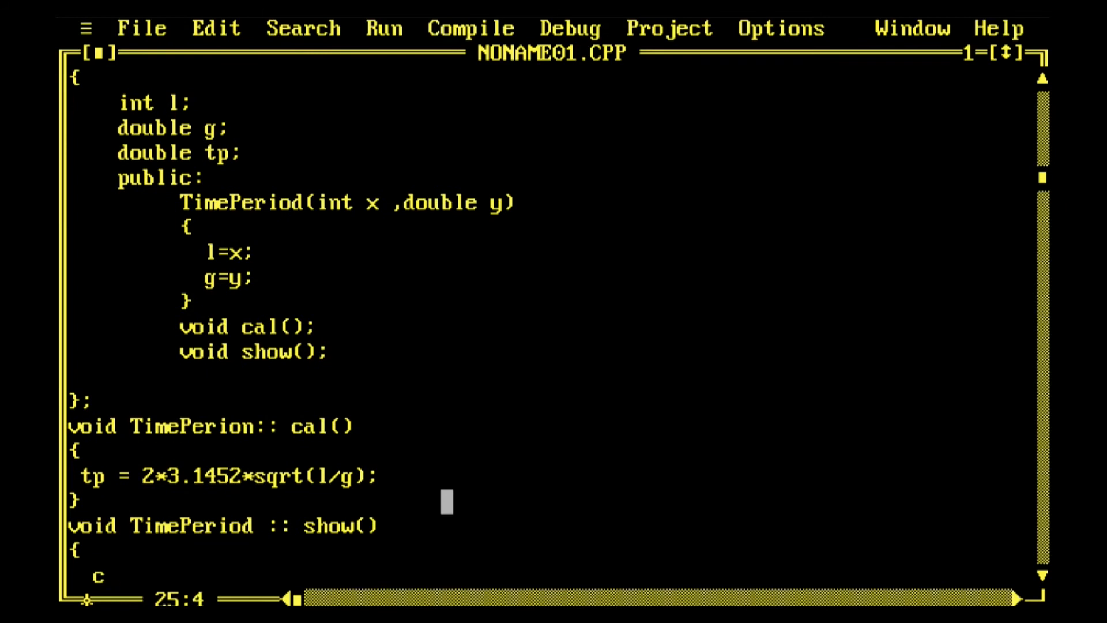
- Print the pendulum length l with a "Length of pendulum =" cout statement
{"action": "type", "text": "out<<\"\\"}
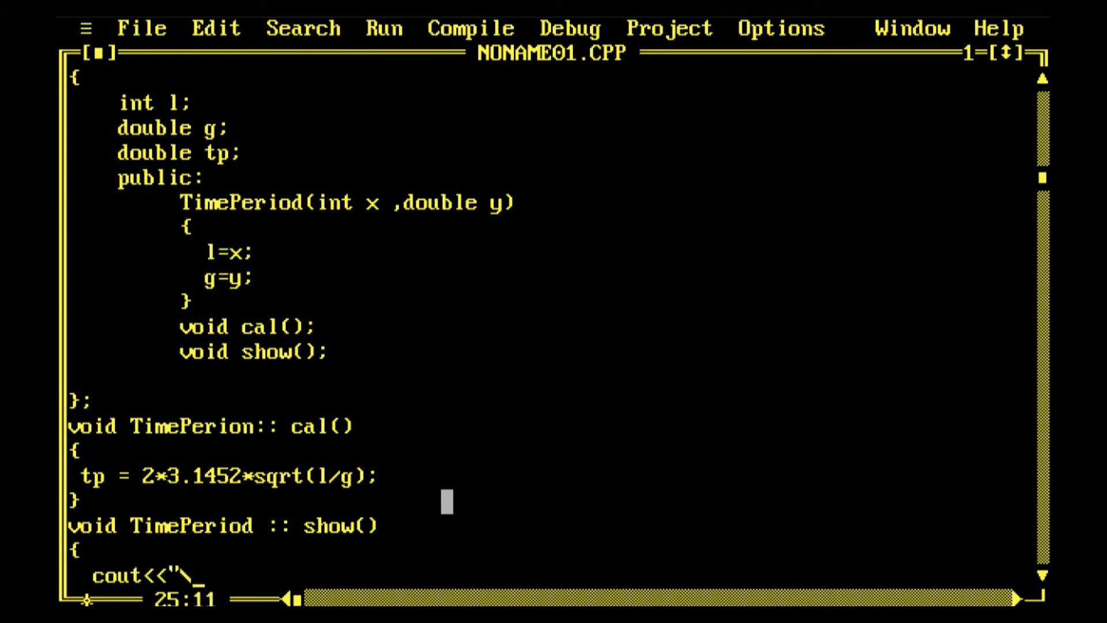
{"action": "type", "text": "n Len"}
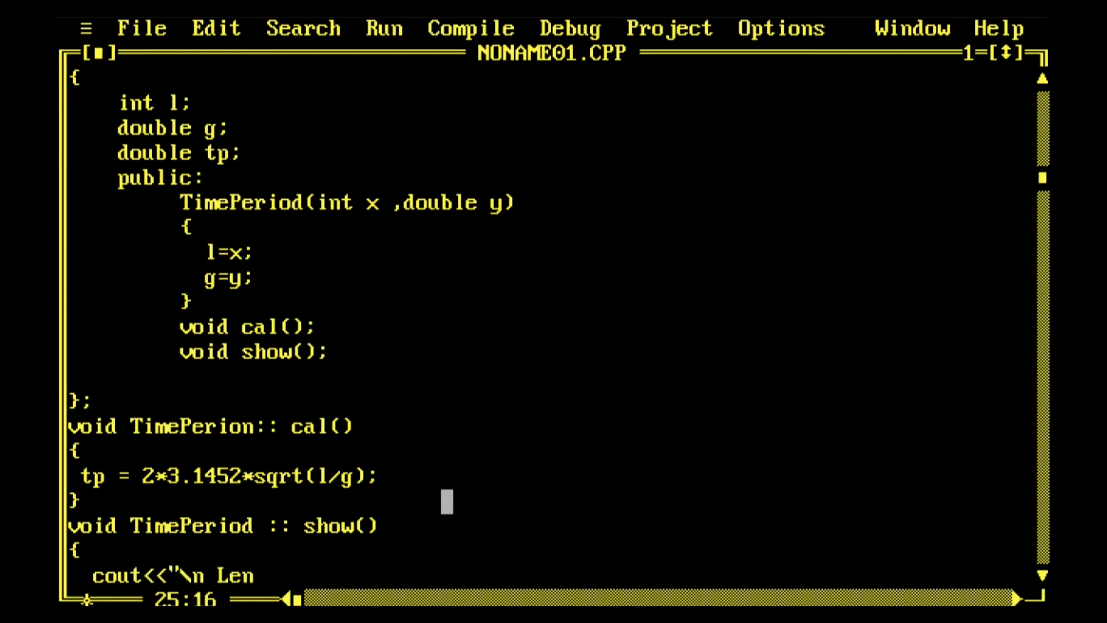
{"action": "type", "text": "gth"}
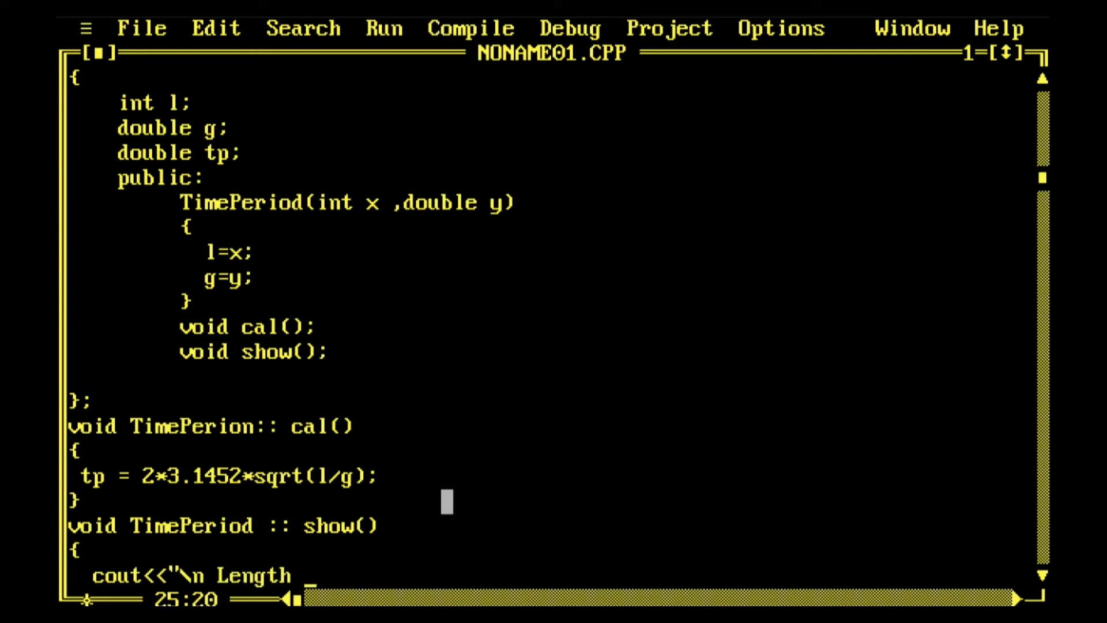
{"action": "type", "text": "of"}
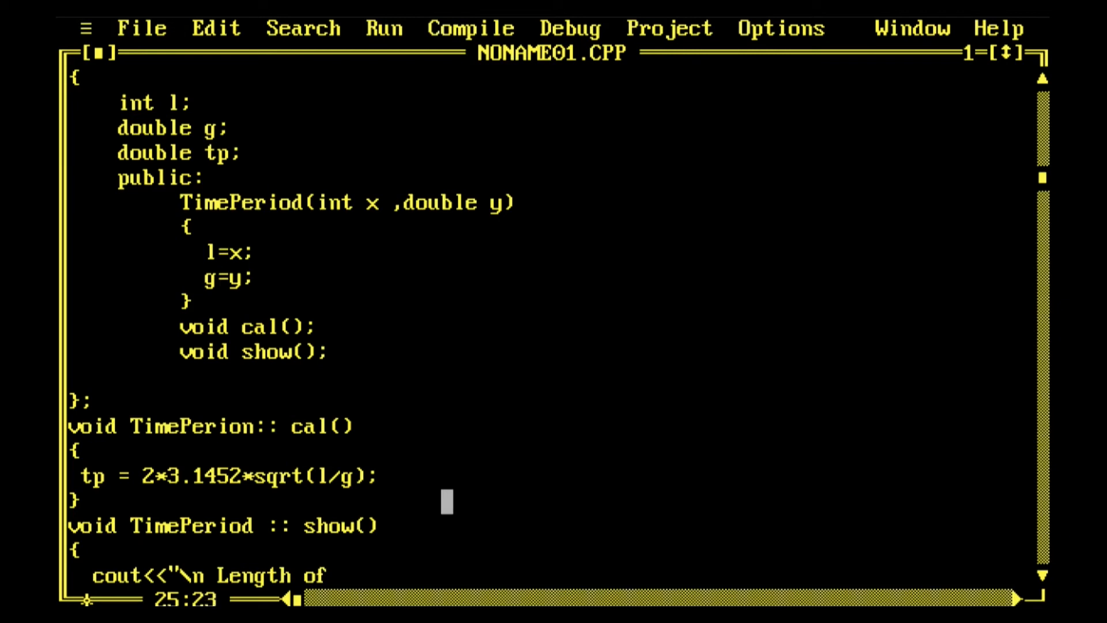
{"action": "type", "text": "pen"}
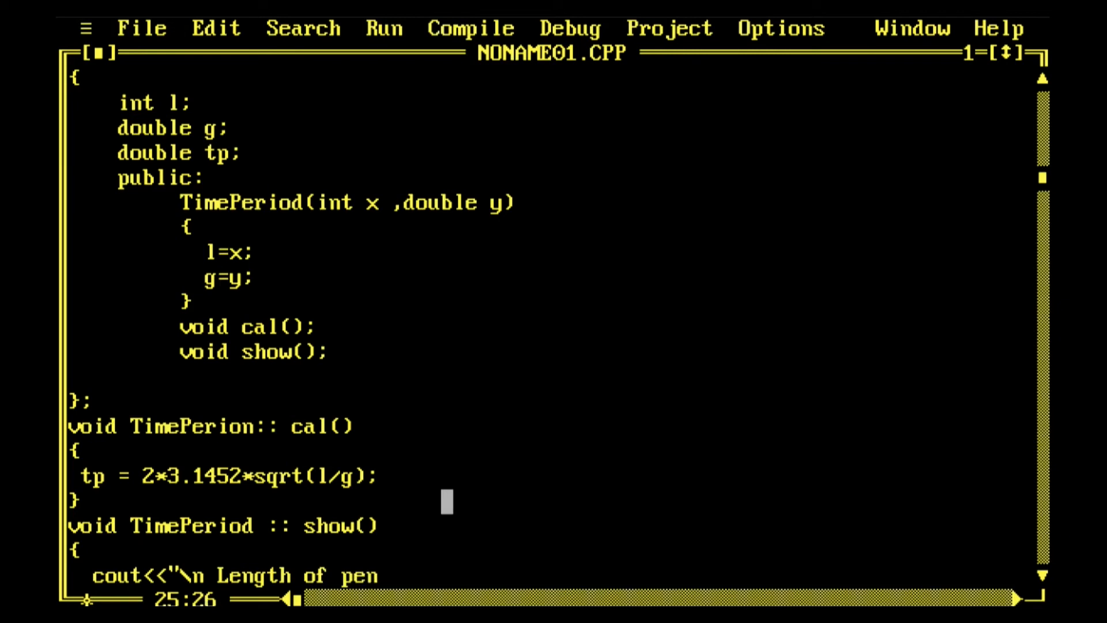
{"action": "type", "text": "dulum"}
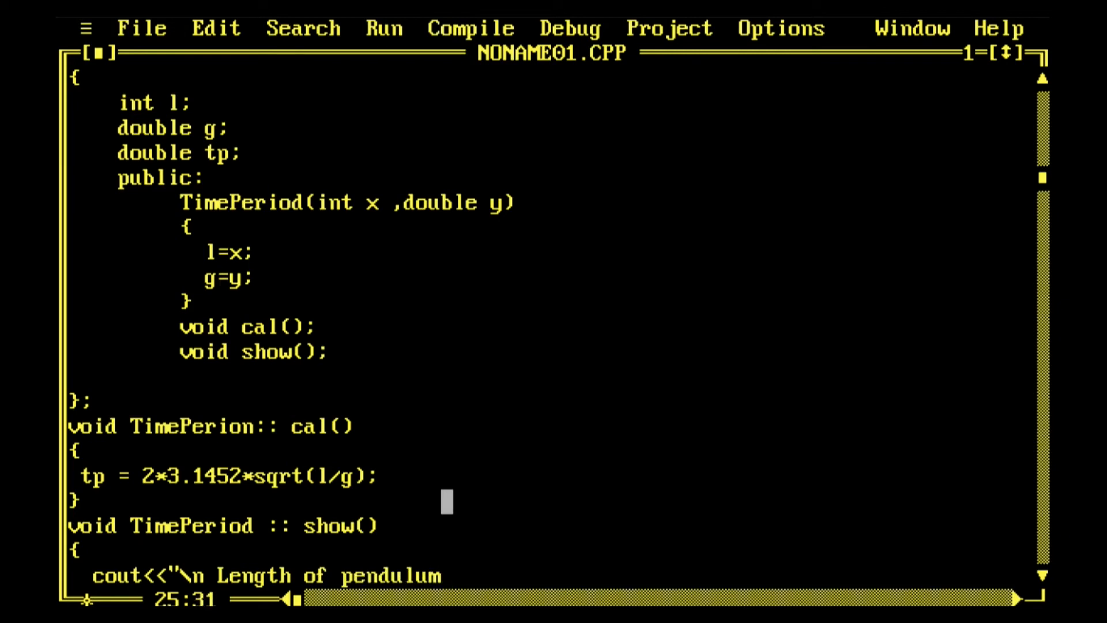
{"action": "type", "text": "=\""}
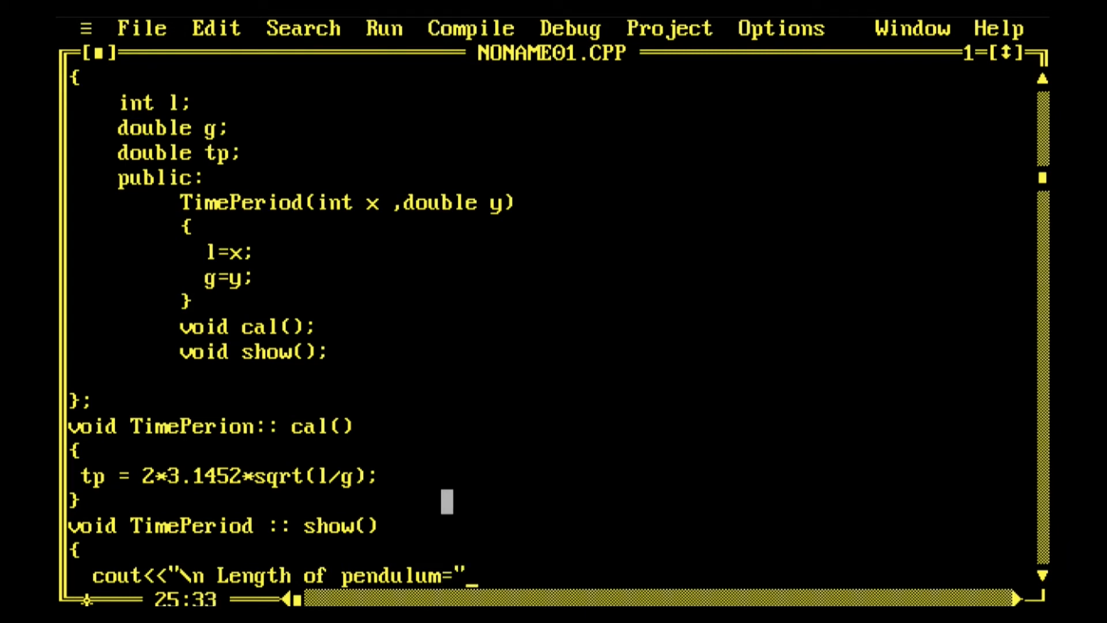
{"action": "type", "text": "<<l;"}
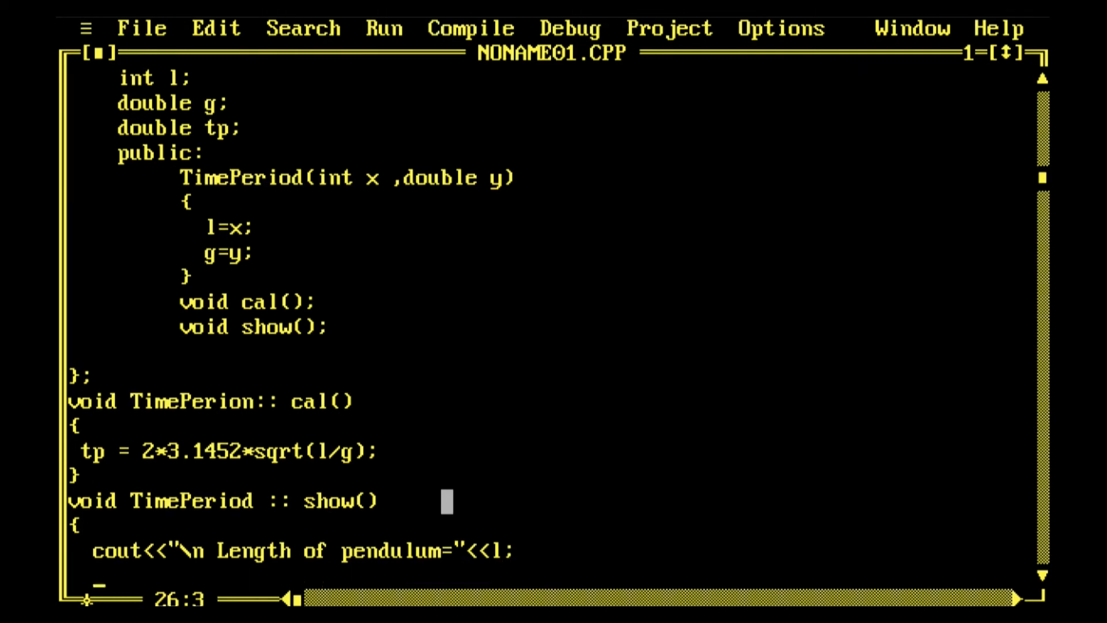
- Add a cout labelled "Acceleration due to gravity:", rewording the mistyped Planet label
{"action": "type", "text": "cout"}
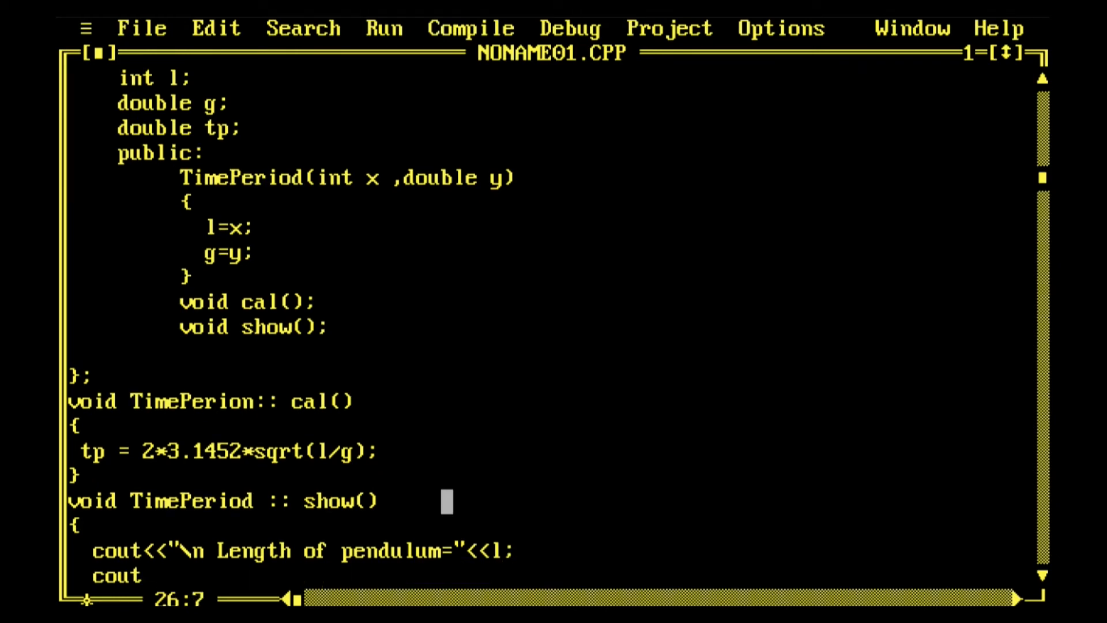
{"action": "type", "text": "<<\"\\"}
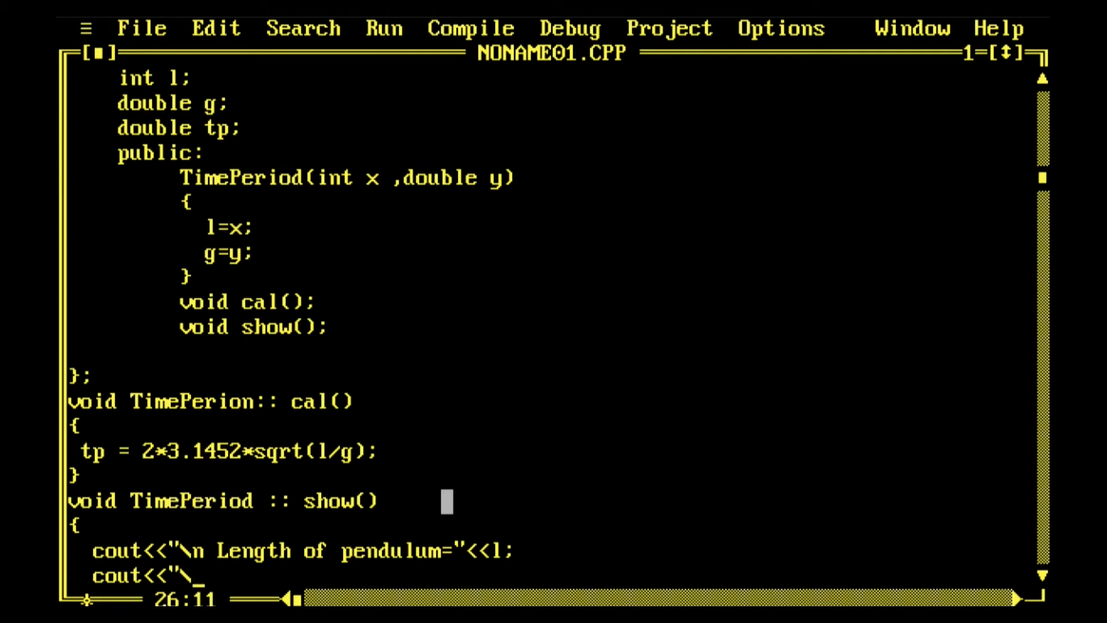
{"action": "type", "text": "n"}
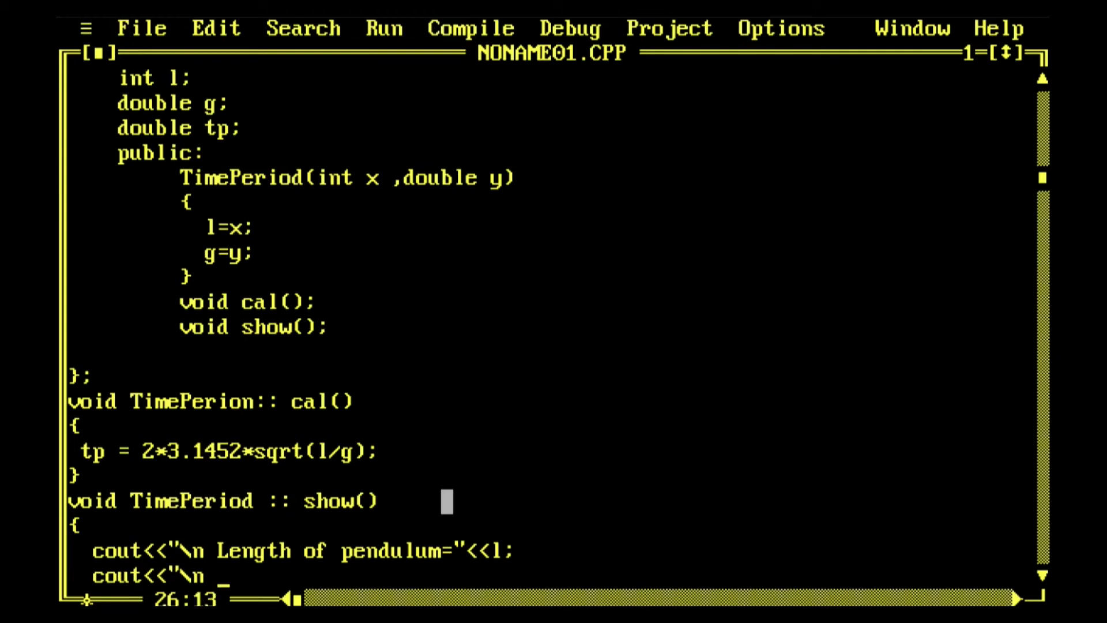
{"action": "type", "text": "Planet"}
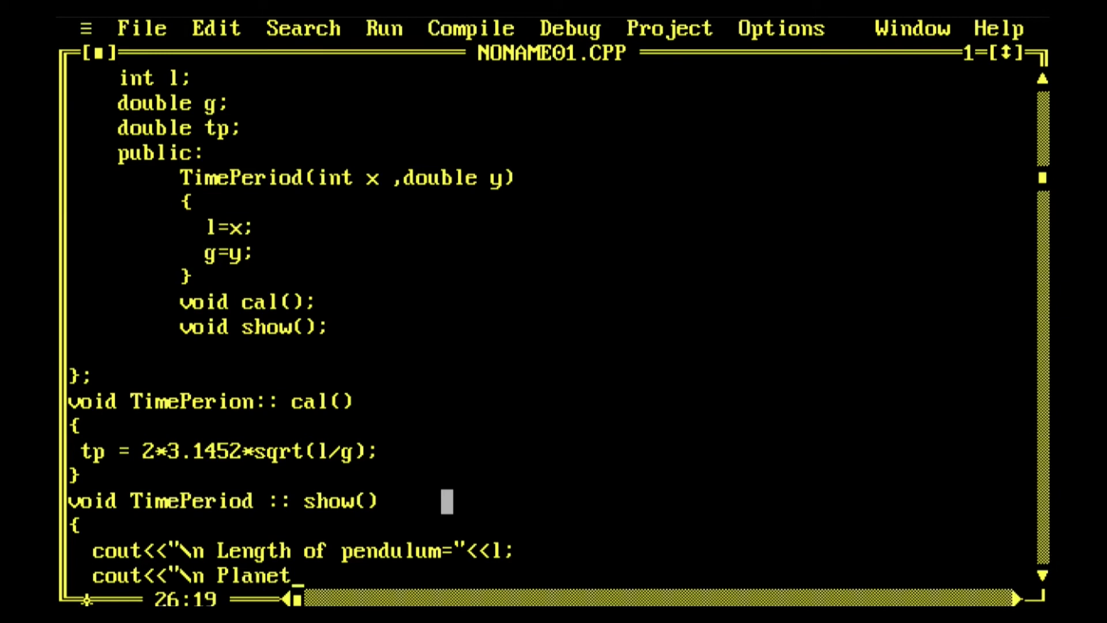
{"action": "key", "text": "Backspace"}
{"action": "type", "text": "A"}
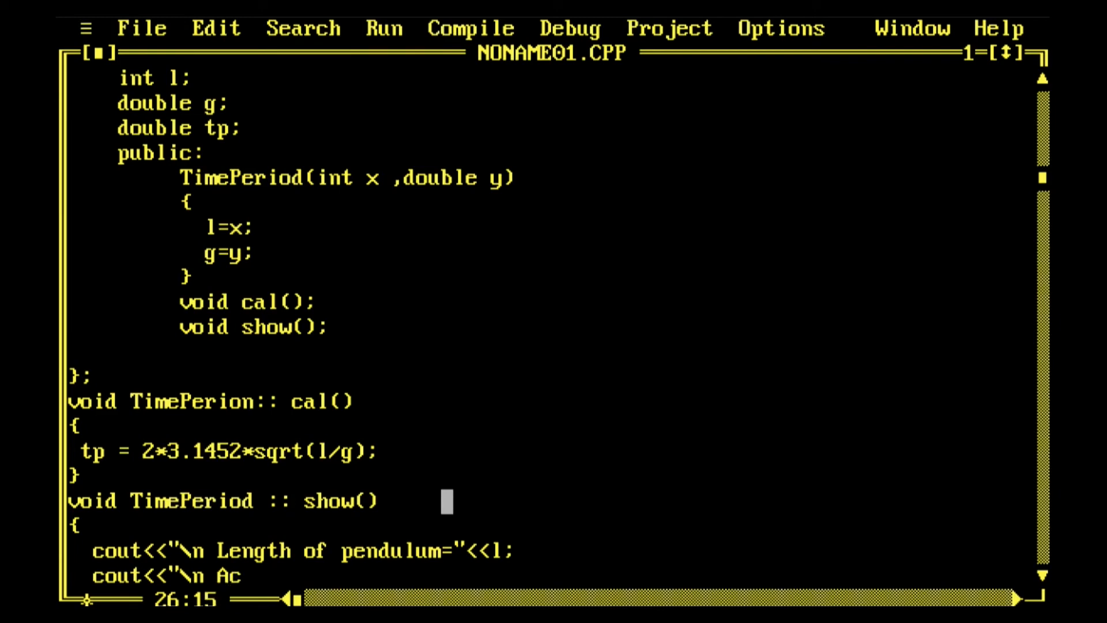
{"action": "type", "text": "celera"}
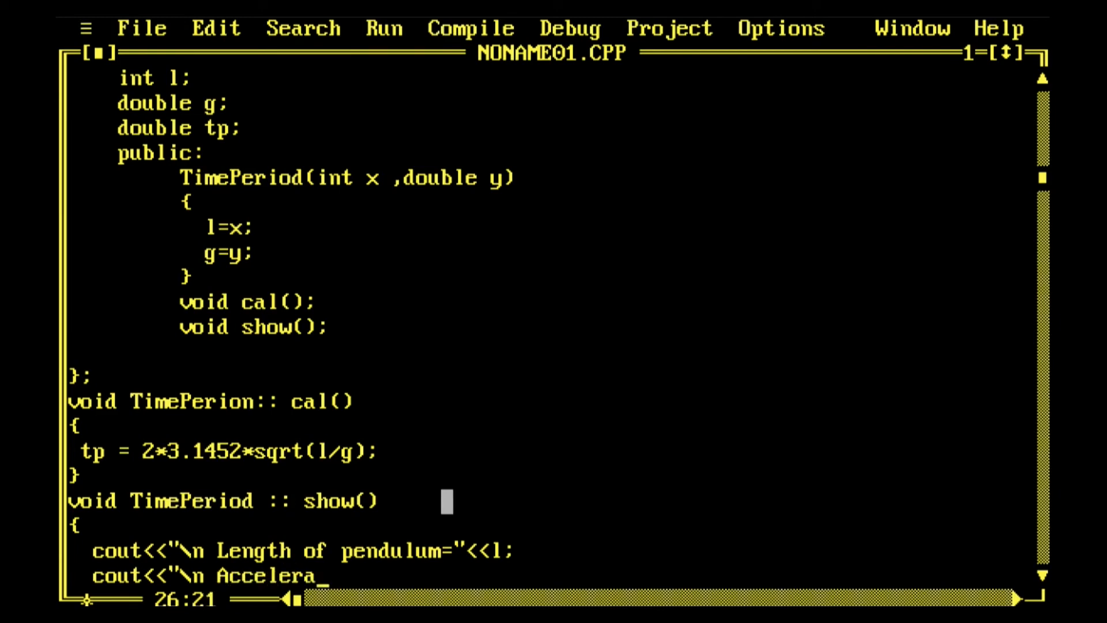
{"action": "type", "text": "tion"}
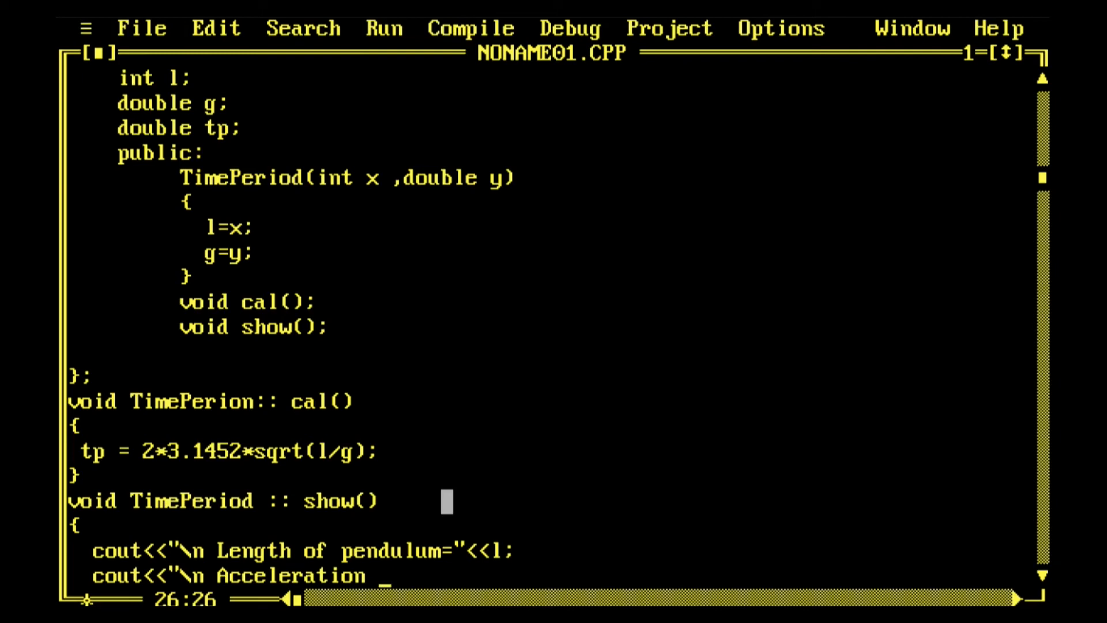
{"action": "type", "text": "due"}
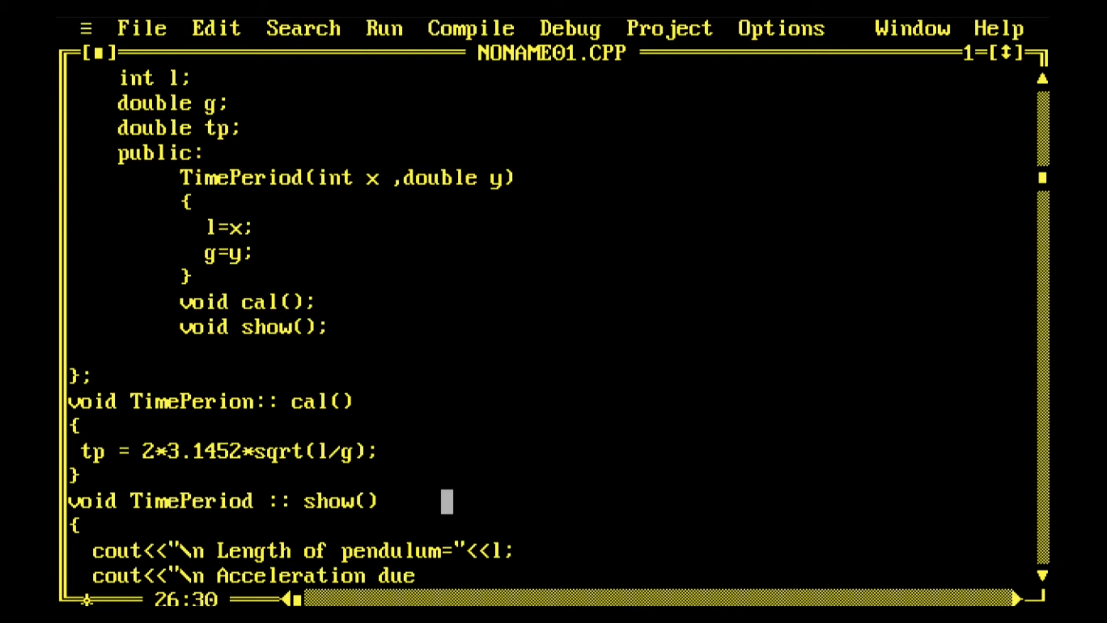
{"action": "type", "text": "to grav"}
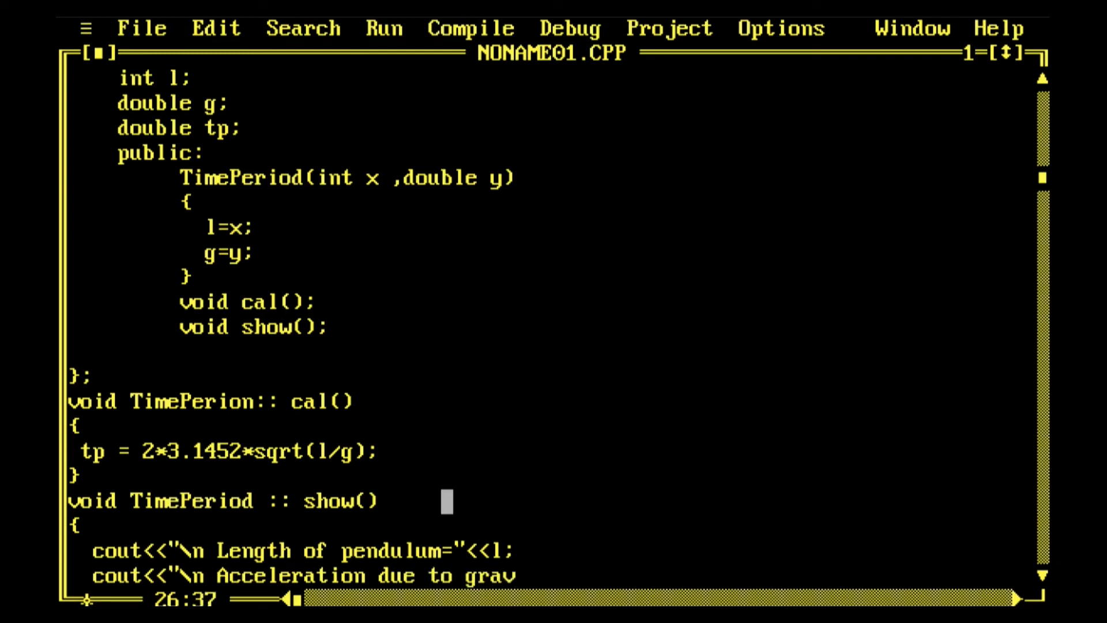
{"action": "type", "text": "ty"}
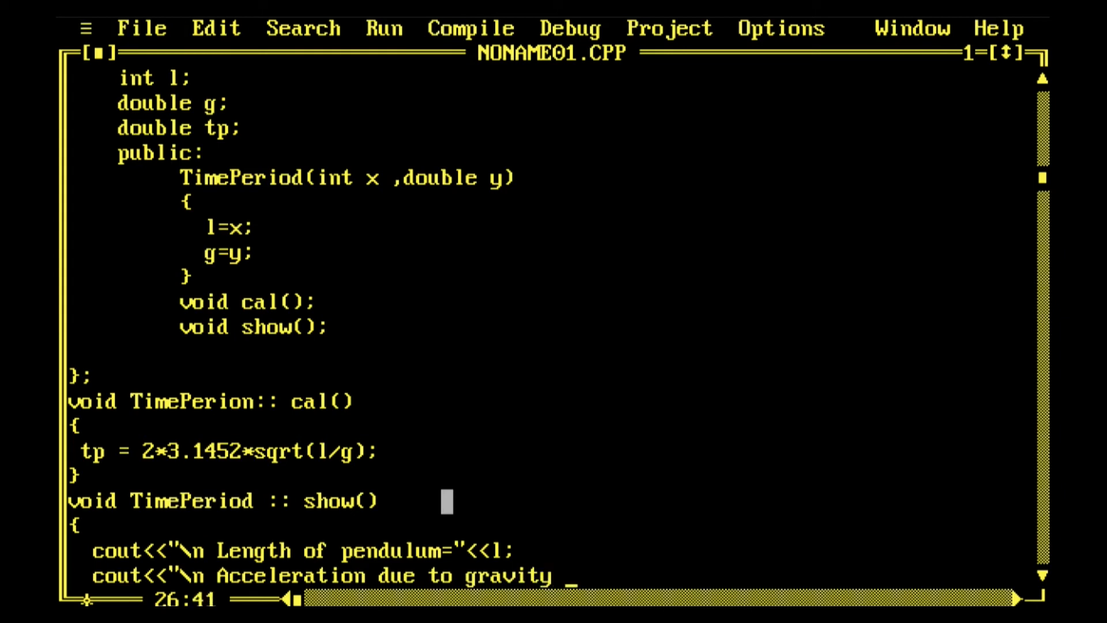
{"action": "type", "text": ":\""}
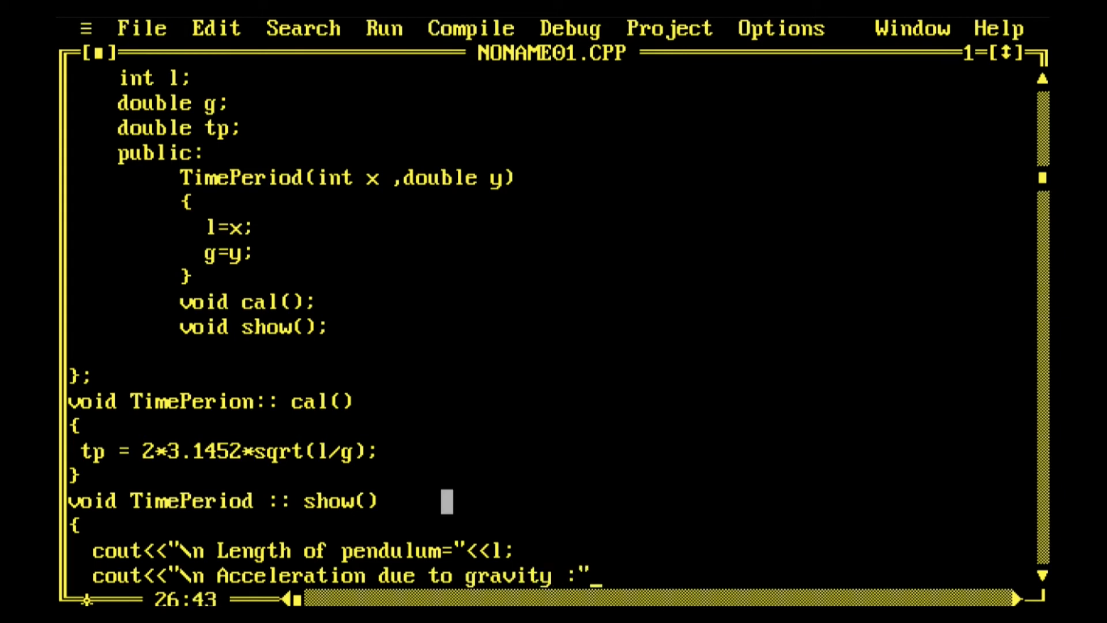
{"action": "type", "text": "<<g;"}
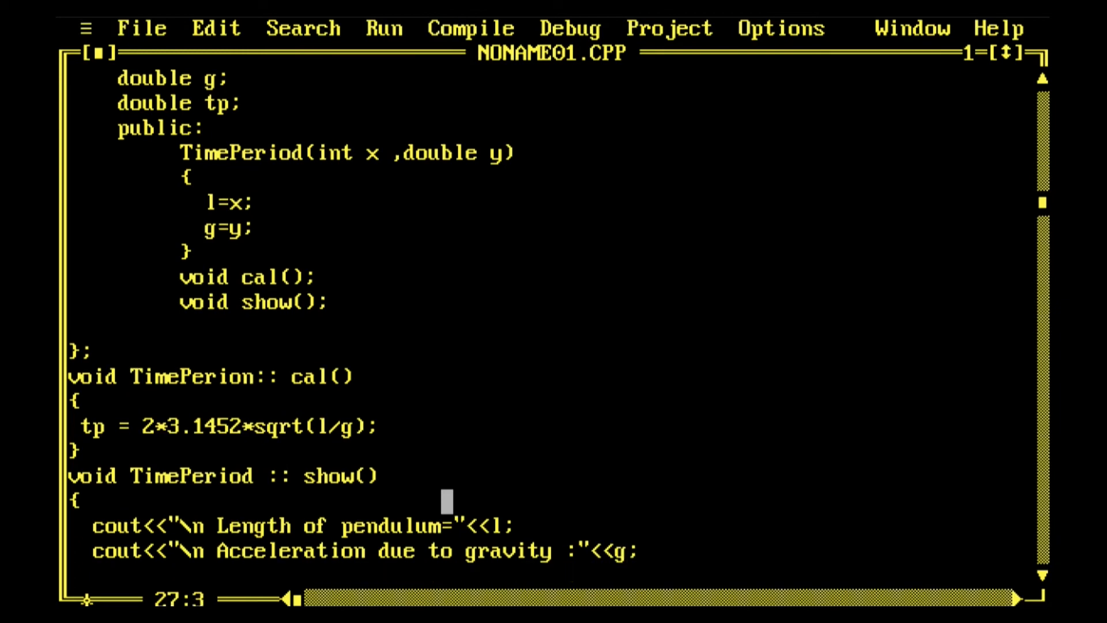
- Add a cout printing "Time period =" followed by tp
{"action": "type", "text": "cout"}
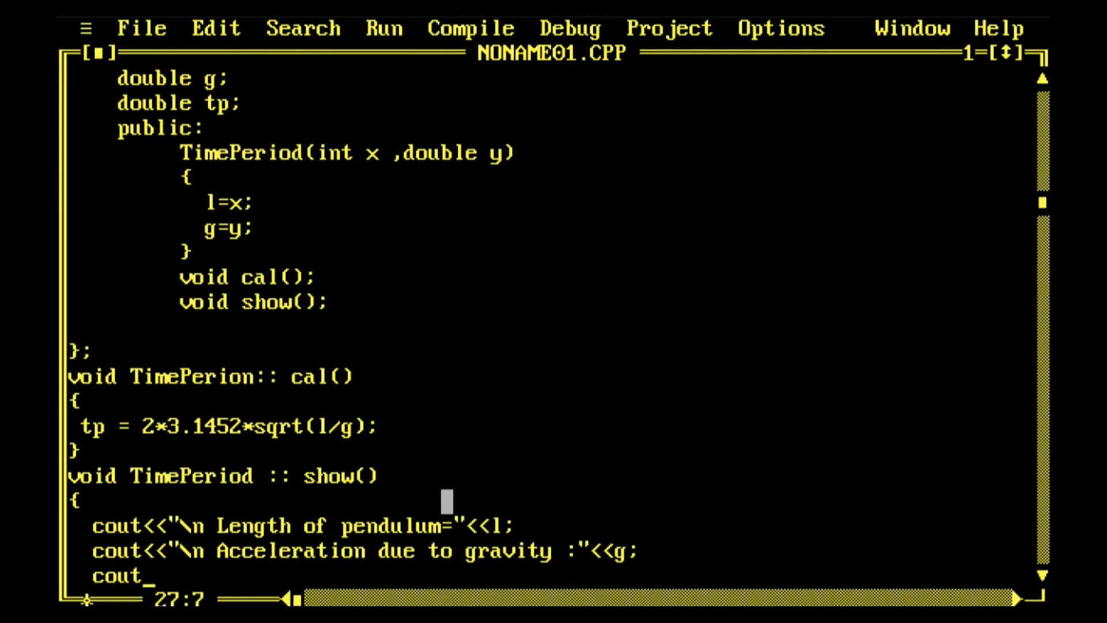
{"action": "type", "text": "<<\"\\"}
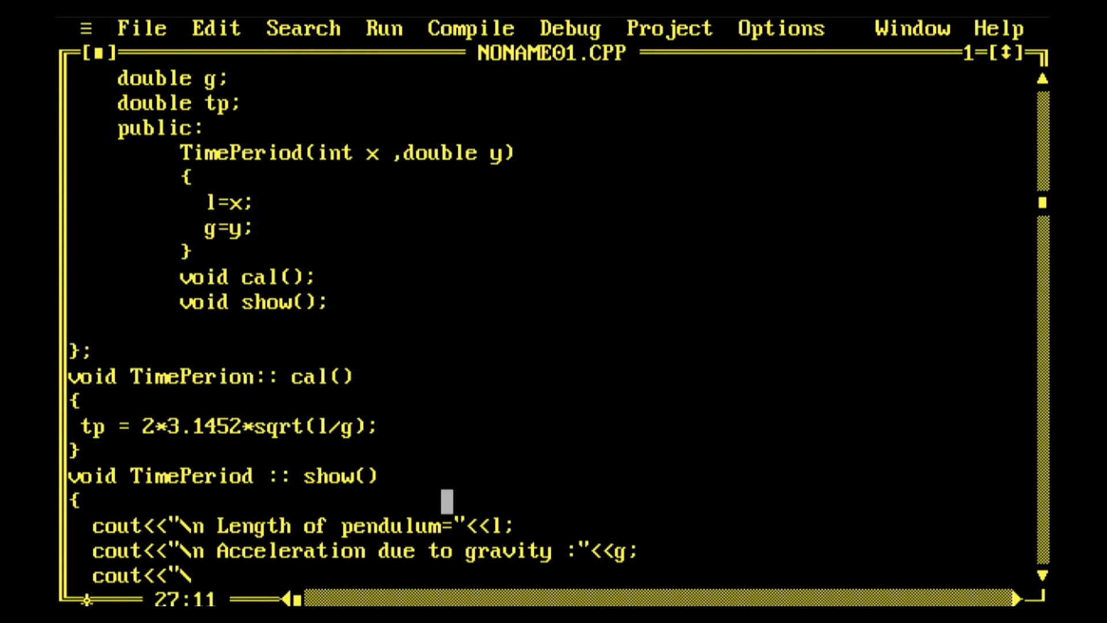
{"action": "type", "text": "\\n Time"}
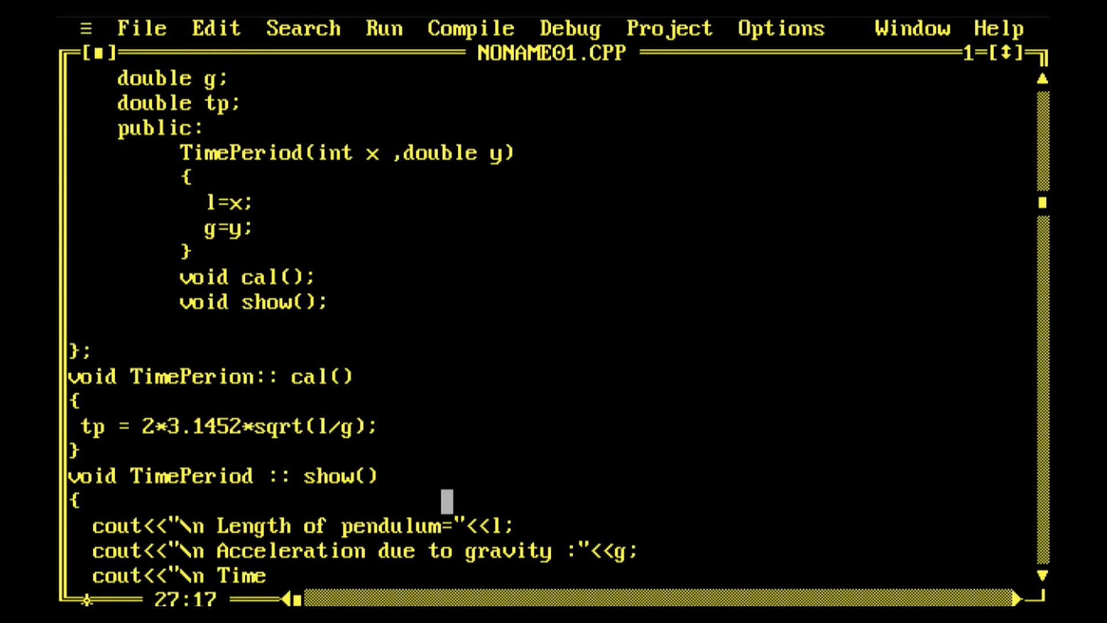
{"action": "type", "text": "perio"}
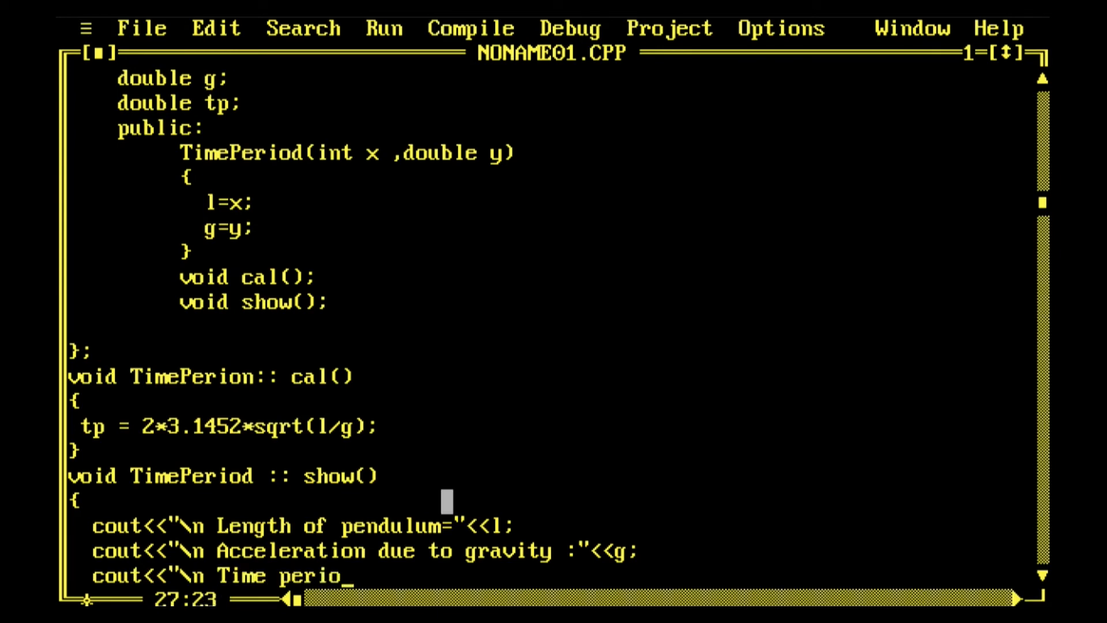
{"action": "type", "text": "d ="}
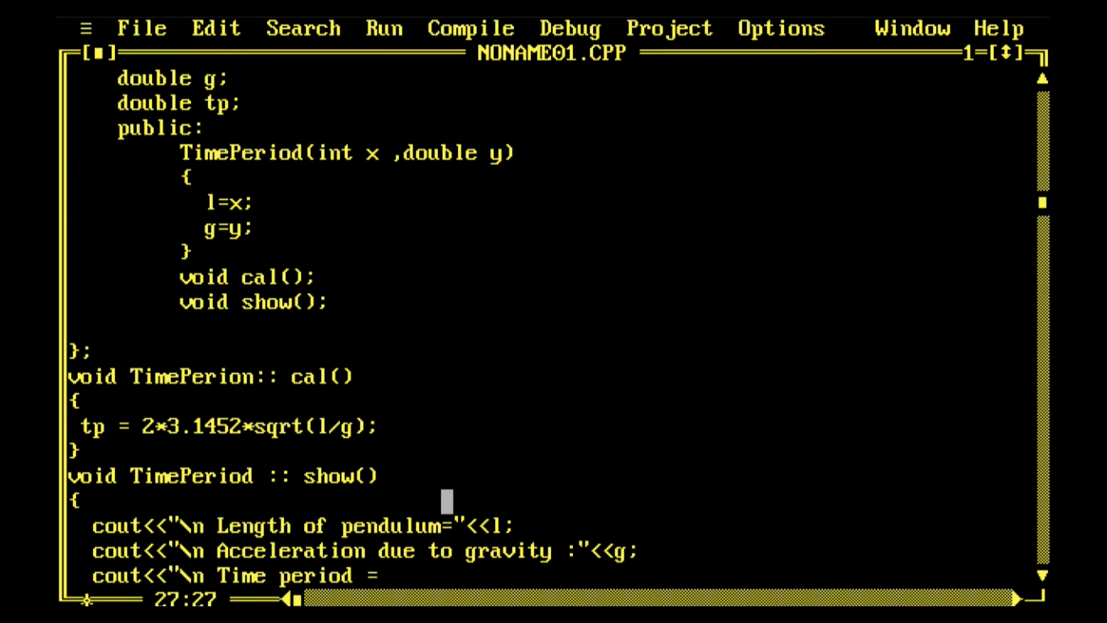
{"action": "type", "text": "\"<<"}
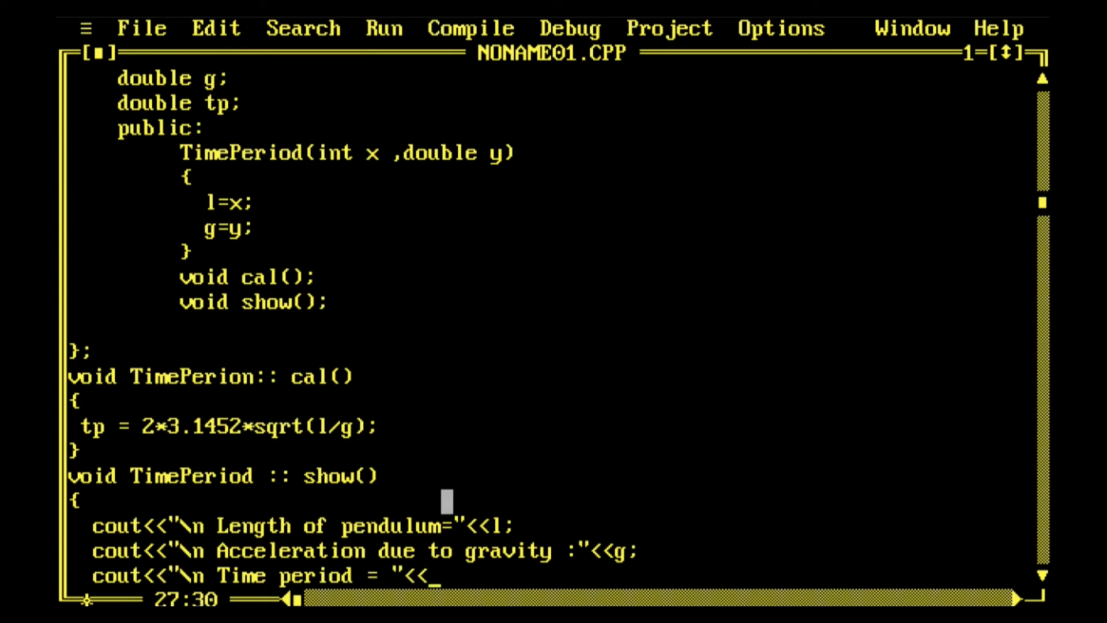
{"action": "type", "text": "t"}
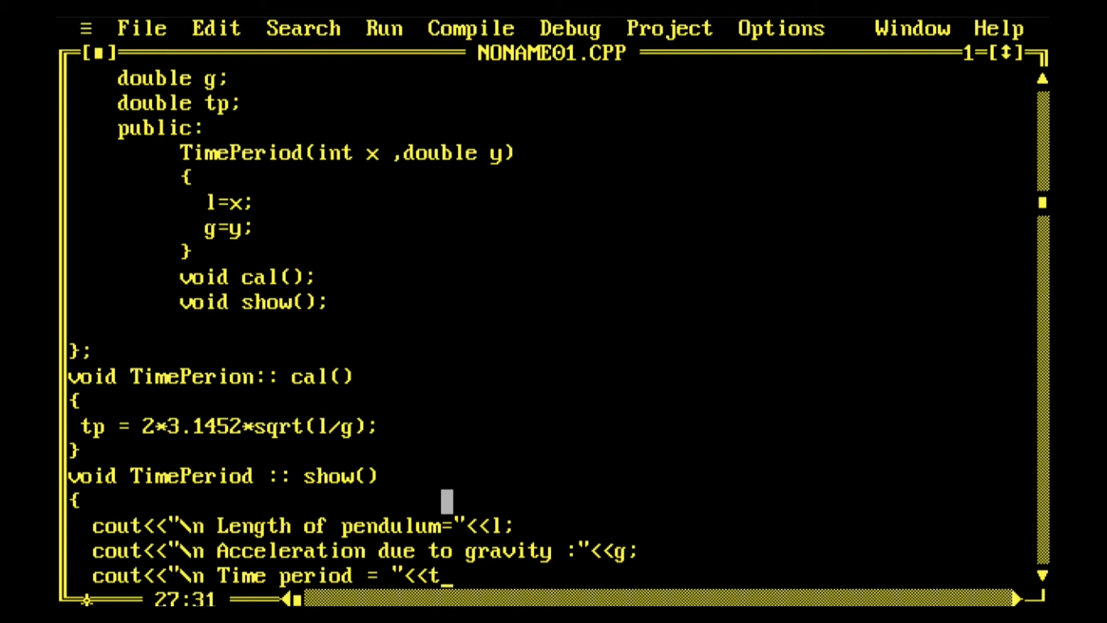
{"action": "type", "text": "pk"}
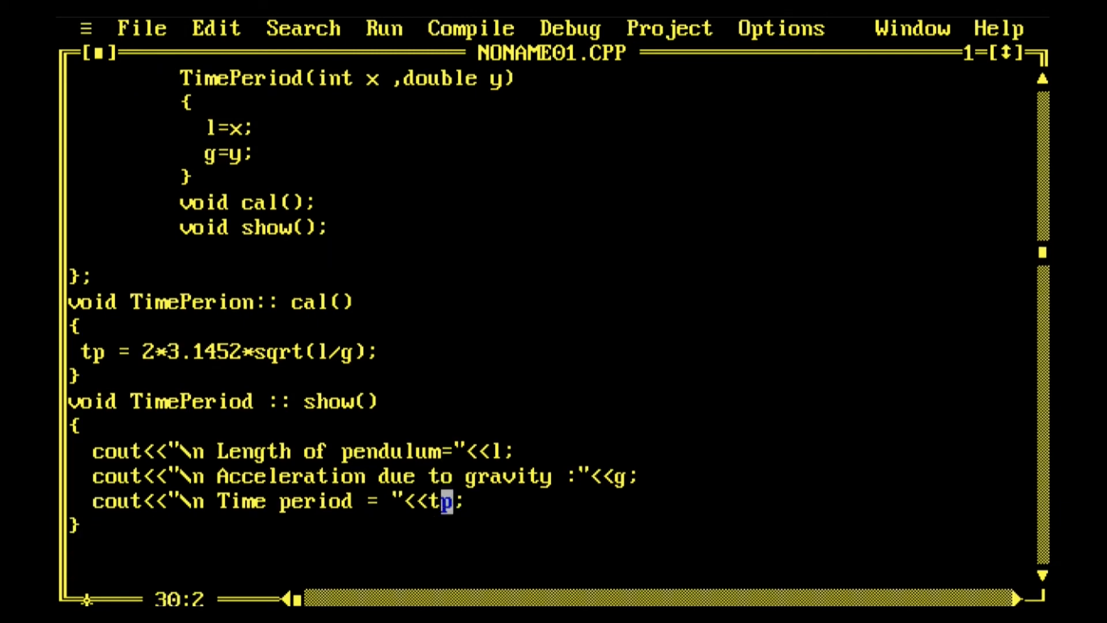
{"action": "type", "text": "int"}
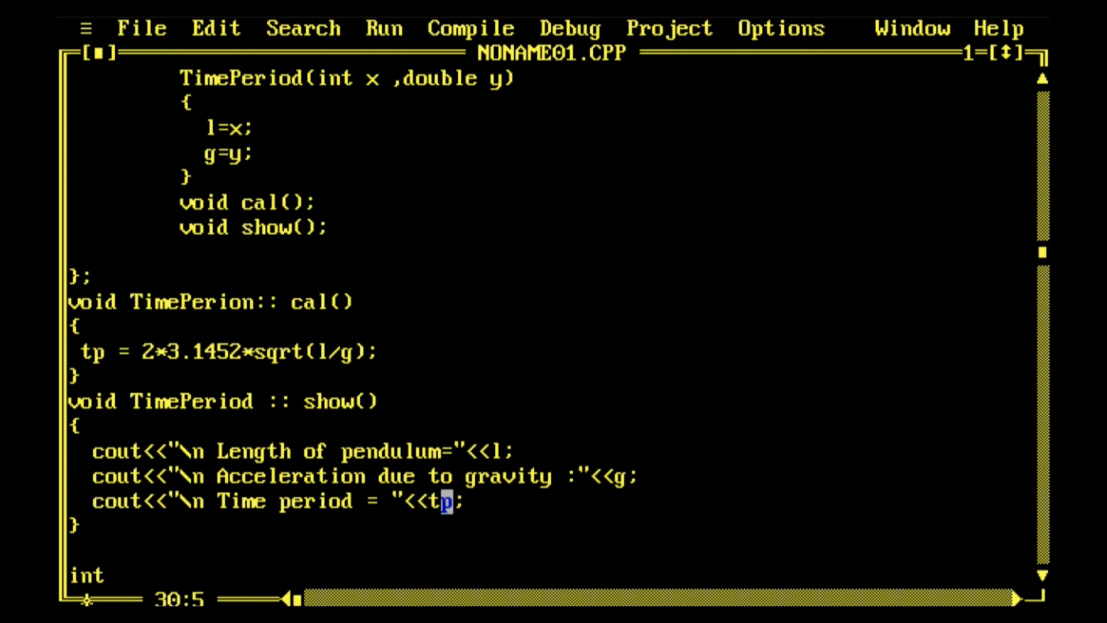
- Write main() with getch() and return lines, then start a new line with T
{"action": "type", "text": "main()"}
{"action": "type", "text": "{"}
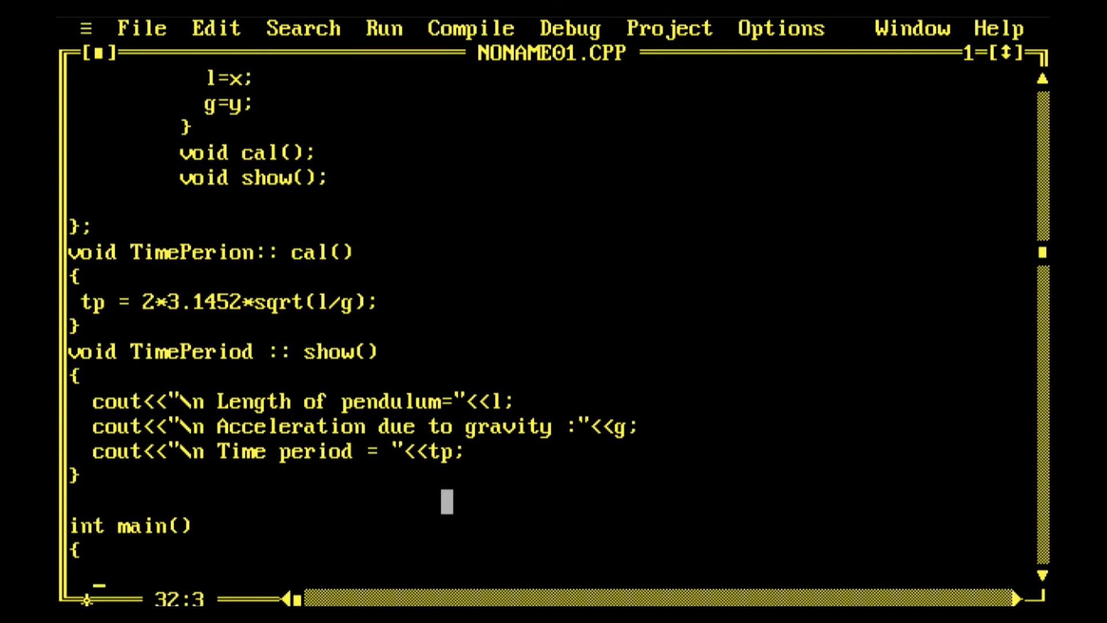
{"action": "type", "text": "getch();"}
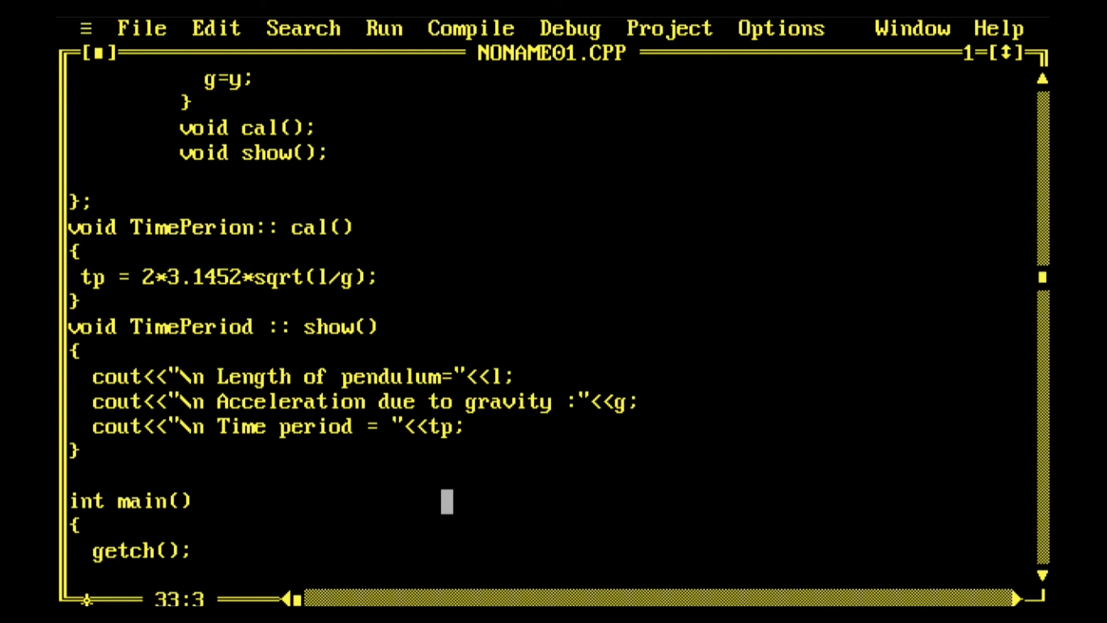
{"action": "type", "text": "return 0;"}
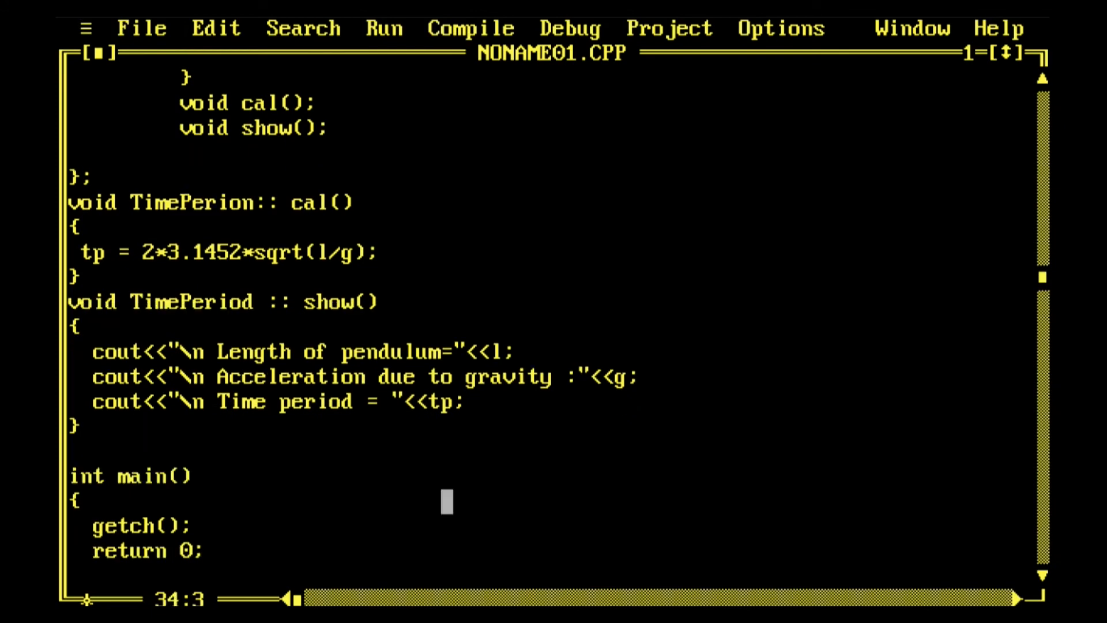
{"action": "type", "text": "_"}
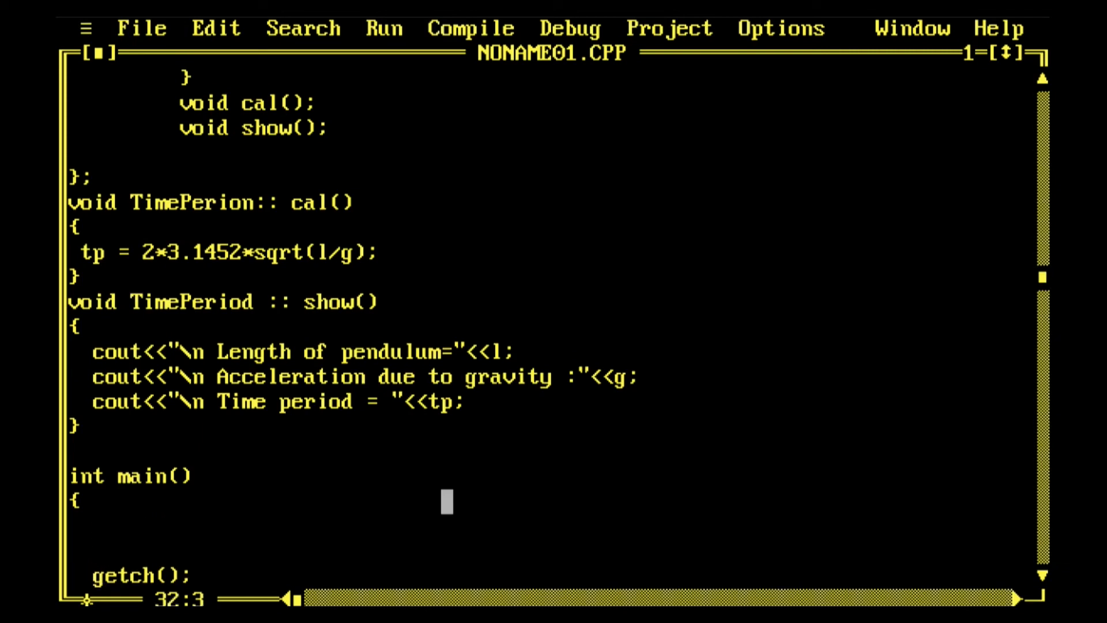
{"action": "type", "text": "T"}
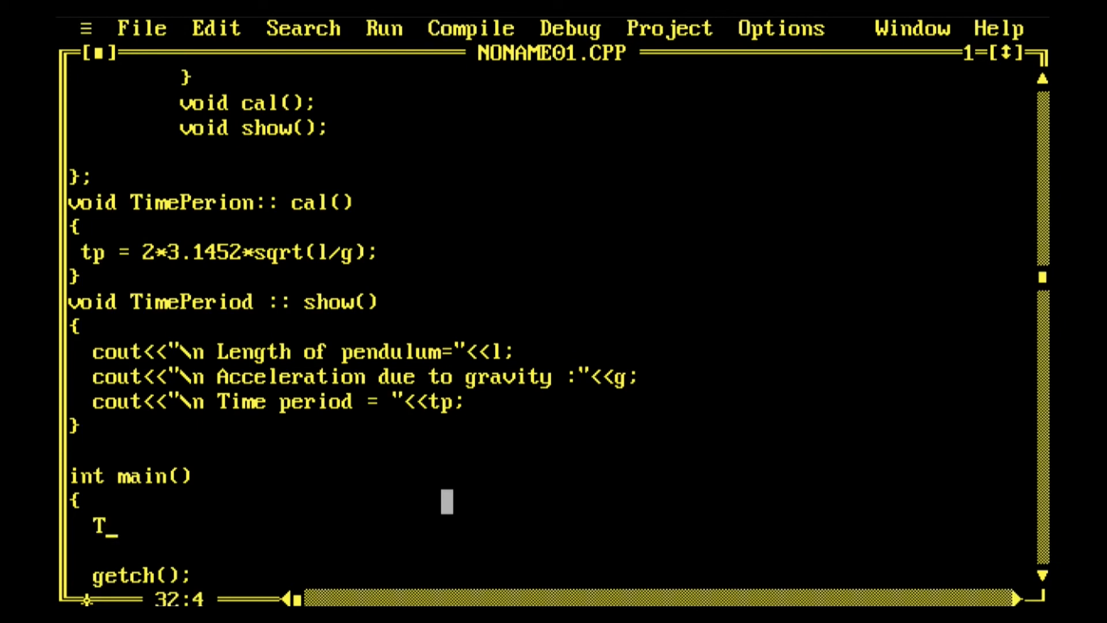
- Declare TimePeriod ts(1, 9.8), correcting the mistyped 100 to 1
{"action": "type", "text": "imePer"}
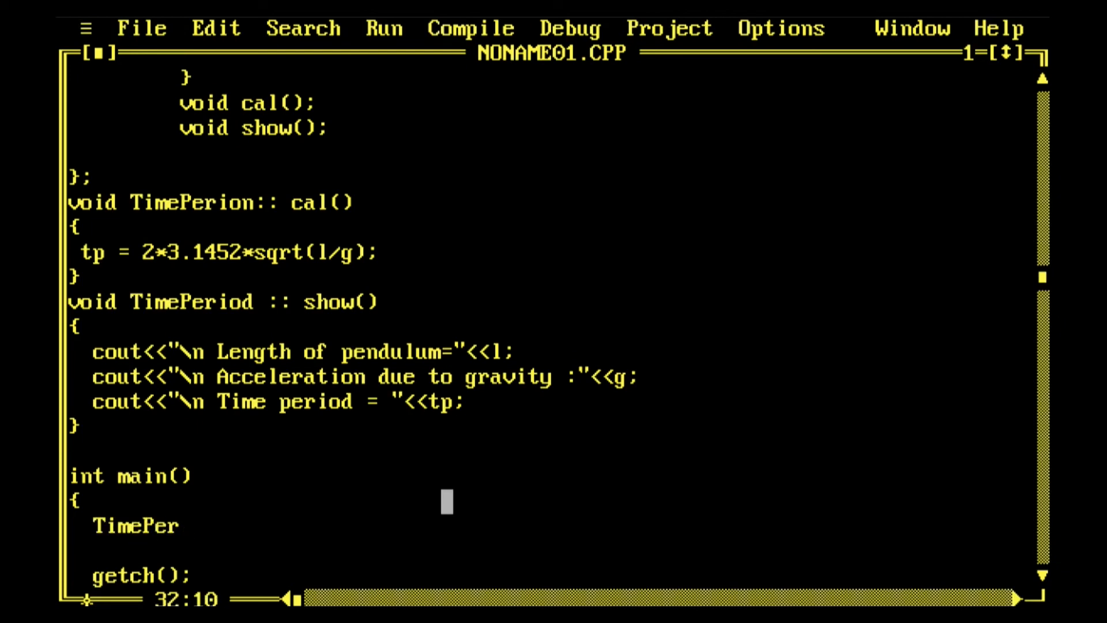
{"action": "type", "text": "iod"}
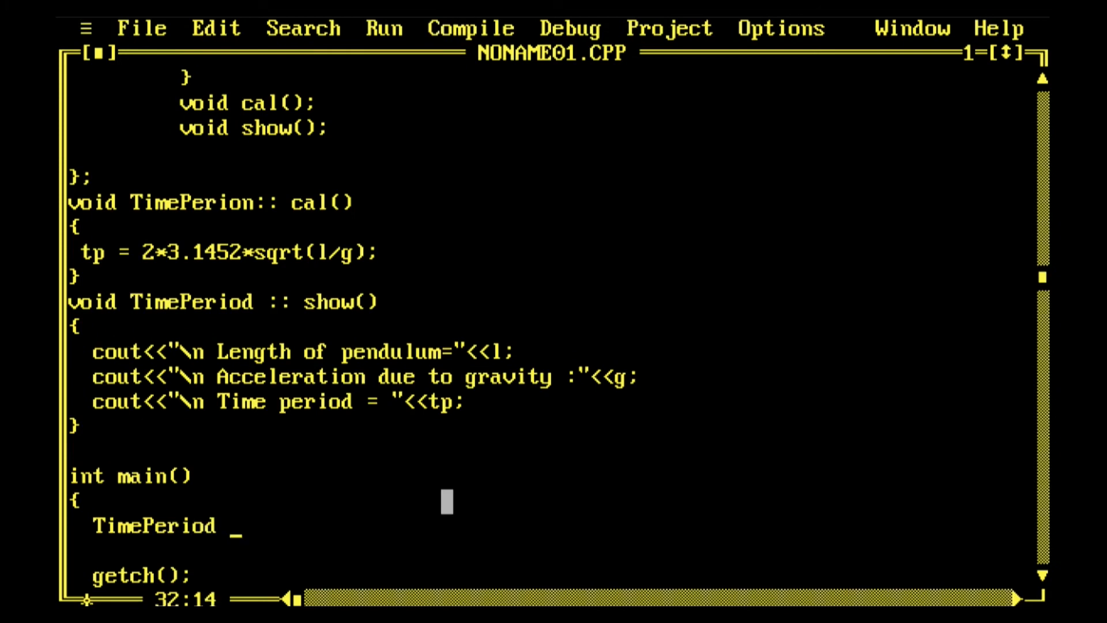
{"action": "type", "text": "ts("}
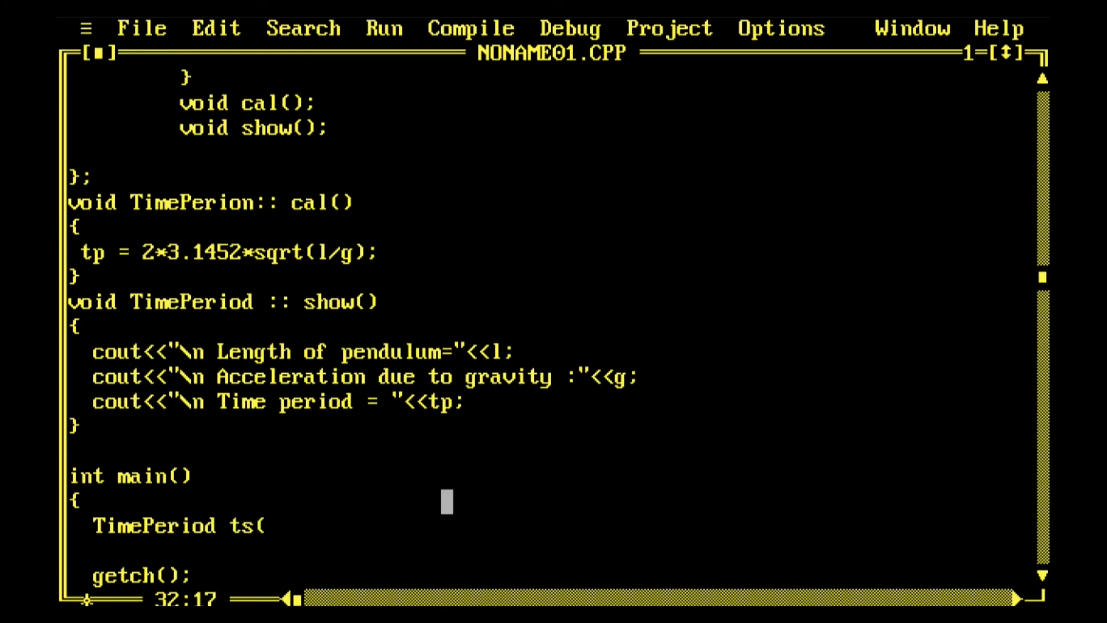
{"action": "type", "text": "100"}
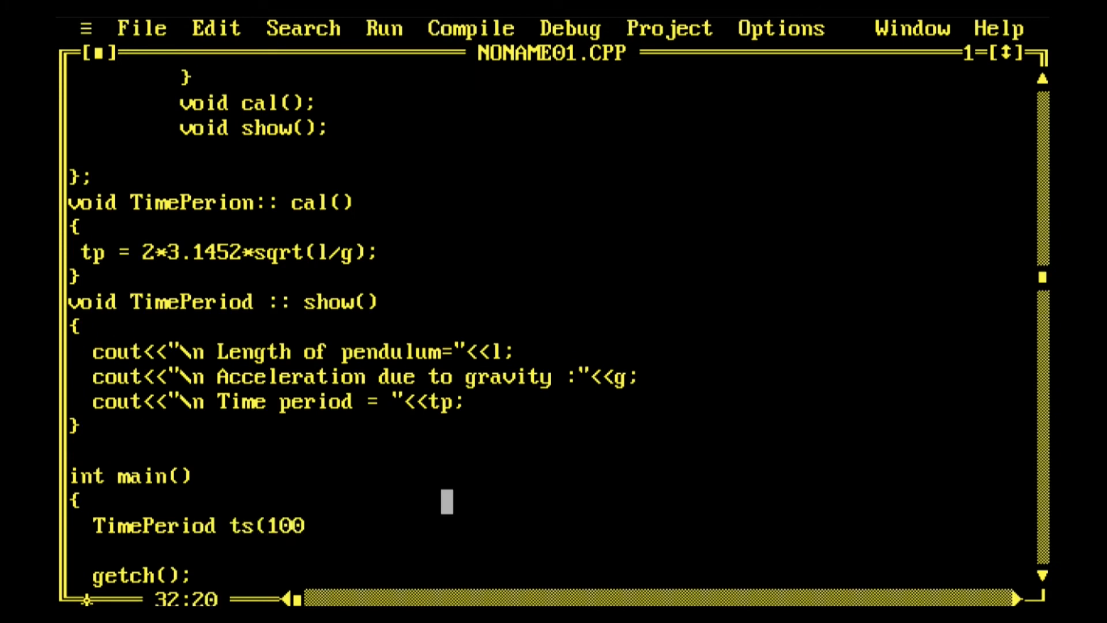
{"action": "key", "text": "Backspace"}
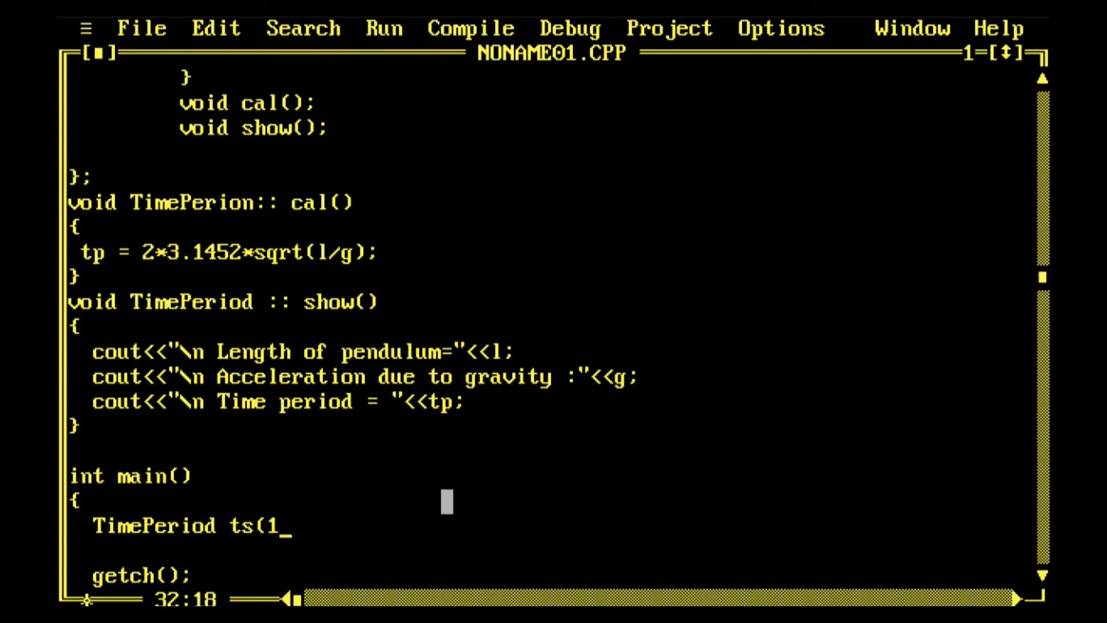
{"action": "type", "text": ","}
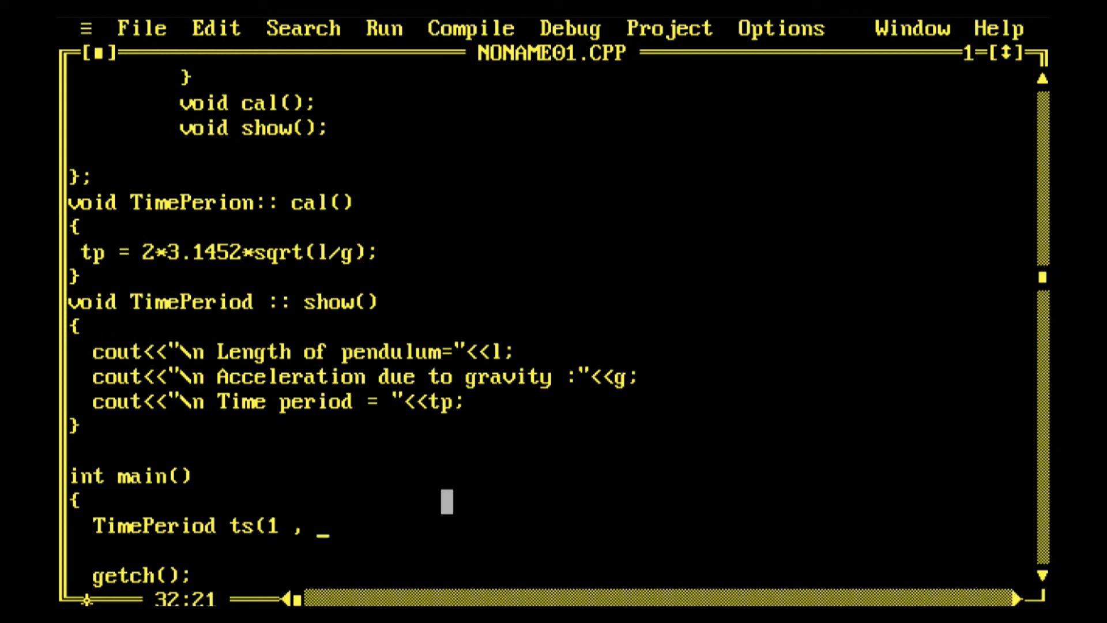
{"action": "type", "text": "9"}
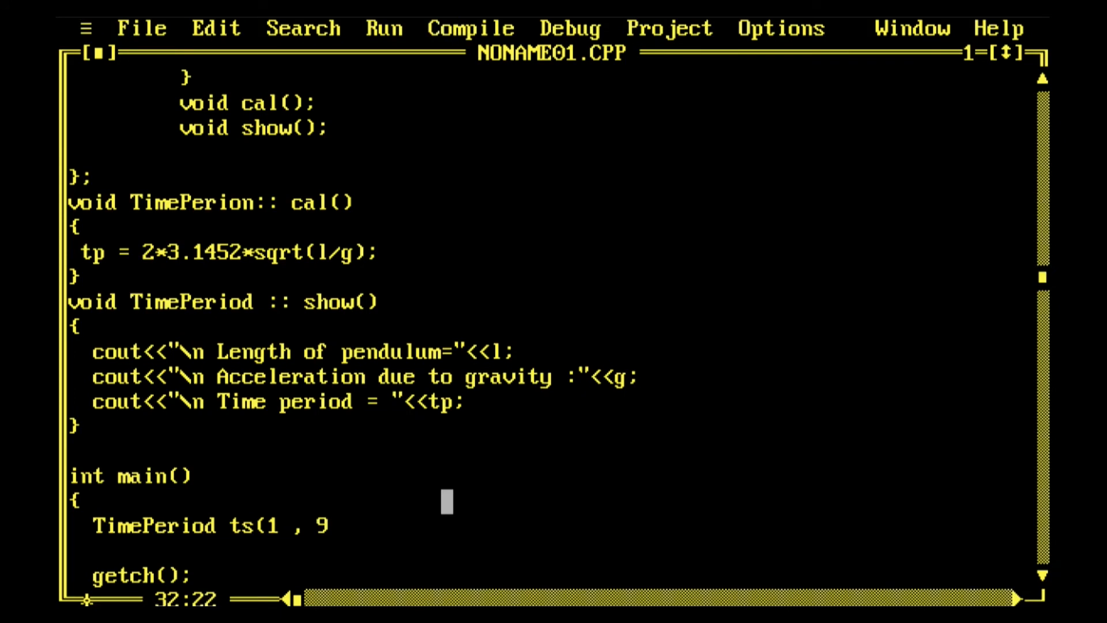
{"action": "type", "text": ".8);"}
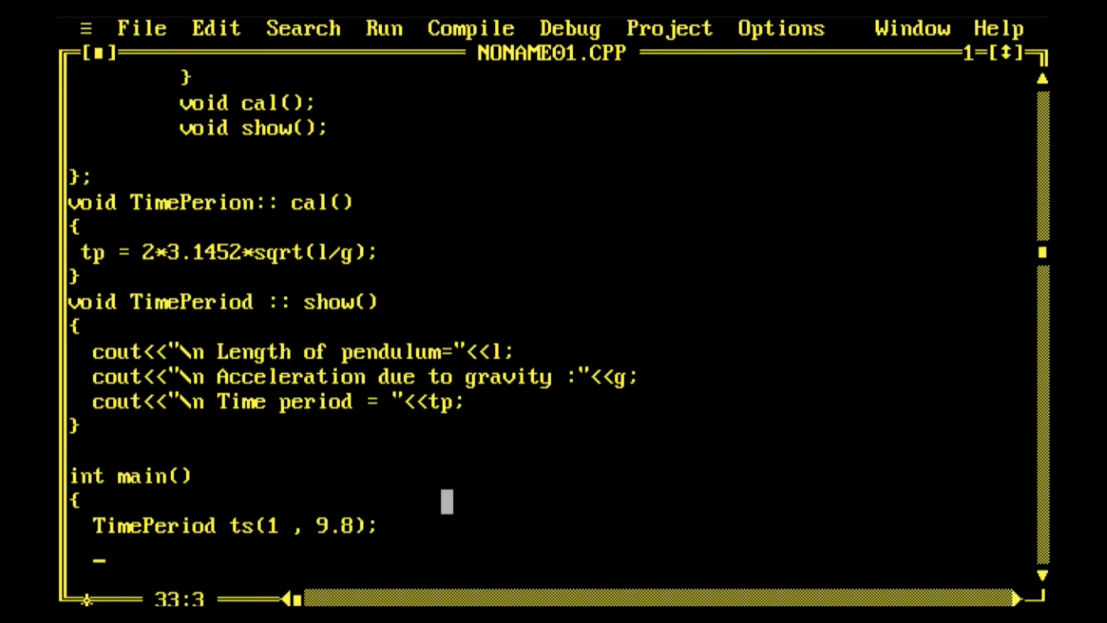
- Call ts.cal(); and ts.show(); in main
{"action": "type", "text": "ts."}
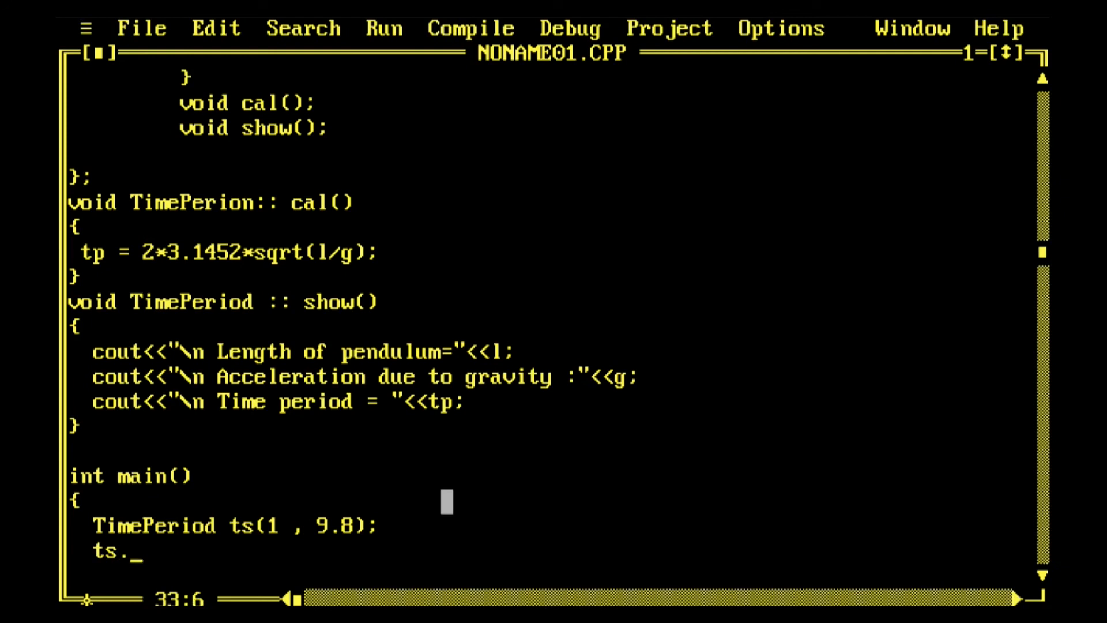
{"action": "type", "text": "cal();"}
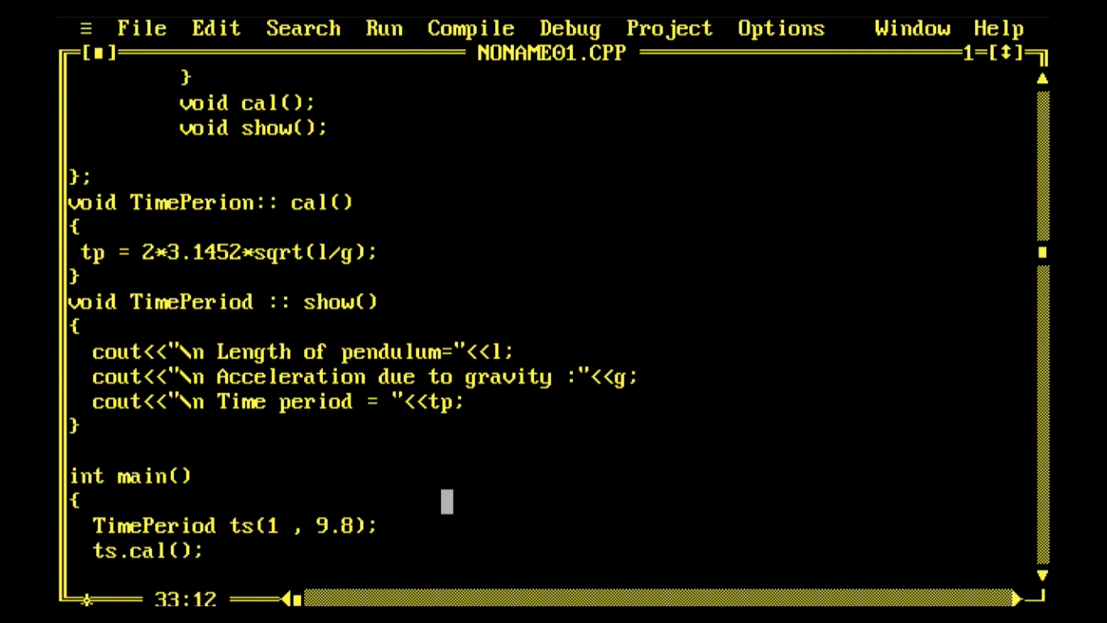
{"action": "type", "text": "ts."}
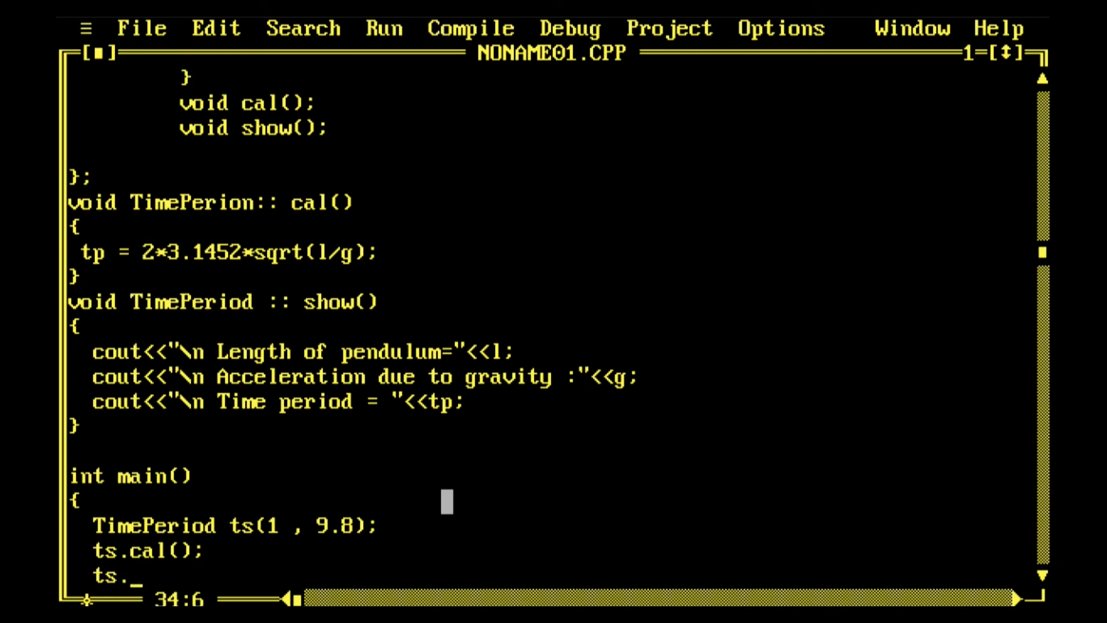
{"action": "type", "text": "show"}
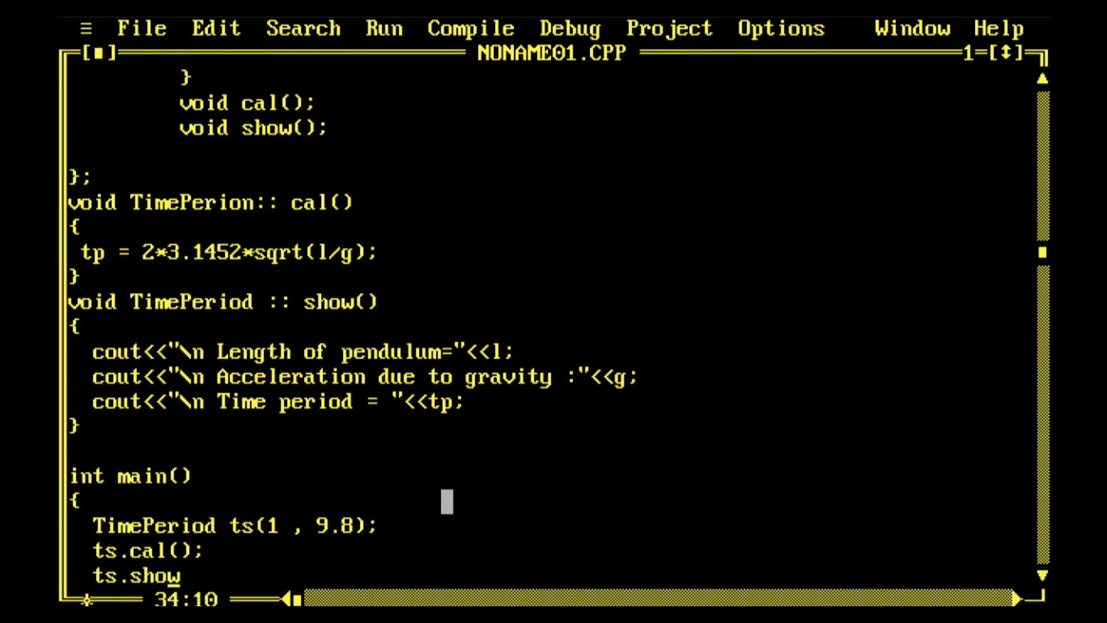
{"action": "type", "text": "();"}
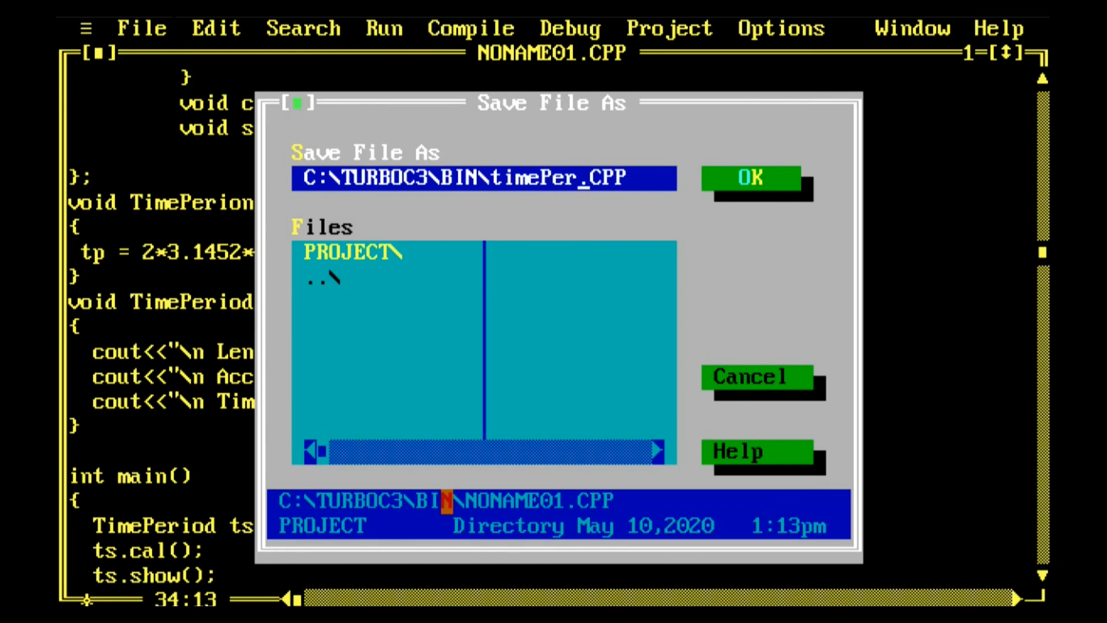
- Complete the file name timePeriod.CPP and confirm the save
{"action": "type", "text": "iod"}
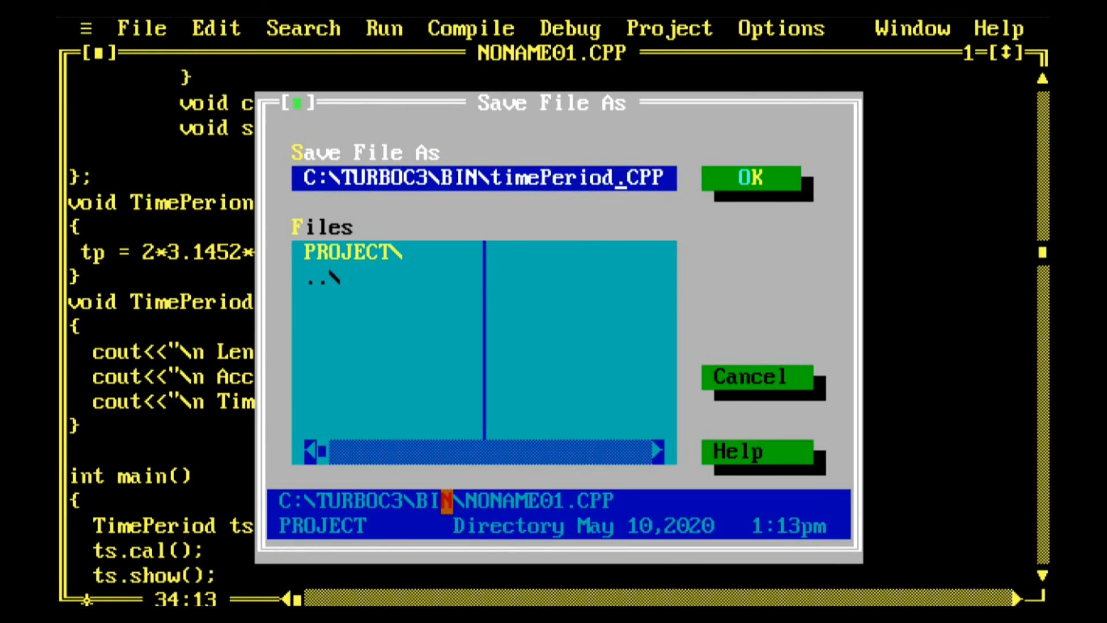
{"action": "left_click", "coordinate": [749, 178]}
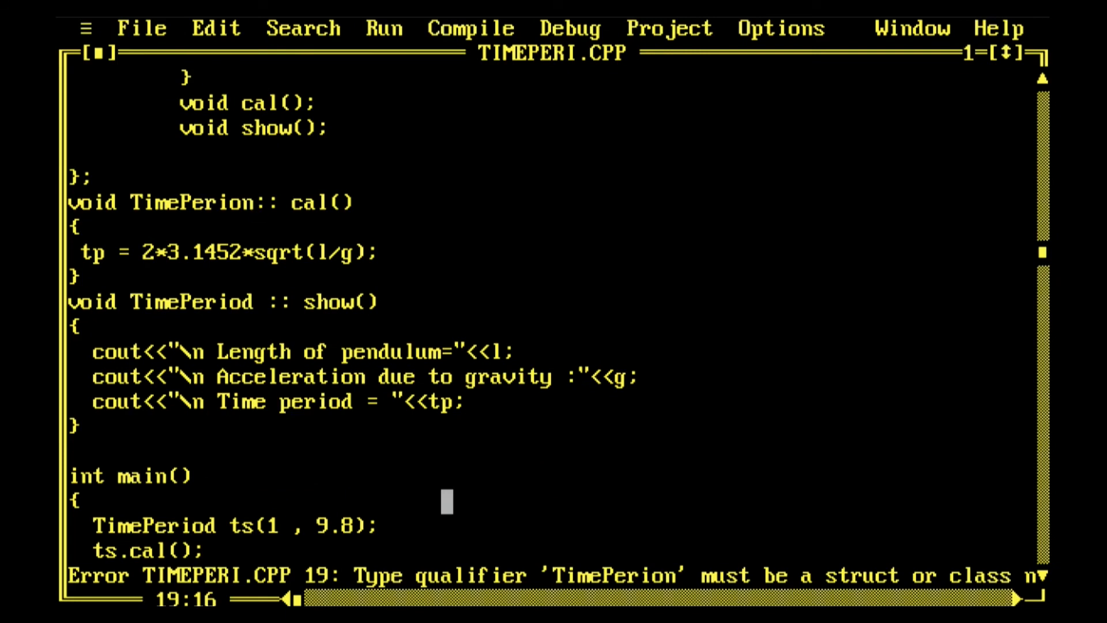
- Place the caret on the misspelled TimePerion qualifier in the cal() definition
{"action": "left_click", "coordinate": [470, 28]}
{"action": "type", "text": "d"}
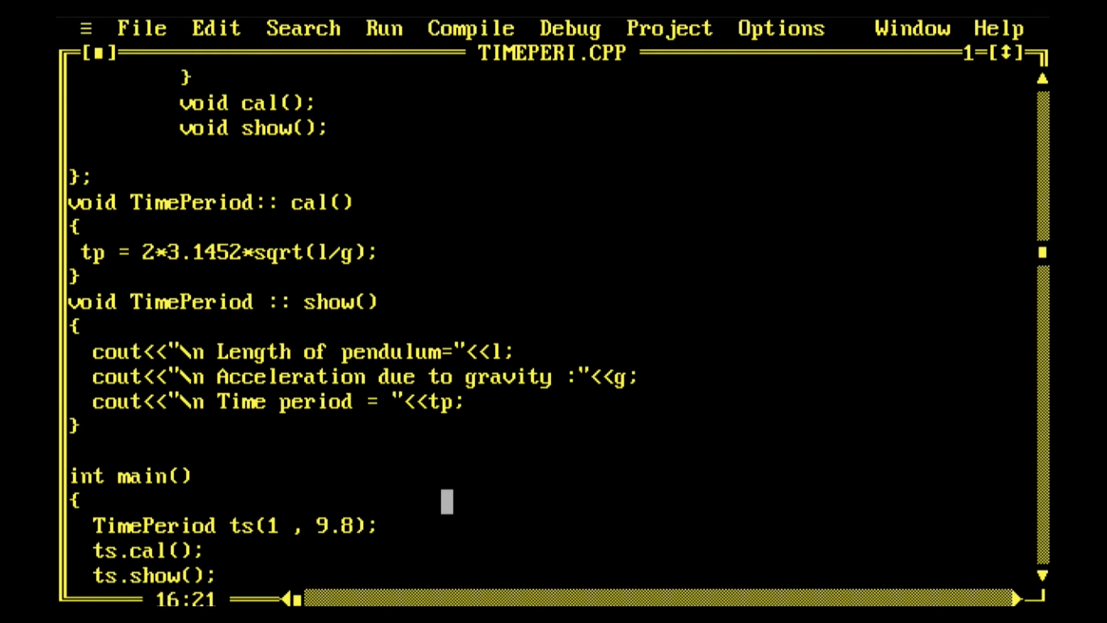
{"action": "scroll", "scroll_direction": "up", "scroll_amount": 3}
{"action": "type", "text": "#"}
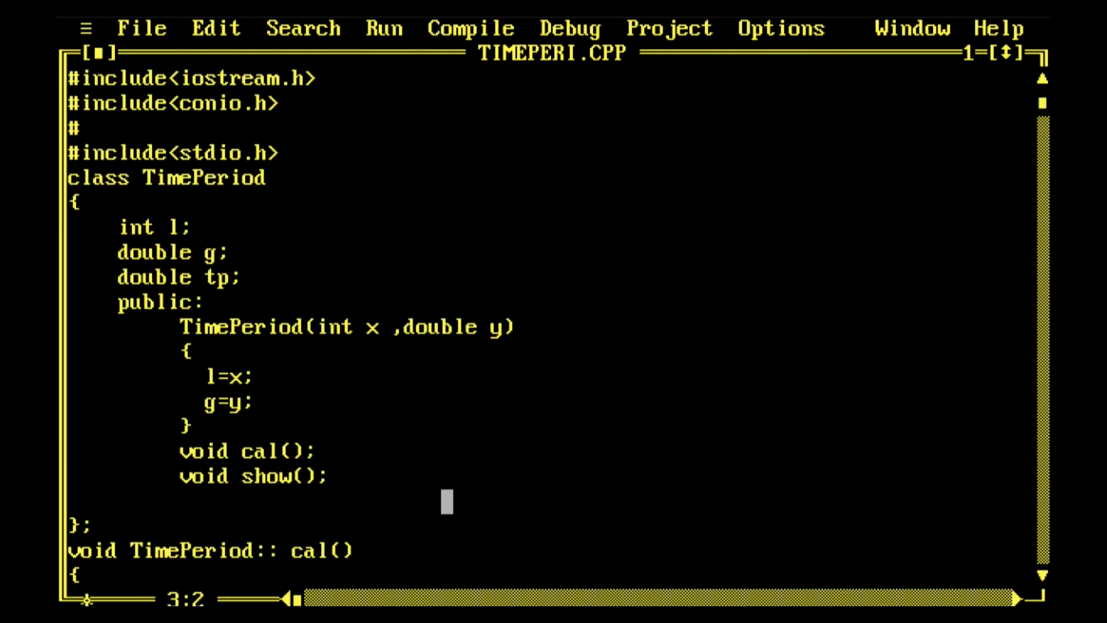
- Add #include<math.h>, overwrite TIMEPERI.CPP, and run it to print time period 2.009395
{"action": "type", "text": "includ"}
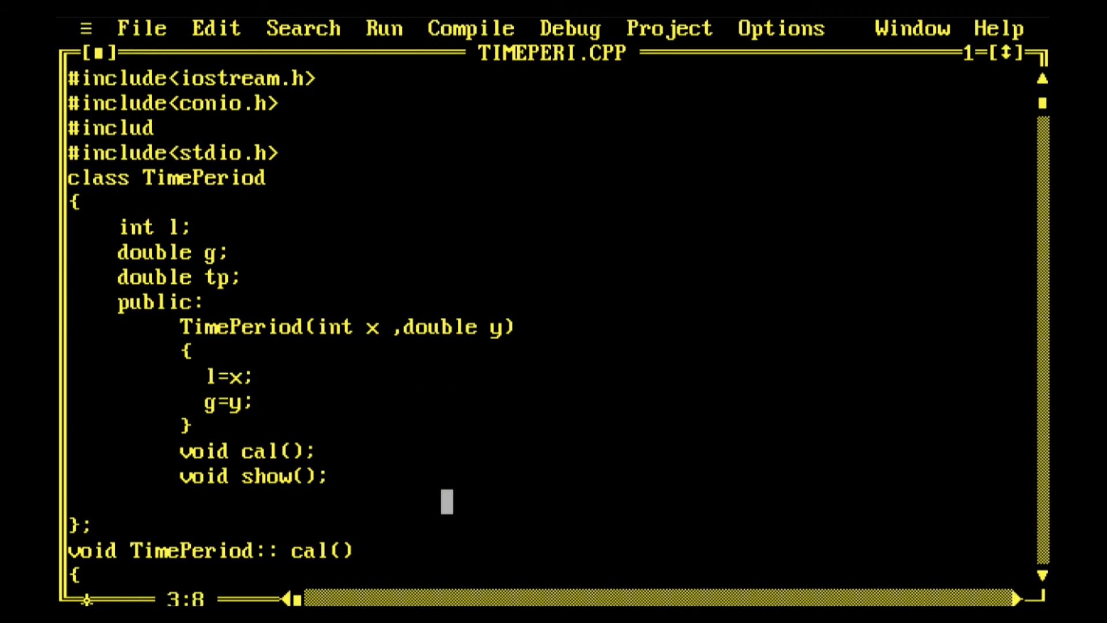
{"action": "type", "text": "e<"}
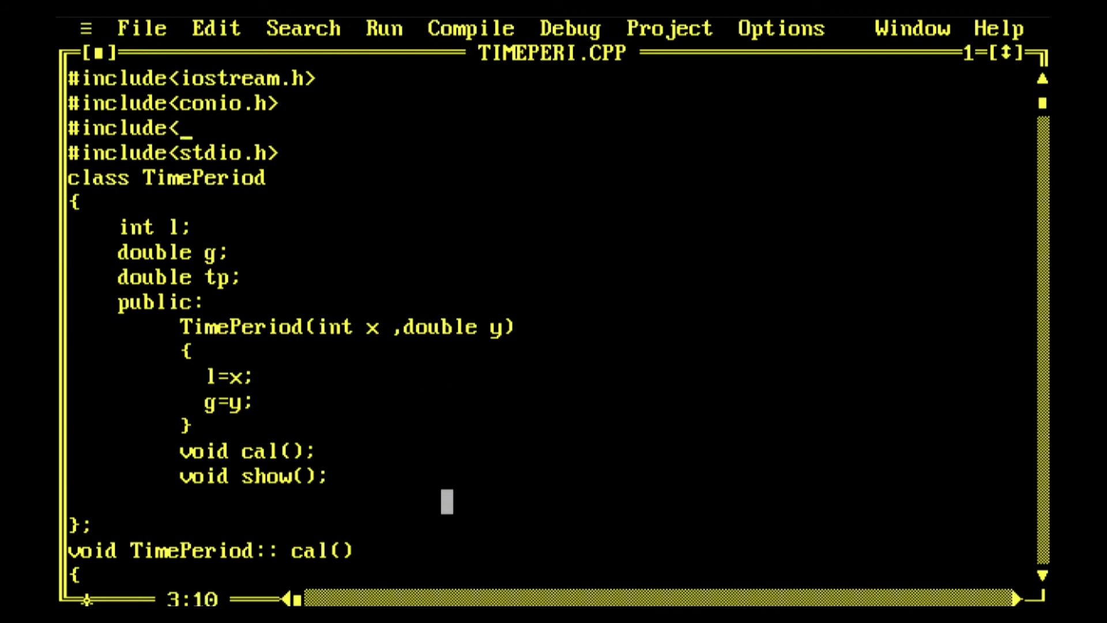
{"action": "type", "text": "math."}
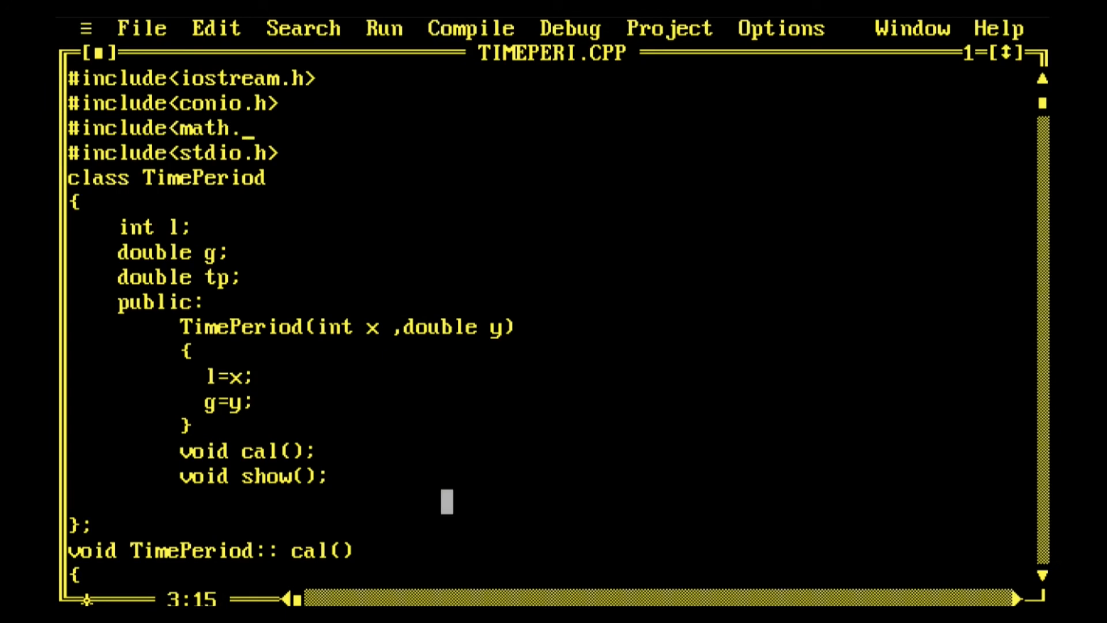
{"action": "type", "text": "h>"}
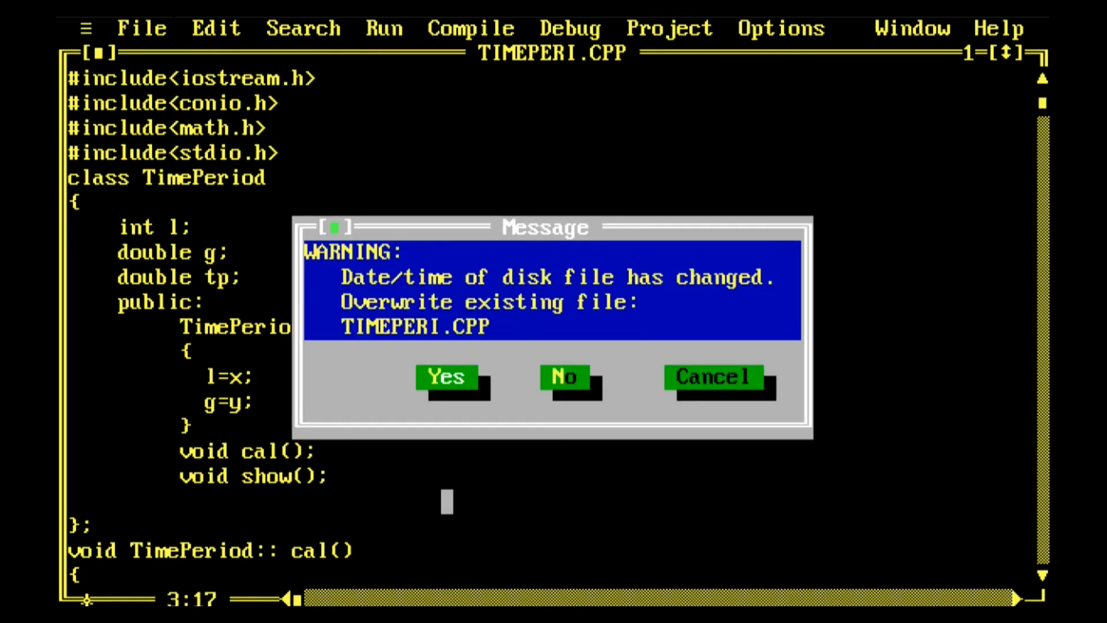
{"action": "left_click", "coordinate": [446, 377]}
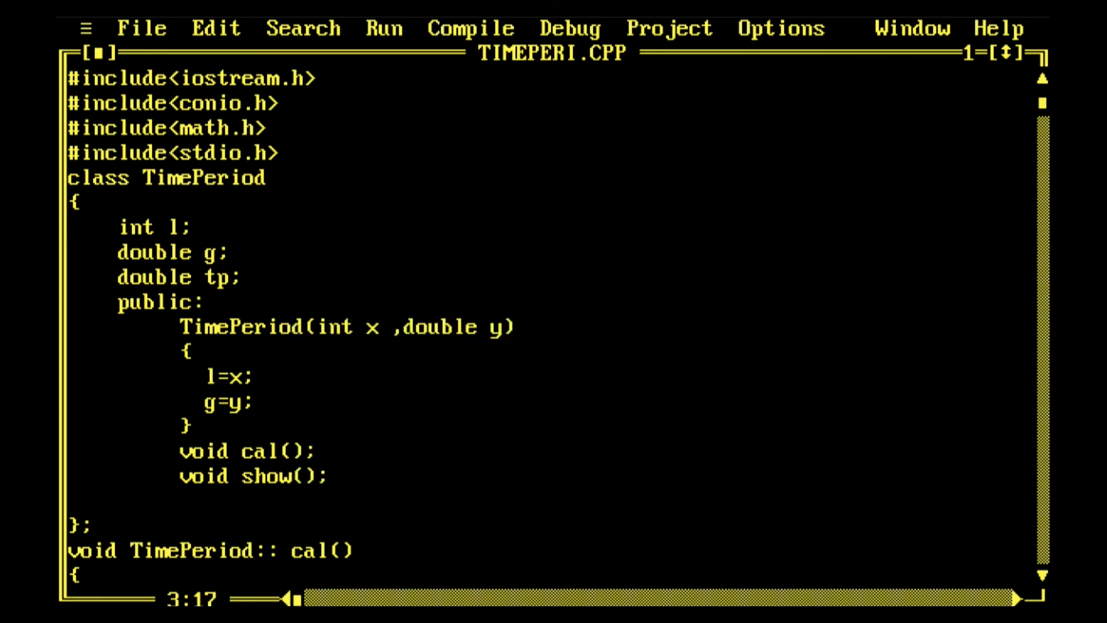
{"action": "key", "text": "ctrl+F9"}
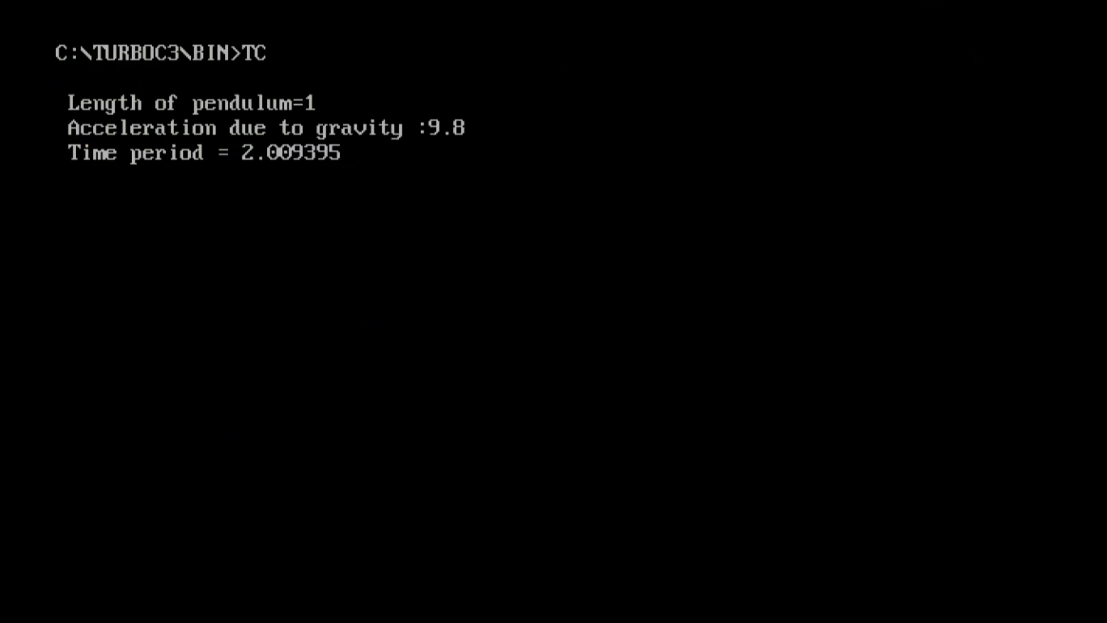